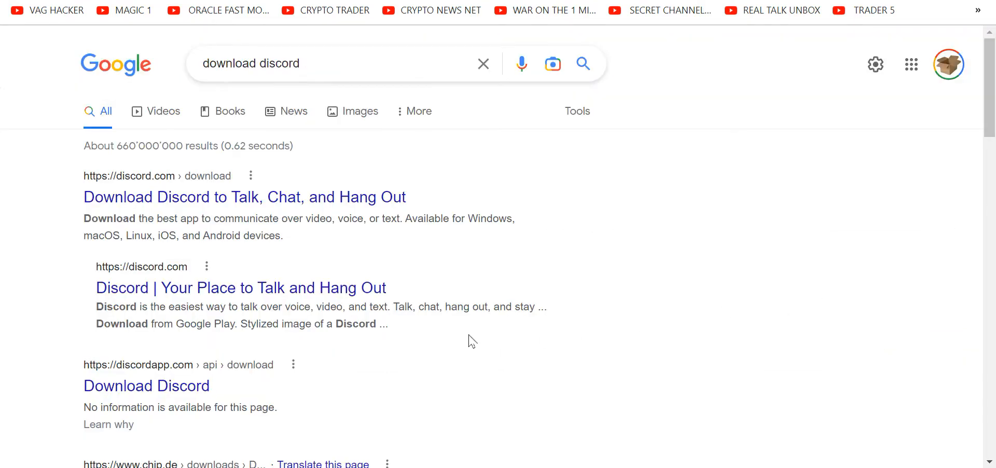
{"action": "mouse_move", "coordinate": [482, 334]}
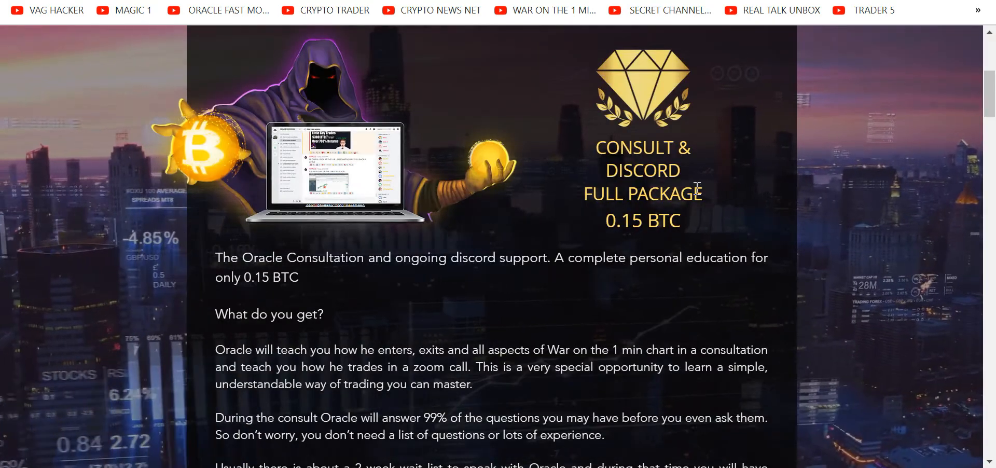
Review the Consult & Discord full package details on the Oracle sales page.
{"action": "scroll", "scroll_direction": "down", "scroll_amount": 3}
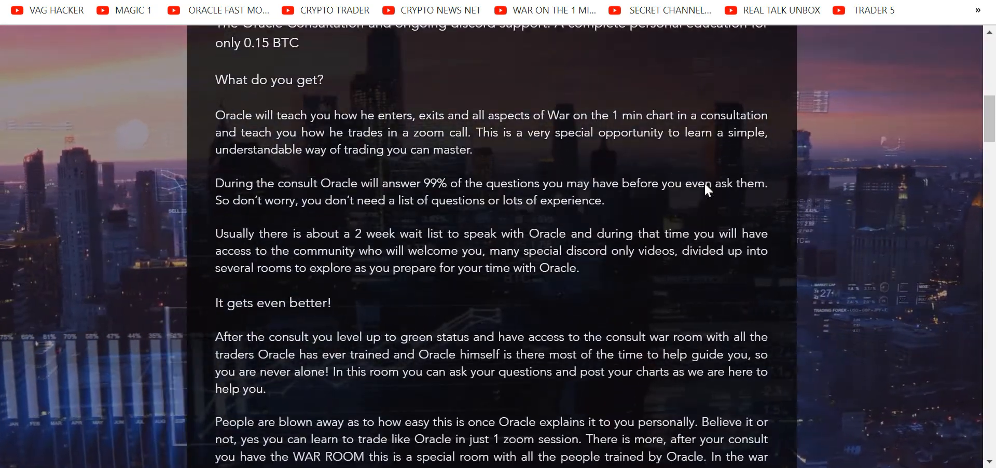
{"action": "scroll", "scroll_direction": "down", "scroll_amount": 3}
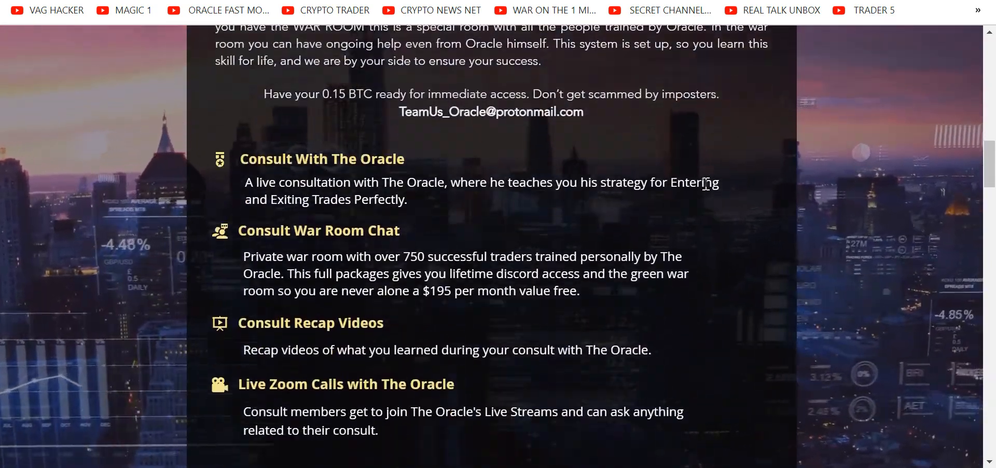
{"action": "scroll", "scroll_direction": "down", "scroll_amount": 3}
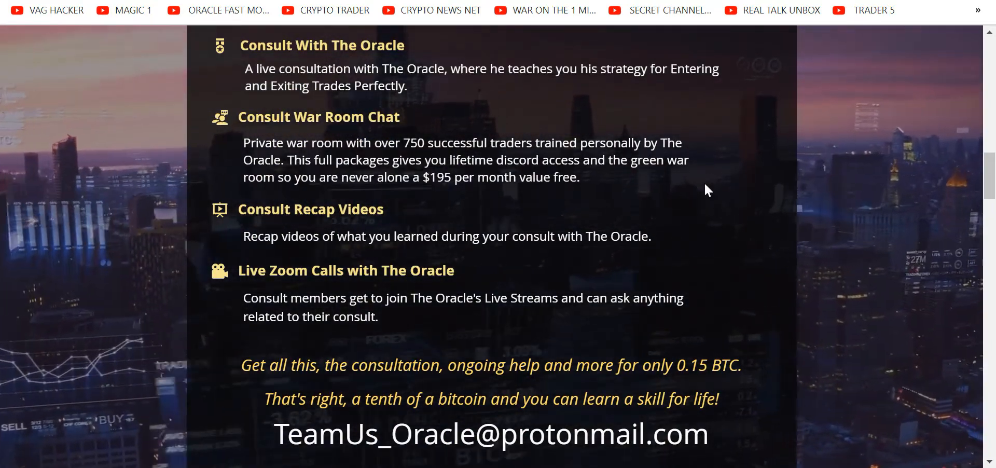
{"action": "scroll", "scroll_direction": "up", "scroll_amount": 3}
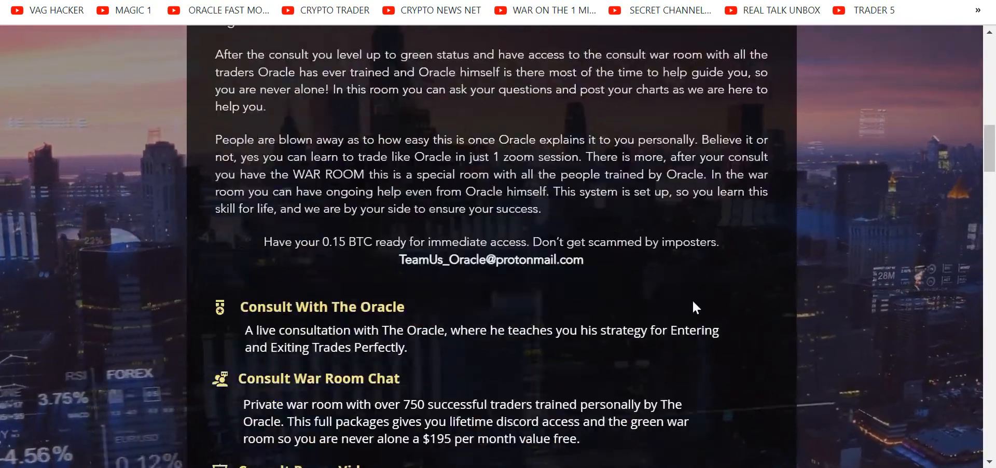
{"action": "scroll", "scroll_direction": "up", "scroll_amount": 3}
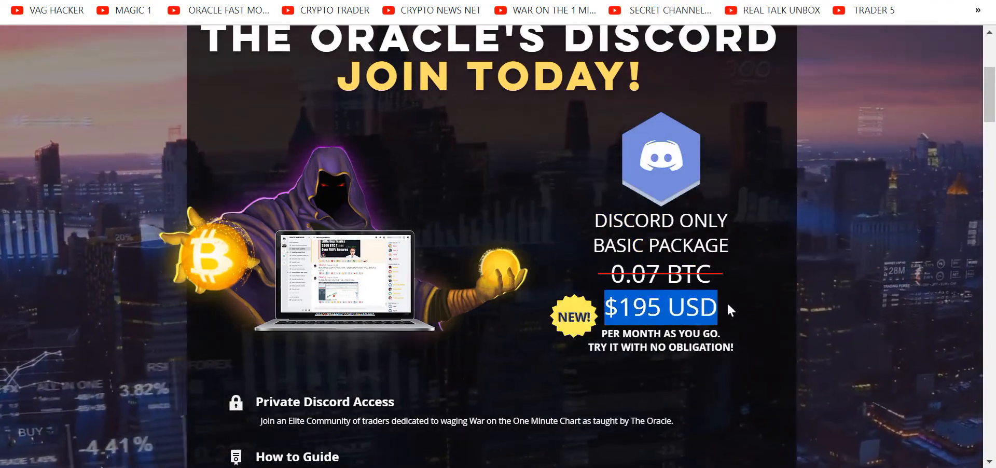
Continue down to the $195/month Discord-only basic package and the joining-inquiry email section.
{"action": "scroll", "scroll_direction": "down", "scroll_amount": 3}
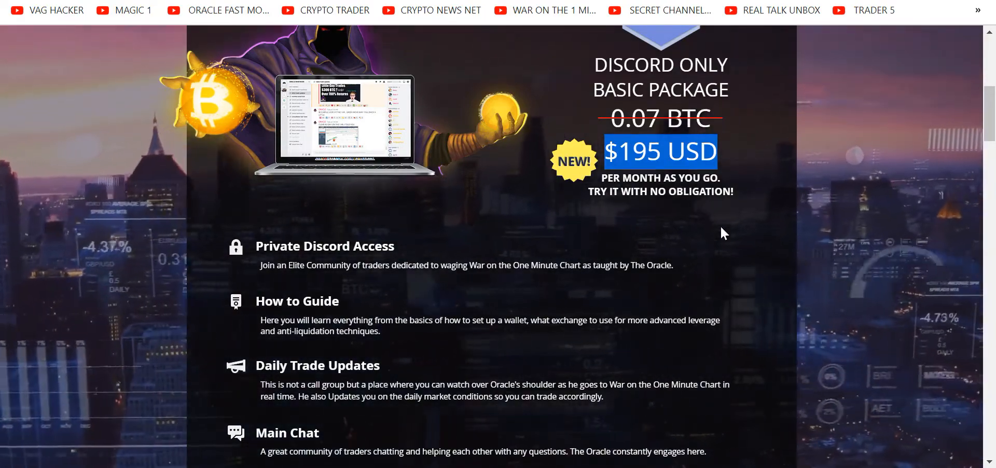
{"action": "scroll", "scroll_direction": "down", "scroll_amount": 3}
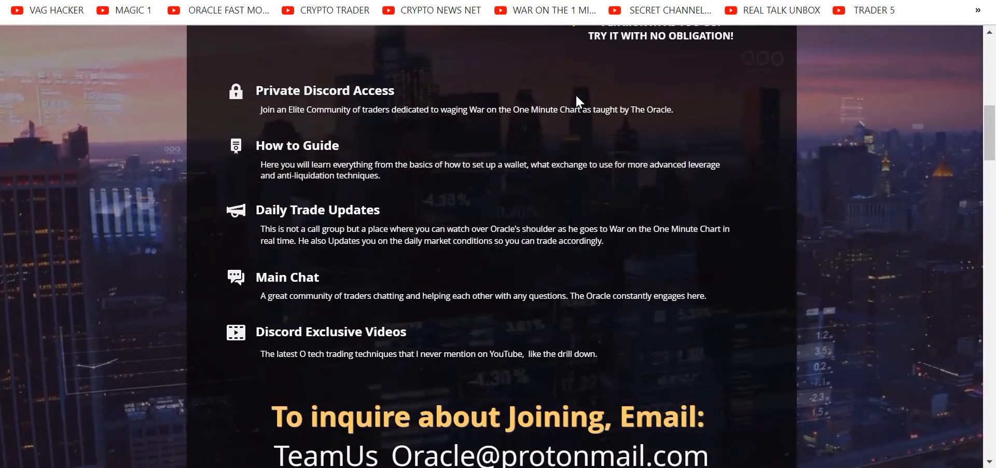
{"action": "scroll", "scroll_direction": "down", "scroll_amount": 3}
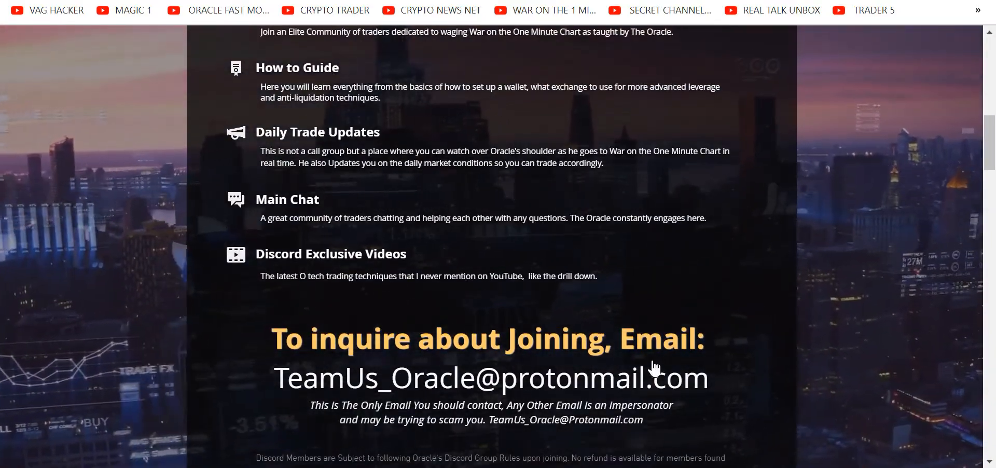
{"action": "mouse_move", "coordinate": [769, 234]}
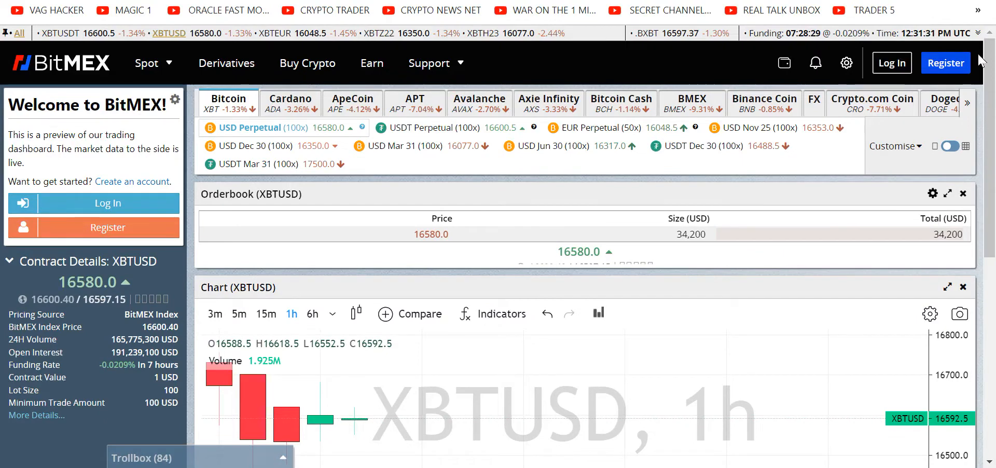
Show the XBTUSD chart in six-hour candles instead of one-hour.
{"action": "scroll", "scroll_direction": "down", "scroll_amount": 3}
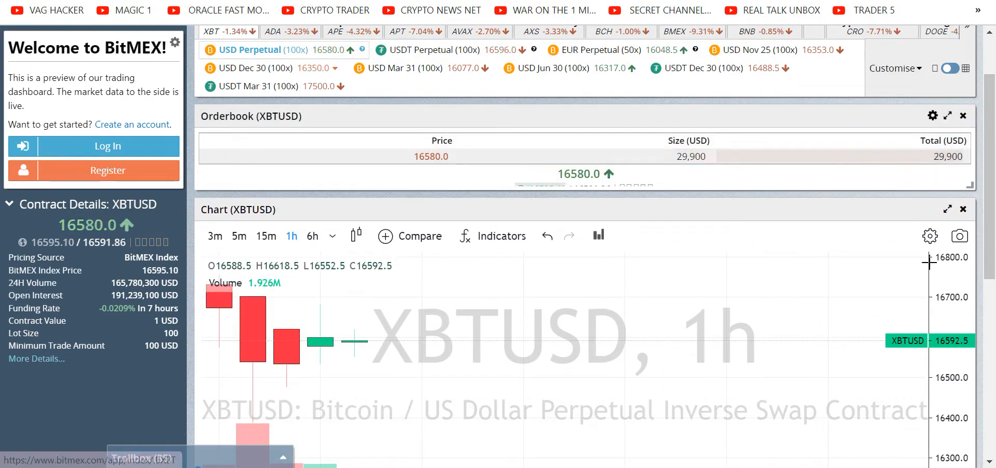
{"action": "scroll", "scroll_direction": "down", "scroll_amount": 3}
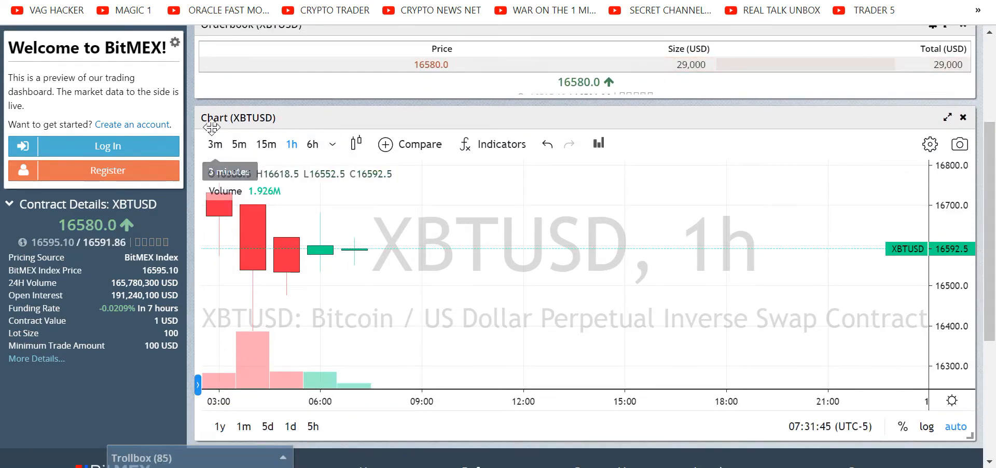
{"action": "left_click", "coordinate": [330, 144]}
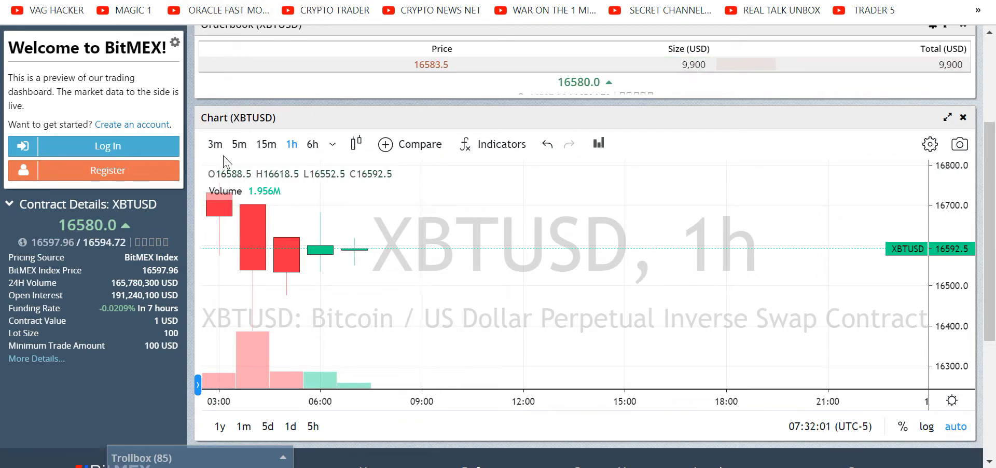
{"action": "left_click", "coordinate": [312, 143]}
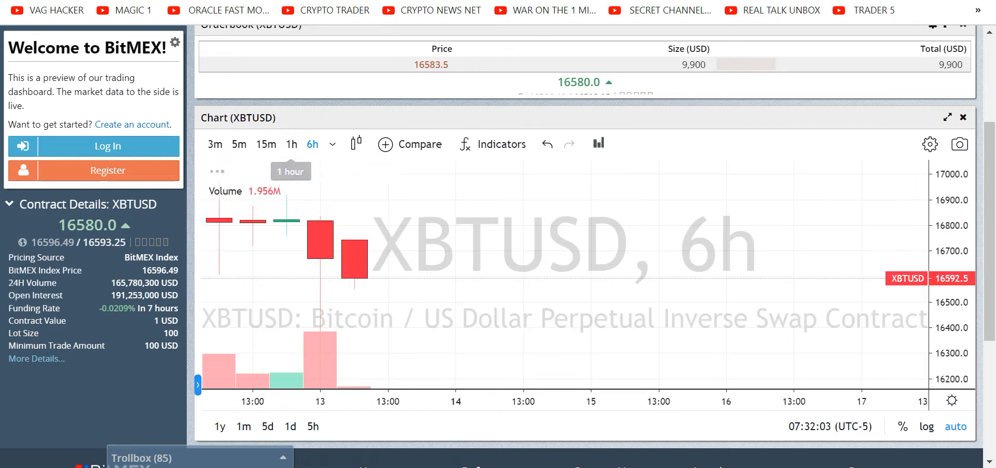
{"action": "left_click", "coordinate": [265, 145]}
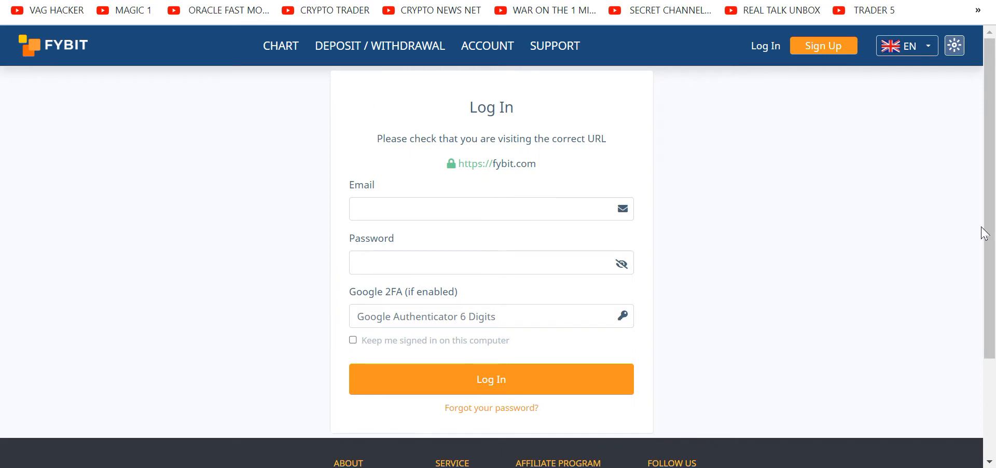
{"action": "mouse_move", "coordinate": [810, 239]}
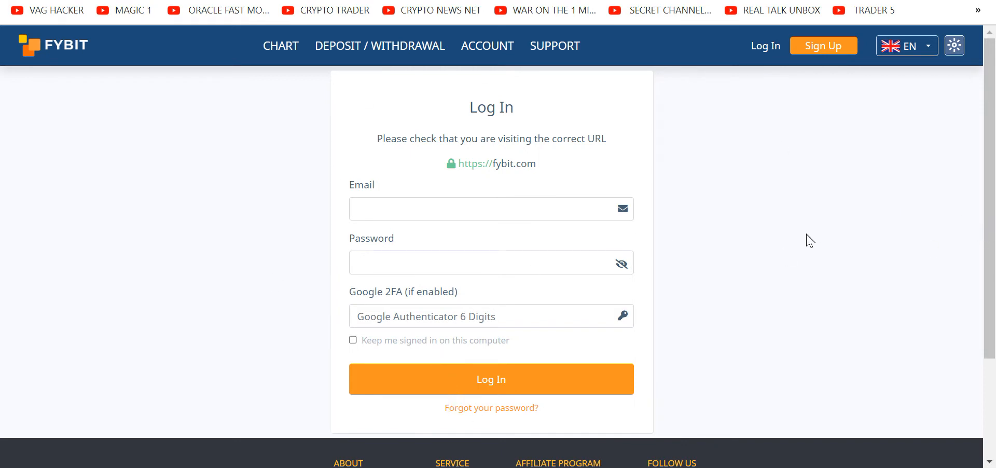
{"action": "mouse_move", "coordinate": [808, 237]}
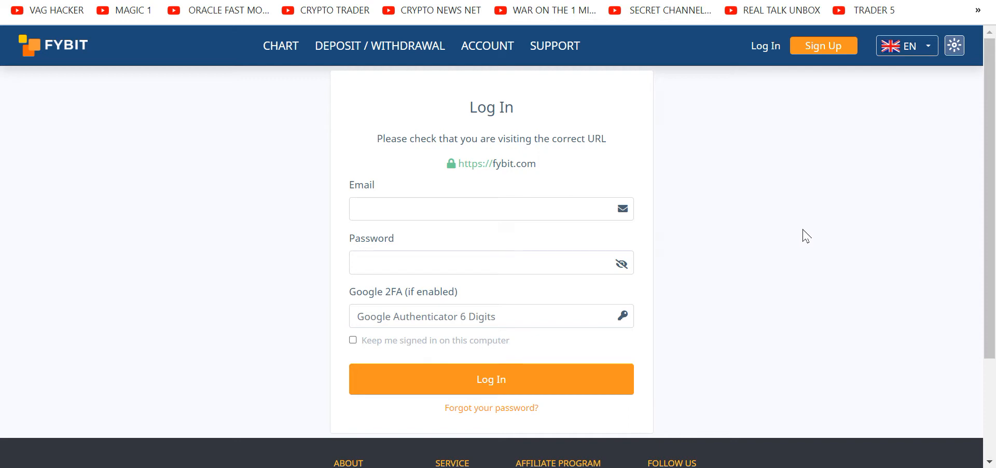
{"action": "mouse_move", "coordinate": [48, 43]}
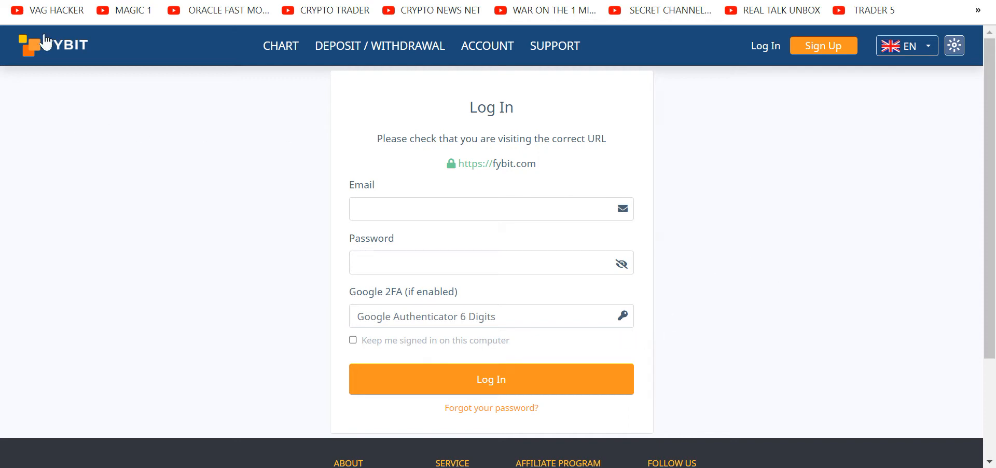
{"action": "mouse_move", "coordinate": [45, 33]}
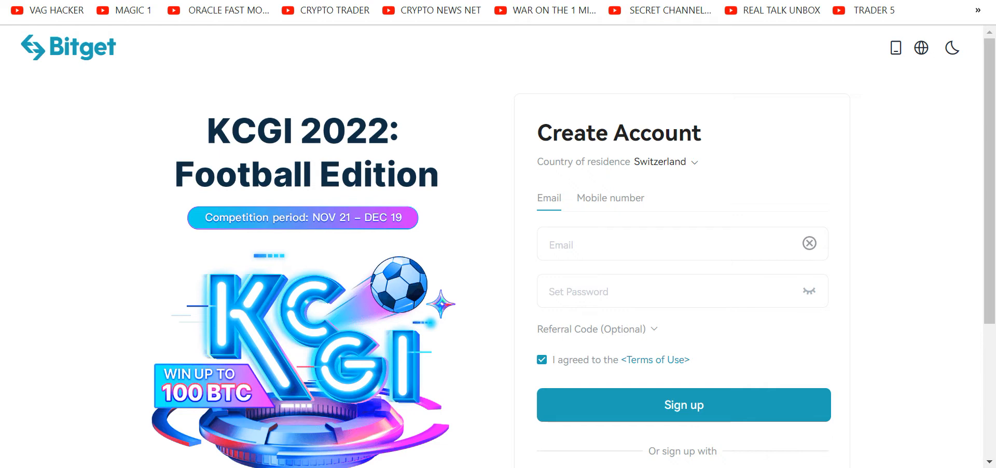
{"action": "mouse_move", "coordinate": [942, 88]}
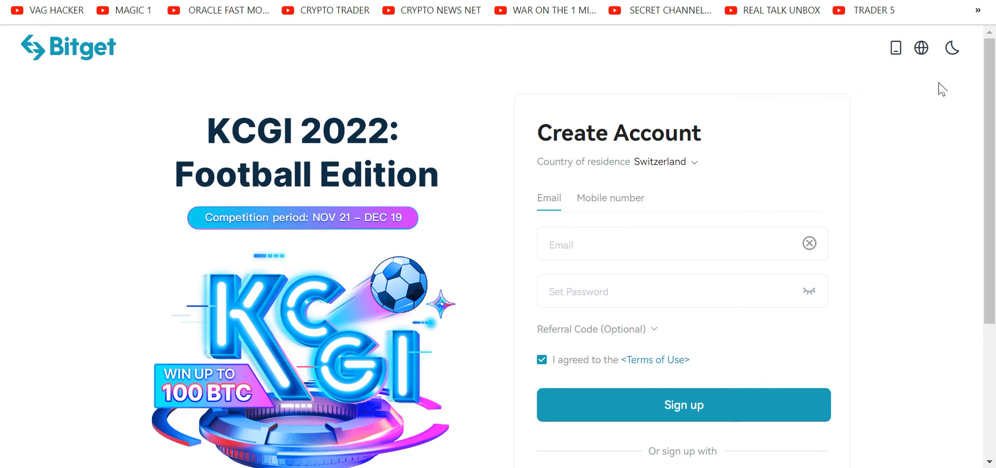
{"action": "mouse_move", "coordinate": [963, 280]}
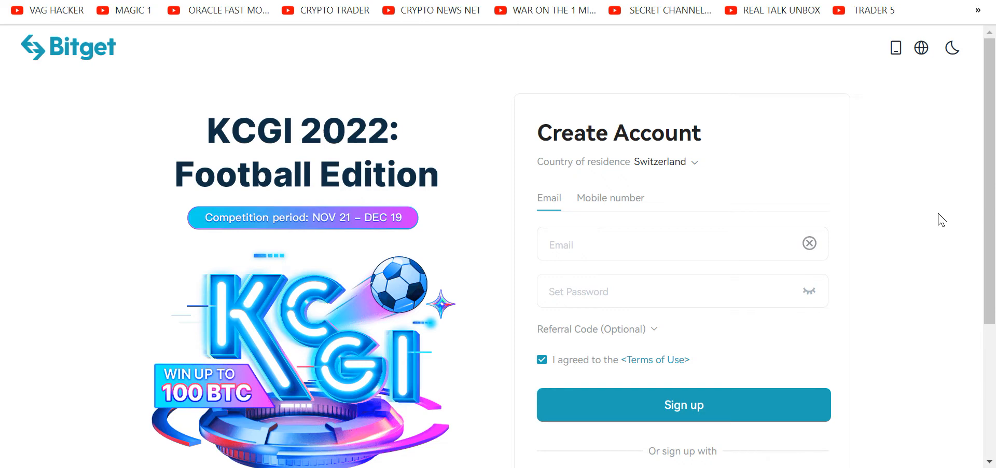
{"action": "mouse_move", "coordinate": [105, 141]}
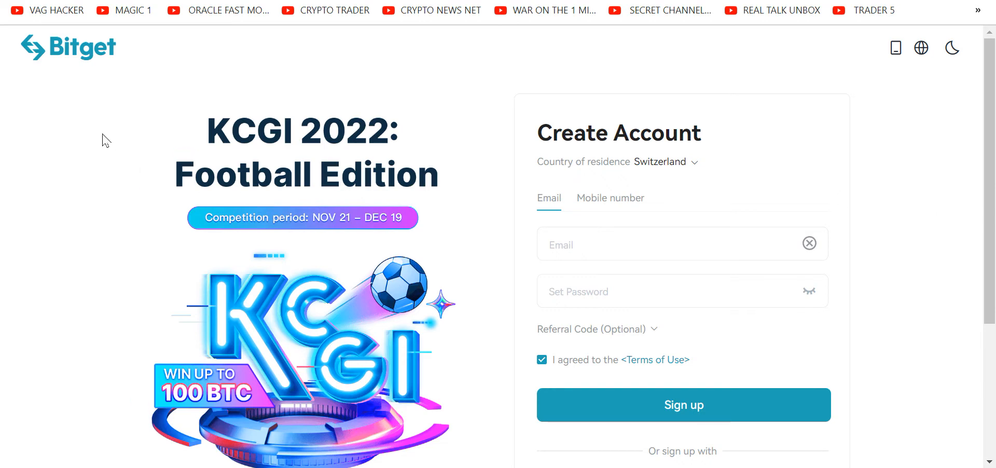
{"action": "mouse_move", "coordinate": [17, 16]}
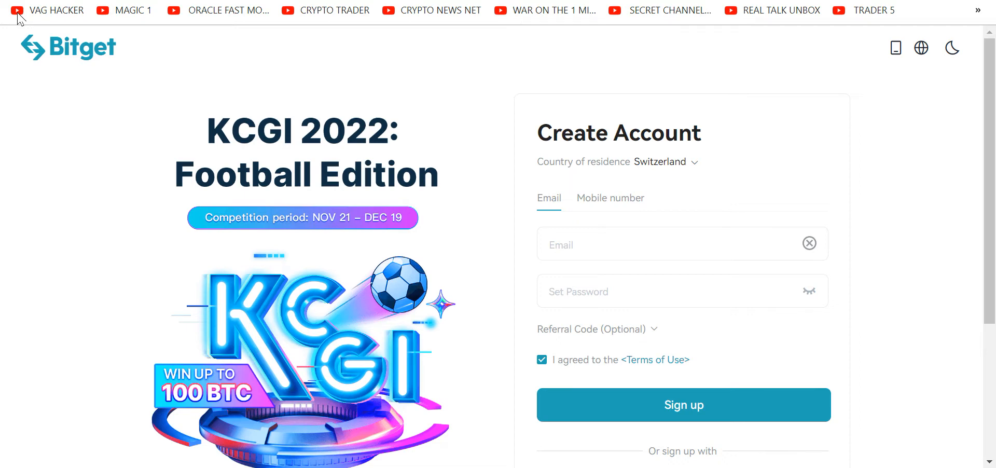
{"action": "right_click", "coordinate": [56, 10]}
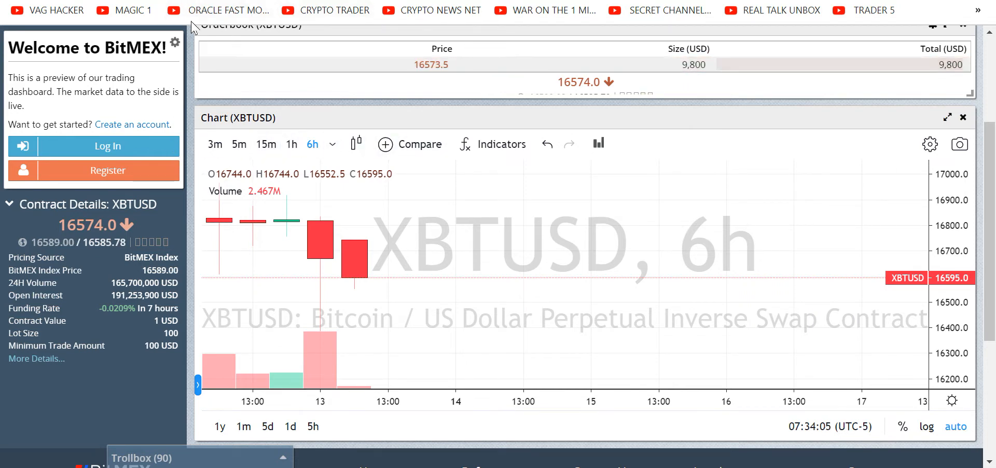
{"action": "mouse_move", "coordinate": [147, 5]}
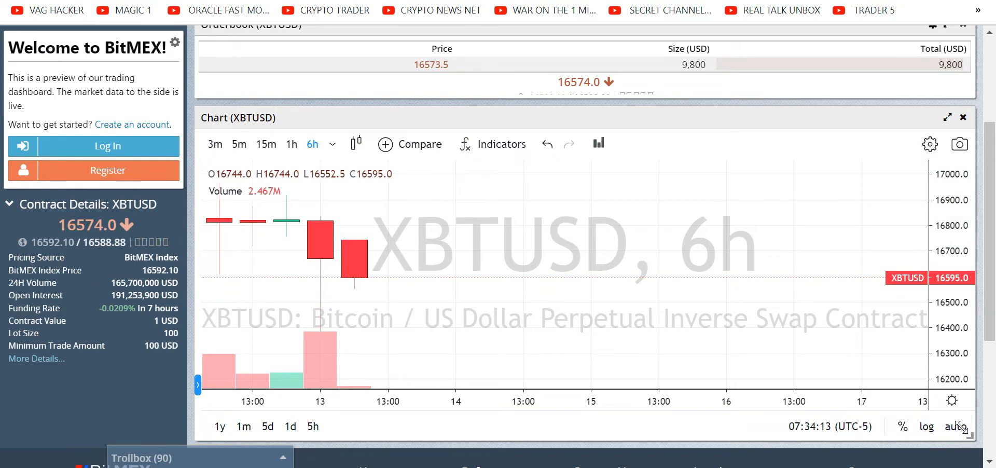
{"action": "mouse_move", "coordinate": [470, 238]}
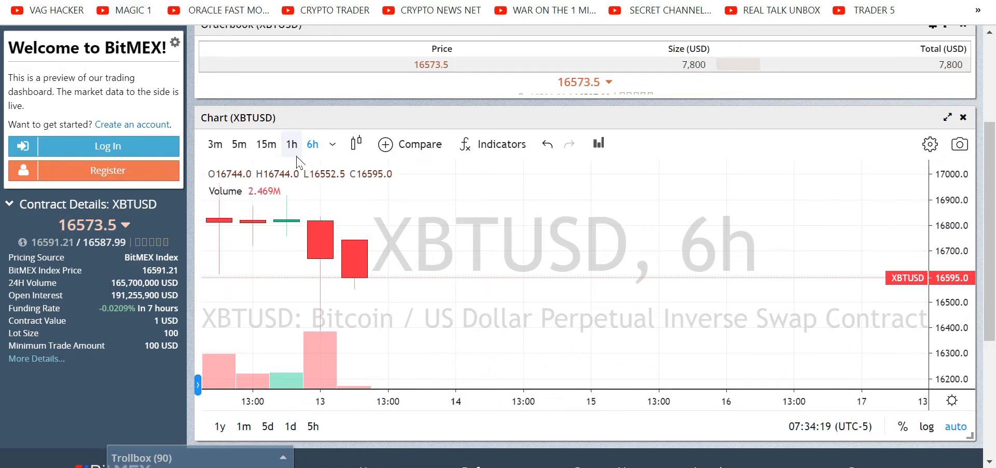
{"action": "left_click", "coordinate": [291, 143]}
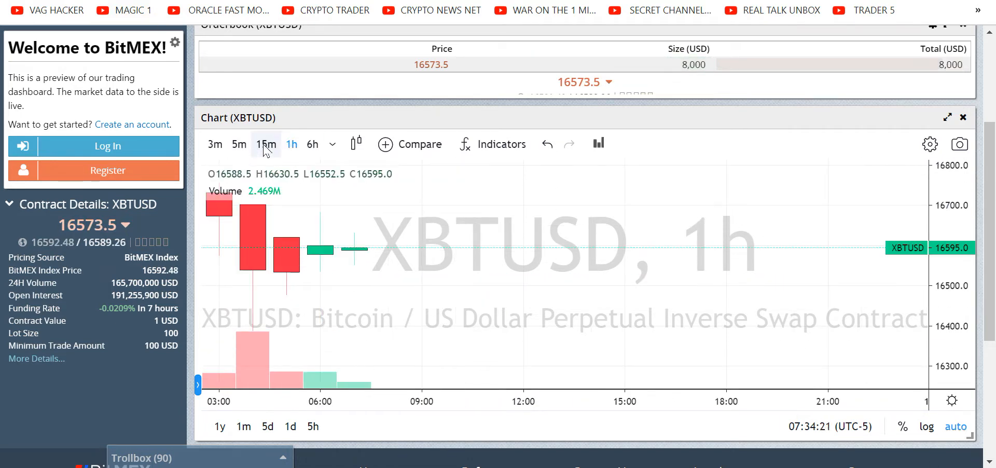
{"action": "left_click", "coordinate": [266, 144]}
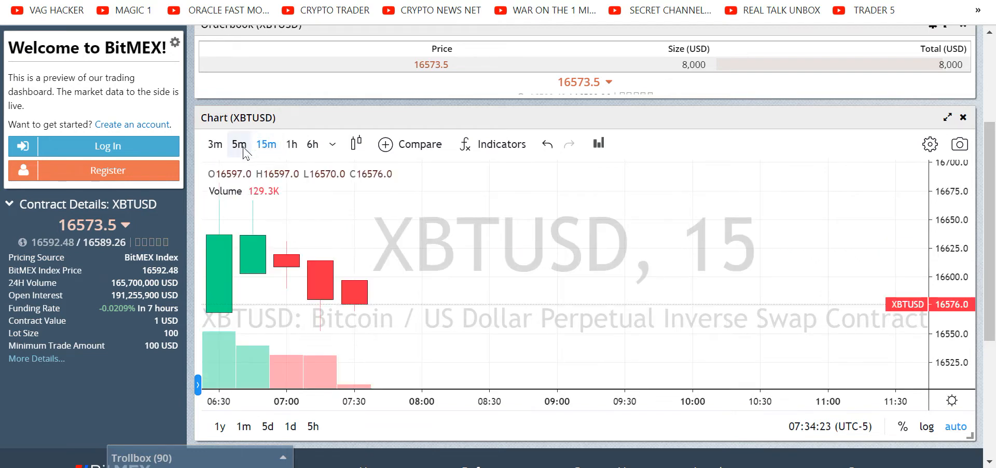
{"action": "left_click", "coordinate": [216, 144]}
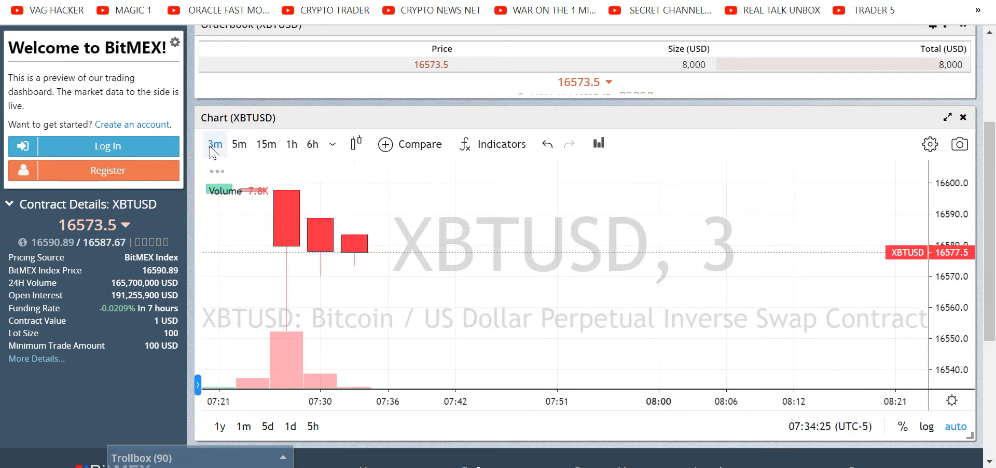
{"action": "left_click", "coordinate": [312, 144]}
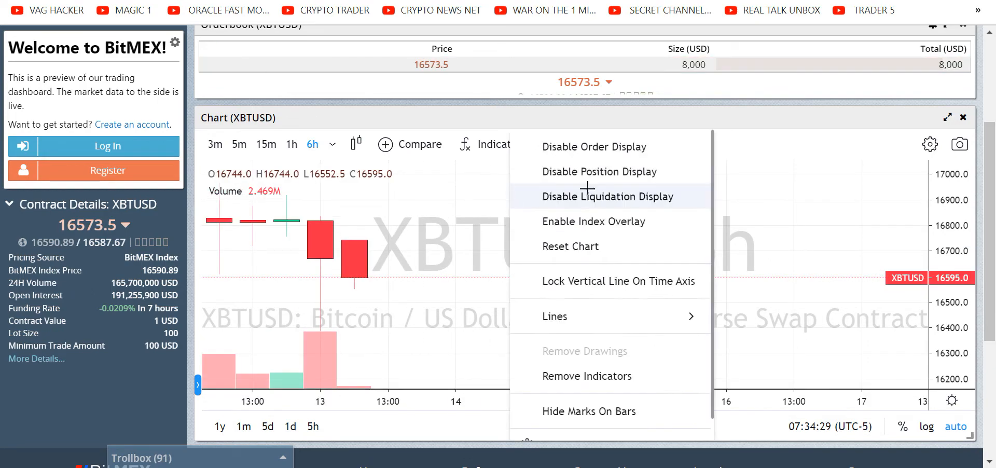
Enable Liquidation Display on the XBTUSD chart and acknowledge the historic-liquidations note.
{"action": "left_click", "coordinate": [605, 196]}
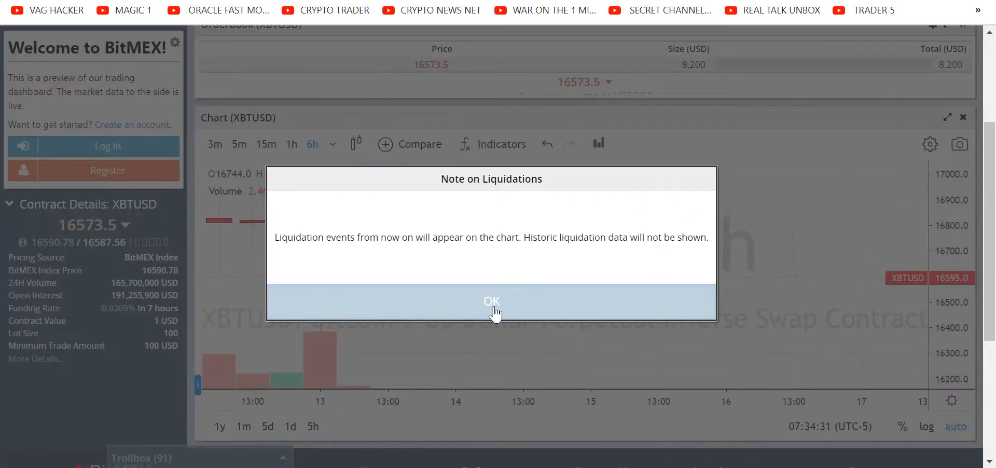
{"action": "left_click", "coordinate": [490, 300]}
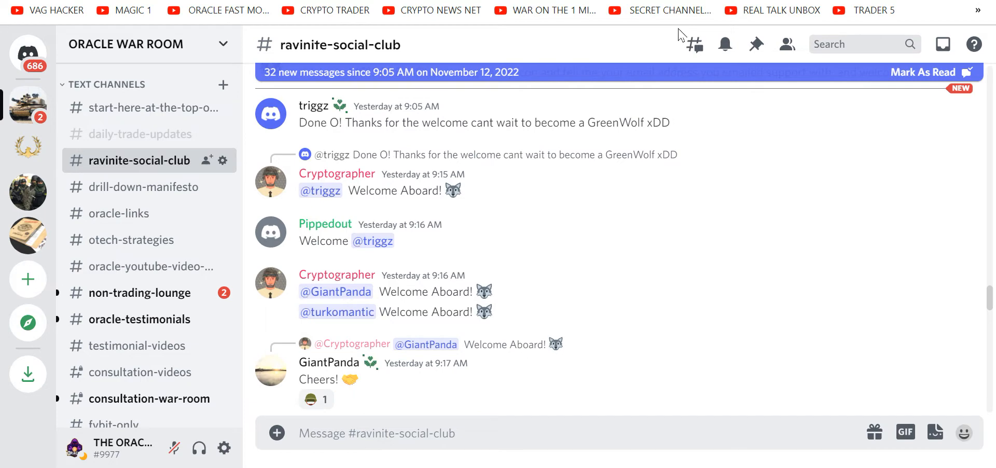
{"action": "mouse_move", "coordinate": [150, 107]}
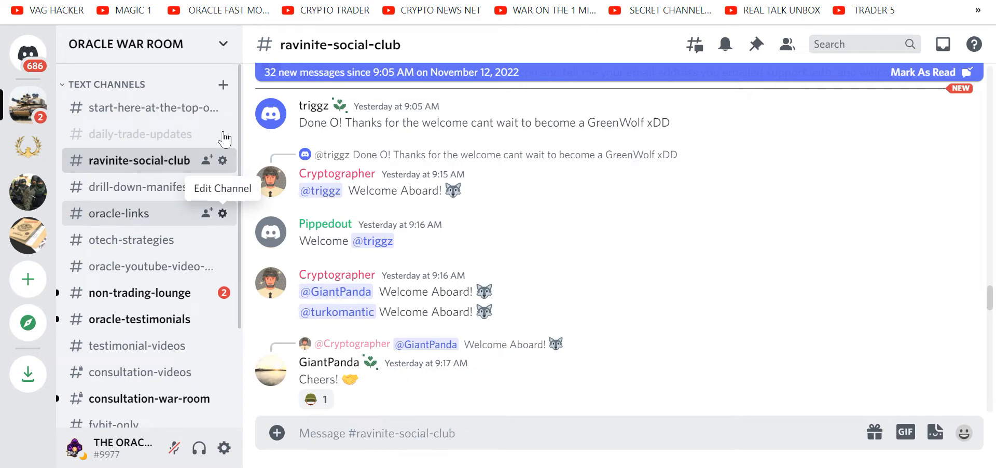
{"action": "scroll", "scroll_direction": "down", "scroll_amount": 3}
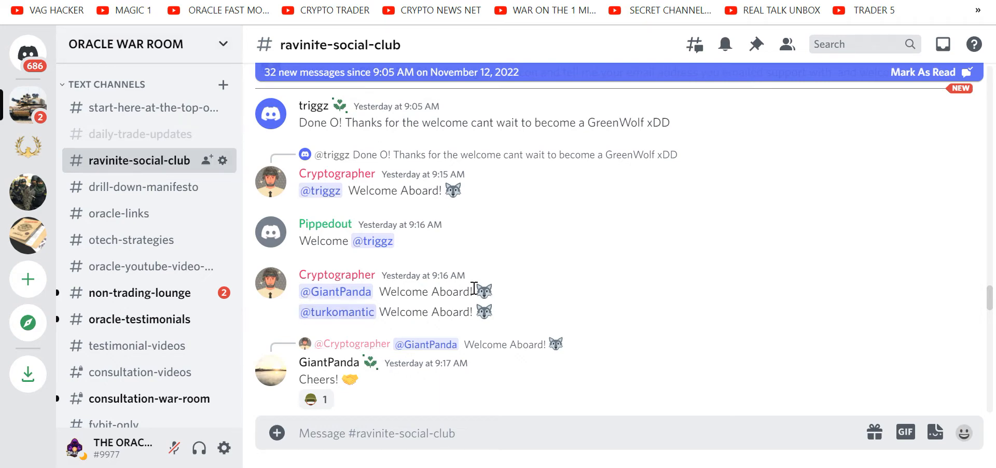
{"action": "mouse_move", "coordinate": [416, 380]}
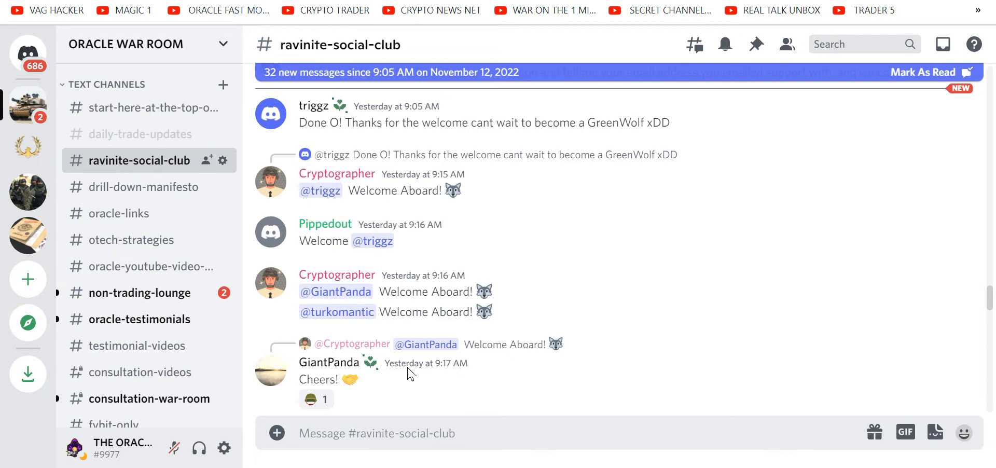
{"action": "mouse_move", "coordinate": [367, 267]}
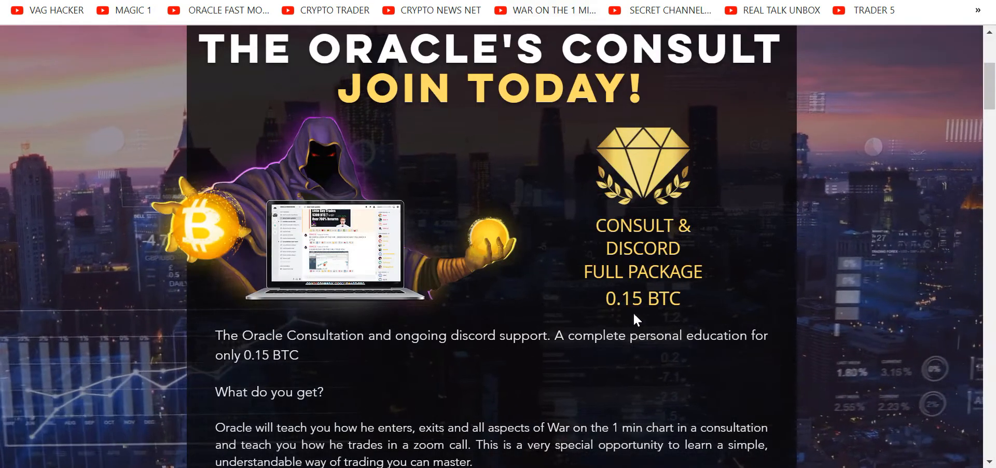
Scroll through the 0.15 BTC Consult & Discord Full Package offer on the Oracle sales page.
{"action": "scroll", "scroll_direction": "down", "scroll_amount": 3}
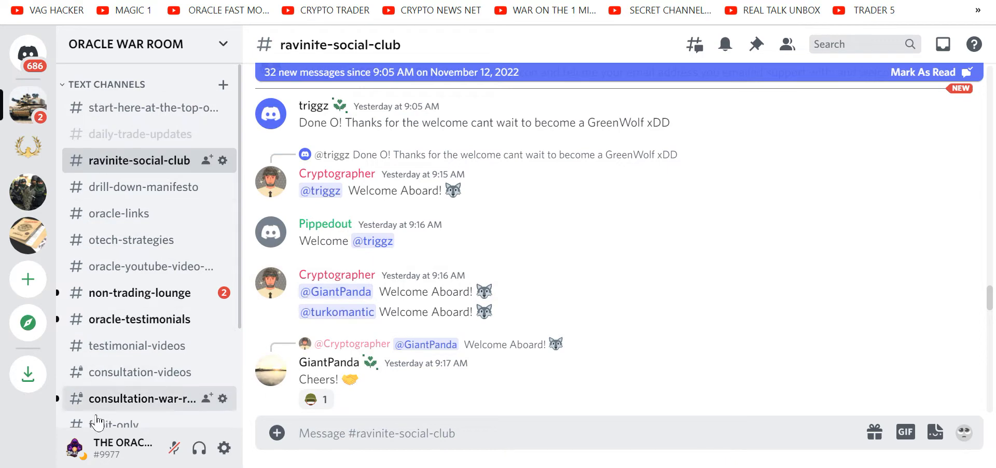
{"action": "mouse_move", "coordinate": [134, 372]}
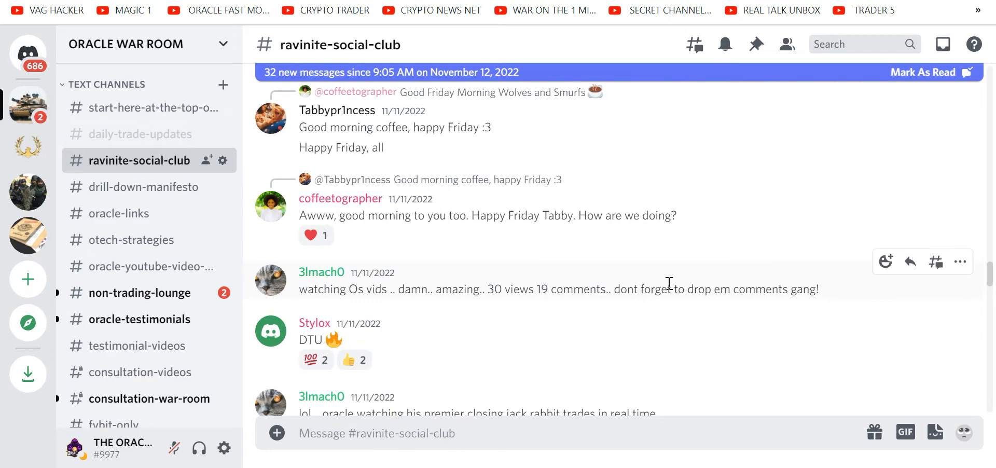
{"action": "mouse_move", "coordinate": [598, 419]}
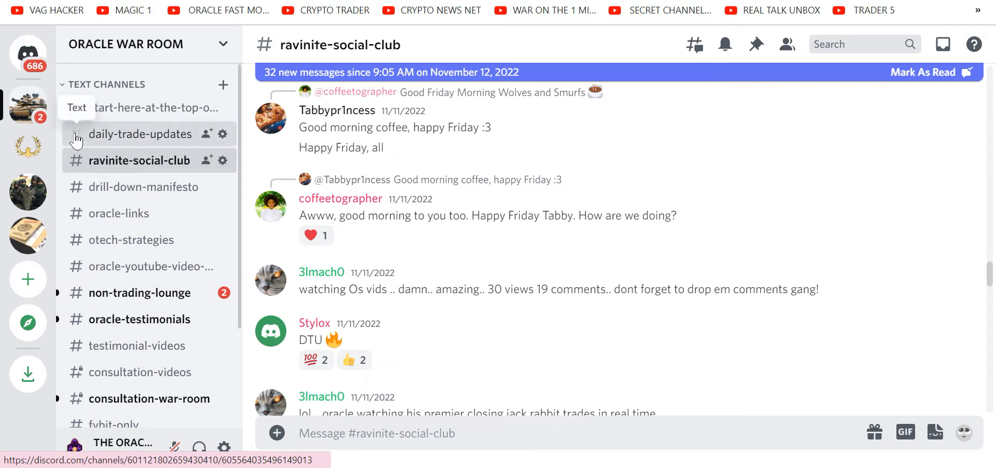
In daily-trade-updates, view the Alameda Research & FTX portfolio image as its original file and close it.
{"action": "left_click", "coordinate": [141, 133]}
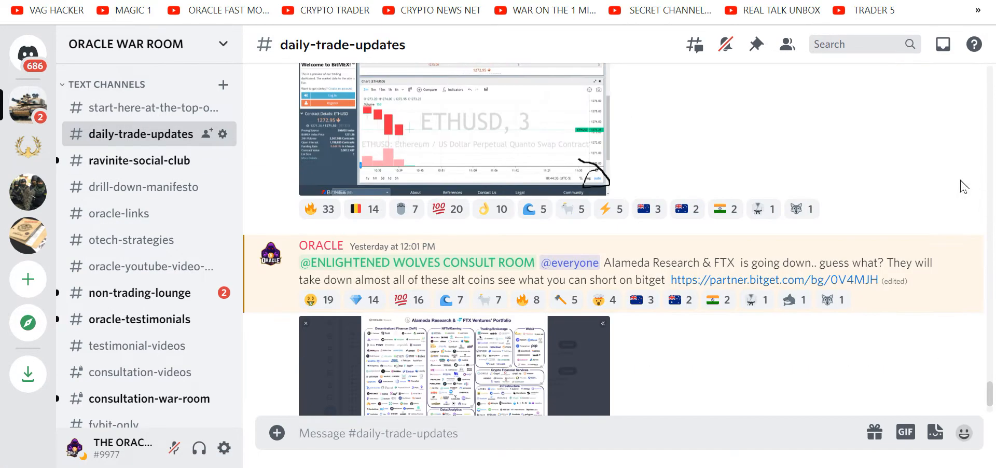
{"action": "scroll", "scroll_direction": "down", "scroll_amount": 3}
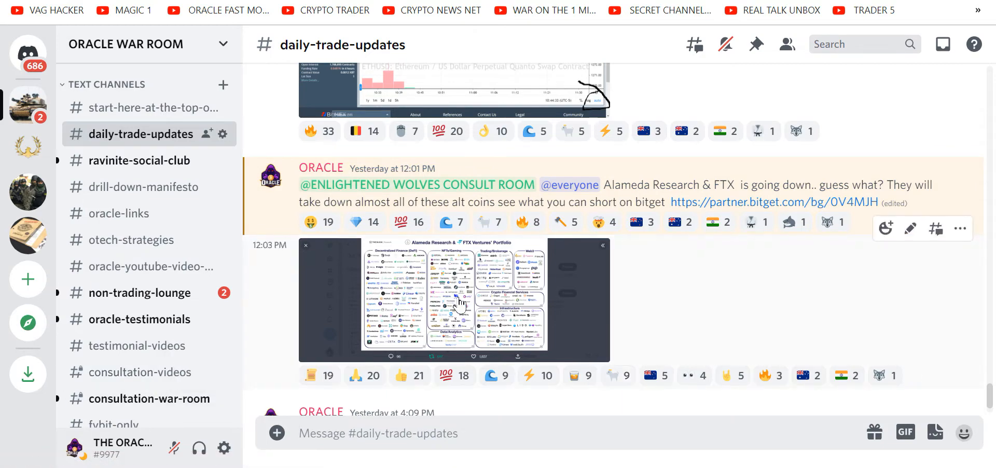
{"action": "left_click", "coordinate": [453, 299]}
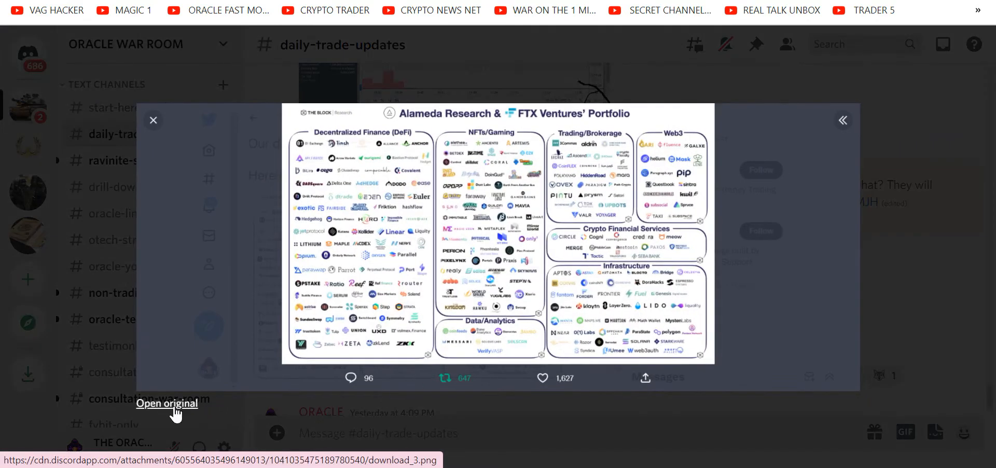
{"action": "left_click", "coordinate": [166, 404]}
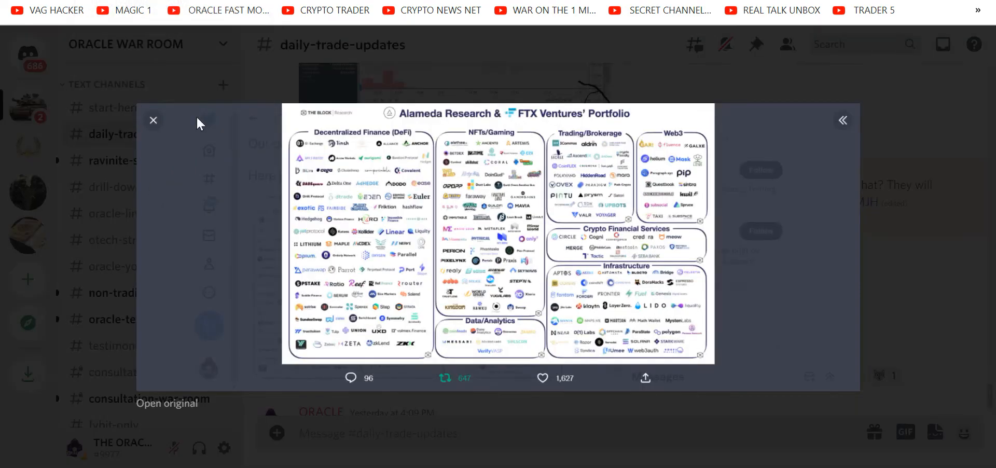
{"action": "left_click", "coordinate": [154, 121]}
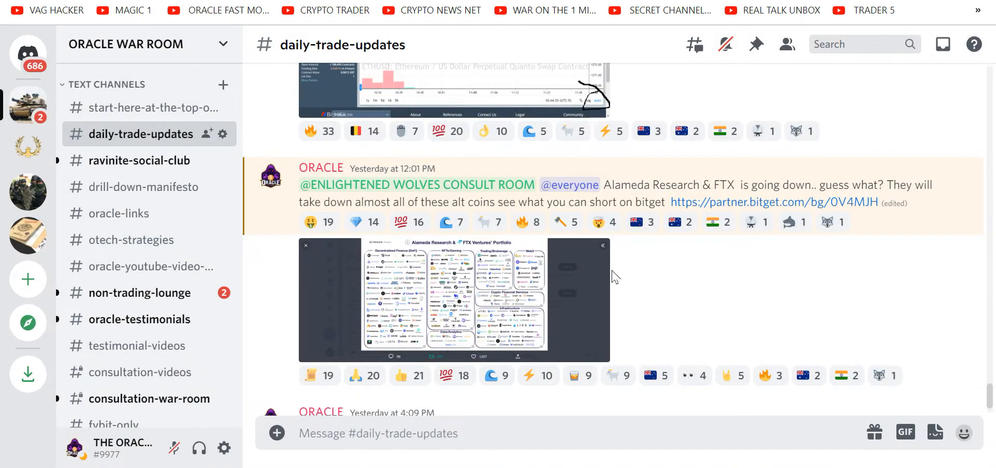
Read back through the trade posts to the 11/10/2022 Fybit screenshots and consult-retirement announcement.
{"action": "scroll", "scroll_direction": "down", "scroll_amount": 3}
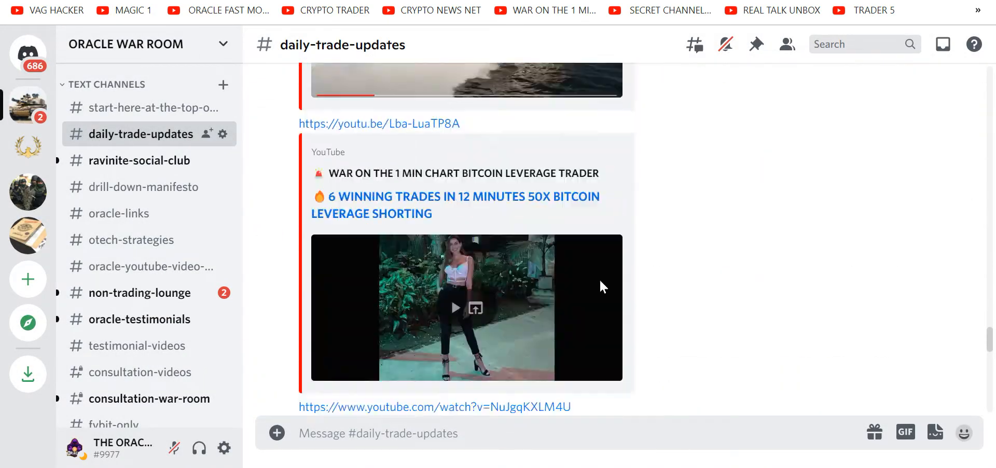
{"action": "scroll", "scroll_direction": "down", "scroll_amount": 3}
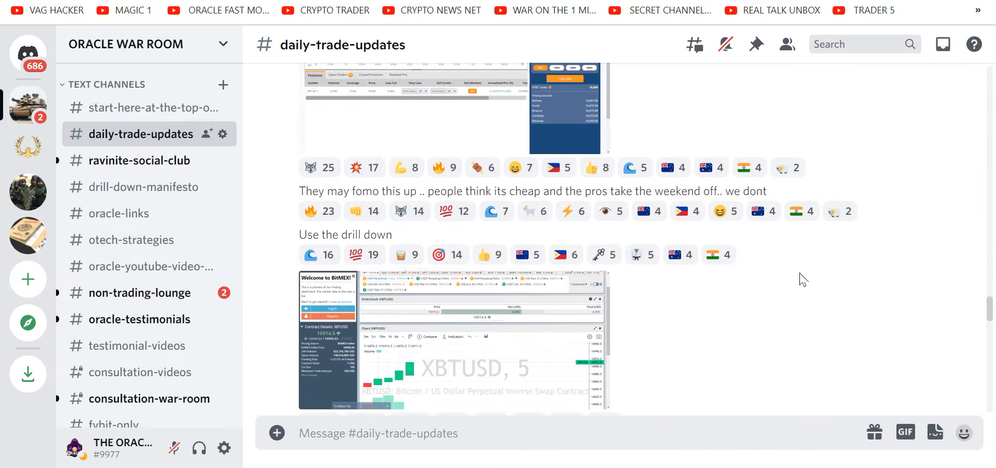
{"action": "scroll", "scroll_direction": "down", "scroll_amount": 3}
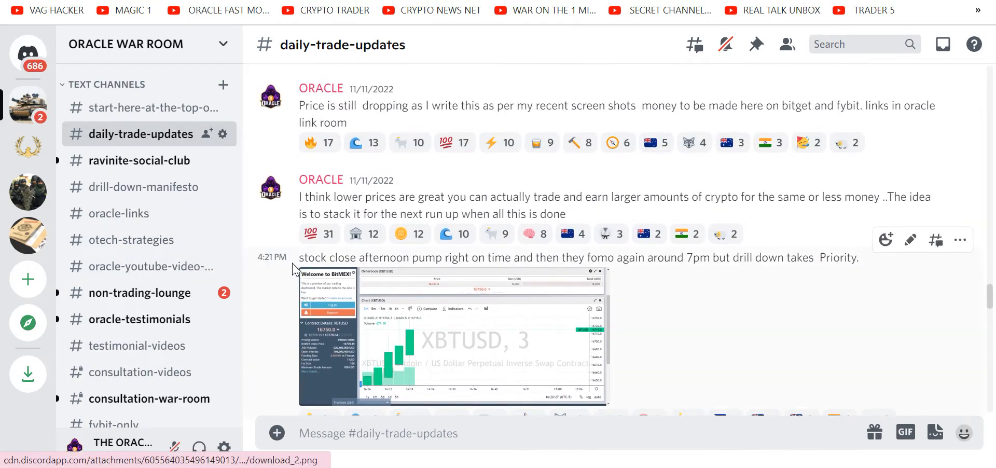
{"action": "scroll", "scroll_direction": "down", "scroll_amount": 3}
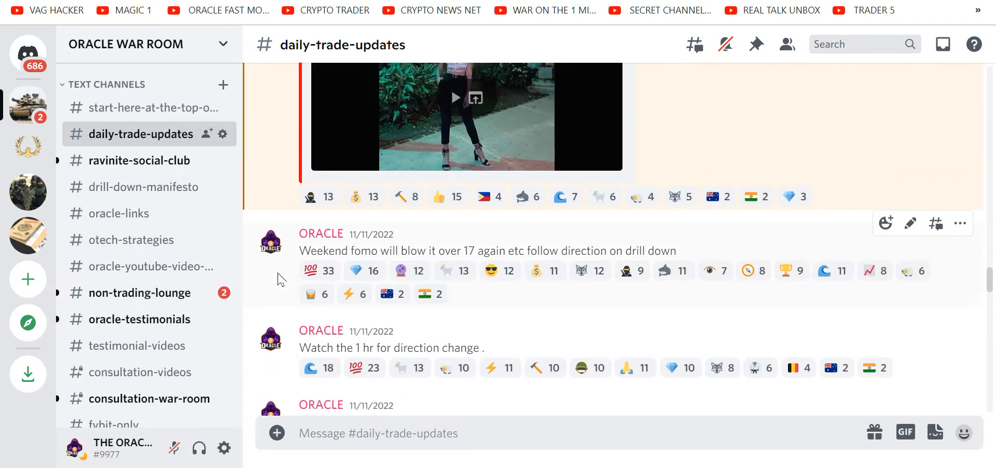
{"action": "scroll", "scroll_direction": "down", "scroll_amount": 3}
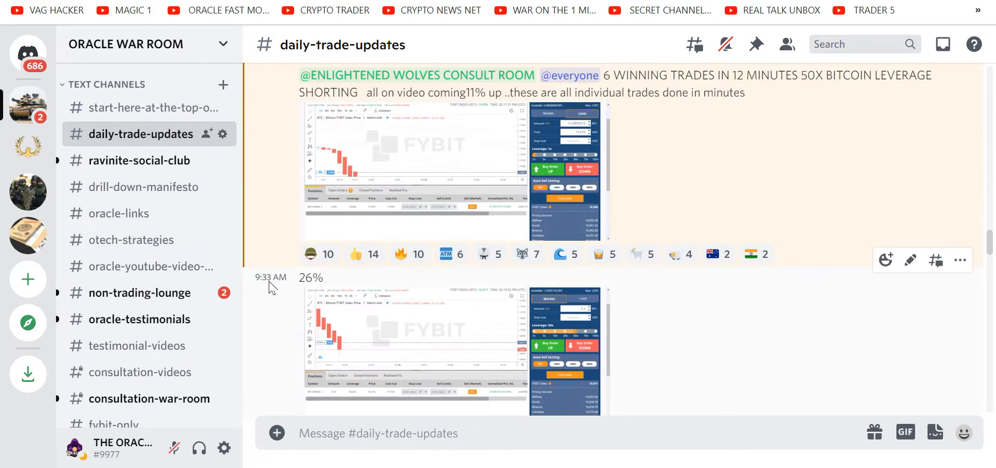
{"action": "scroll", "scroll_direction": "down", "scroll_amount": 3}
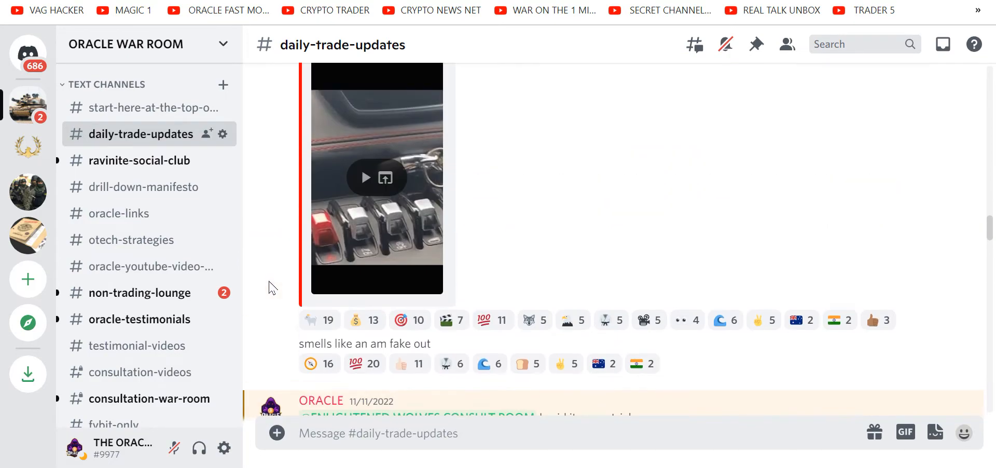
{"action": "scroll", "scroll_direction": "down", "scroll_amount": 3}
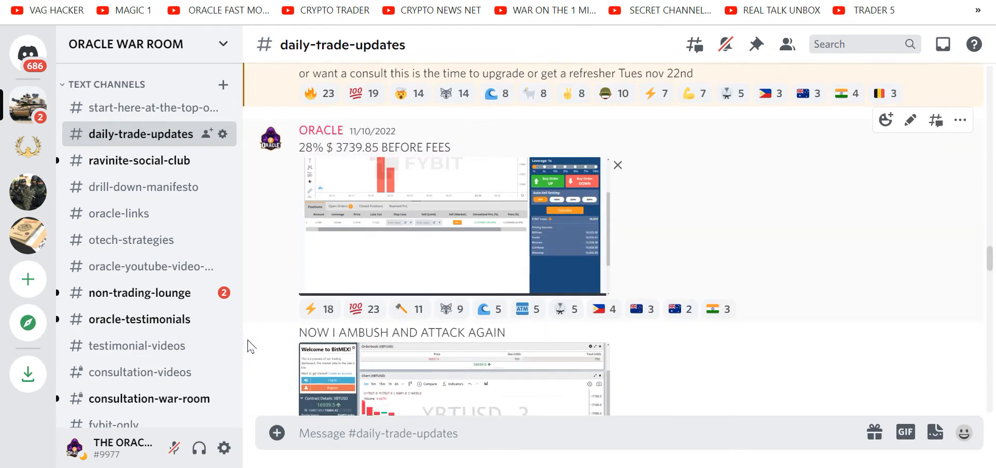
{"action": "scroll", "scroll_direction": "down", "scroll_amount": 3}
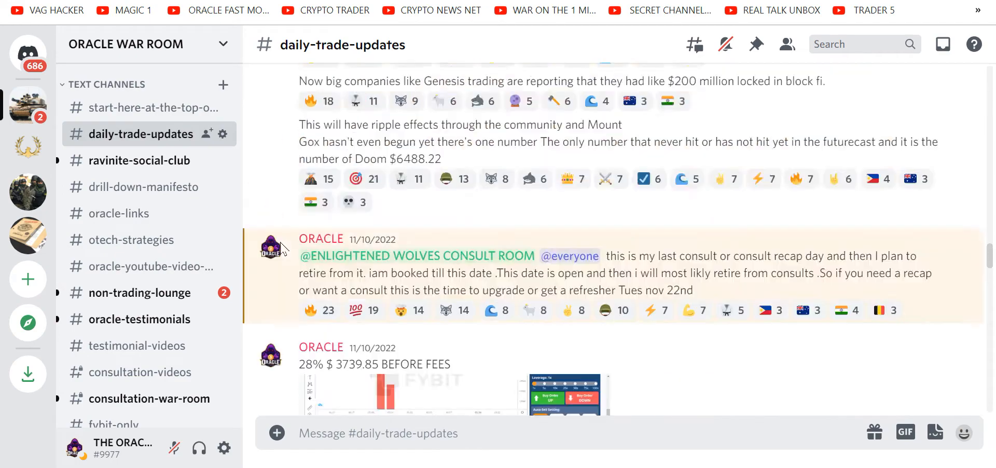
{"action": "scroll", "scroll_direction": "down", "scroll_amount": 3}
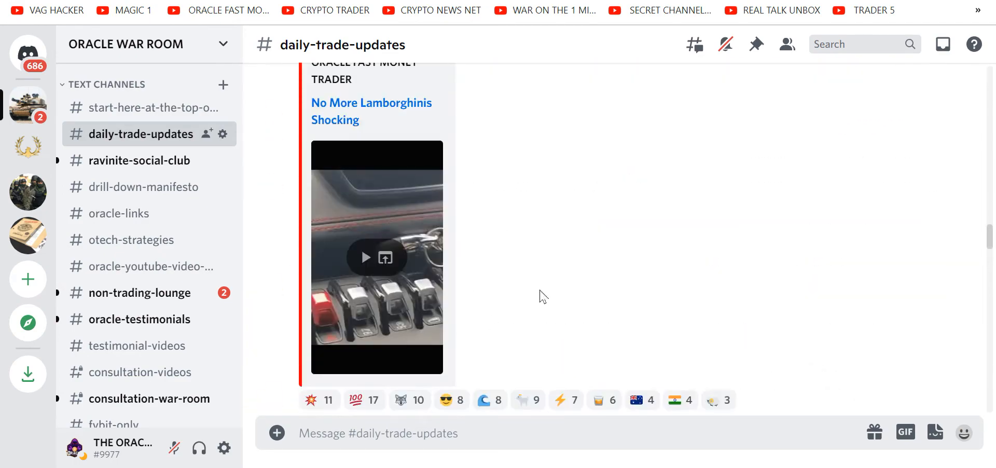
{"action": "scroll", "scroll_direction": "down", "scroll_amount": 3}
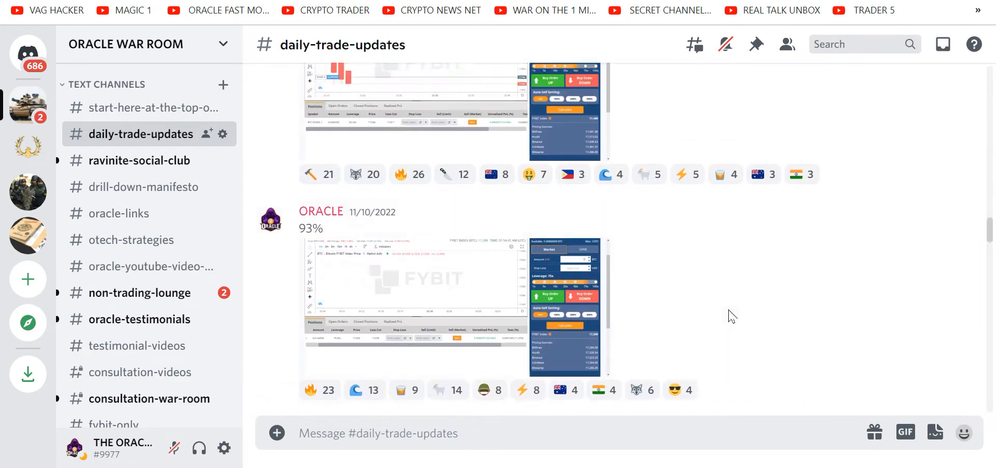
{"action": "scroll", "scroll_direction": "down", "scroll_amount": 3}
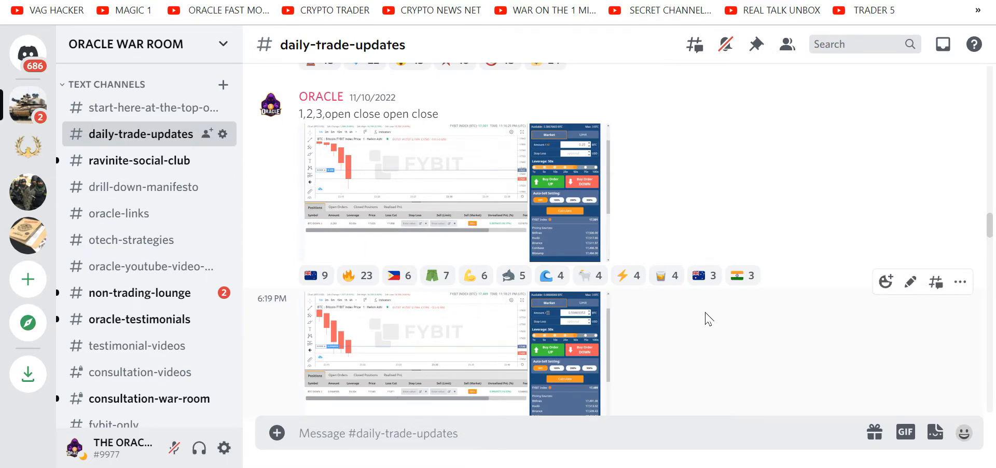
{"action": "scroll", "scroll_direction": "up", "scroll_amount": 3}
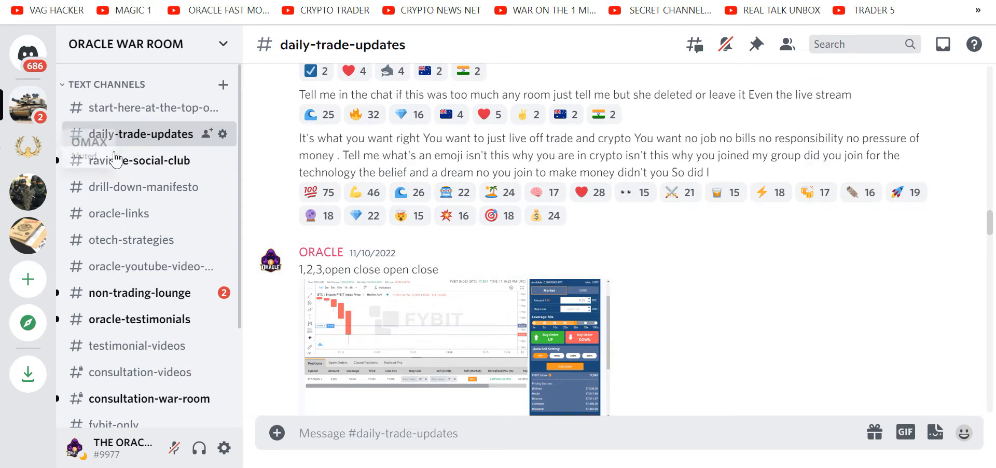
{"action": "mouse_move", "coordinate": [138, 160]}
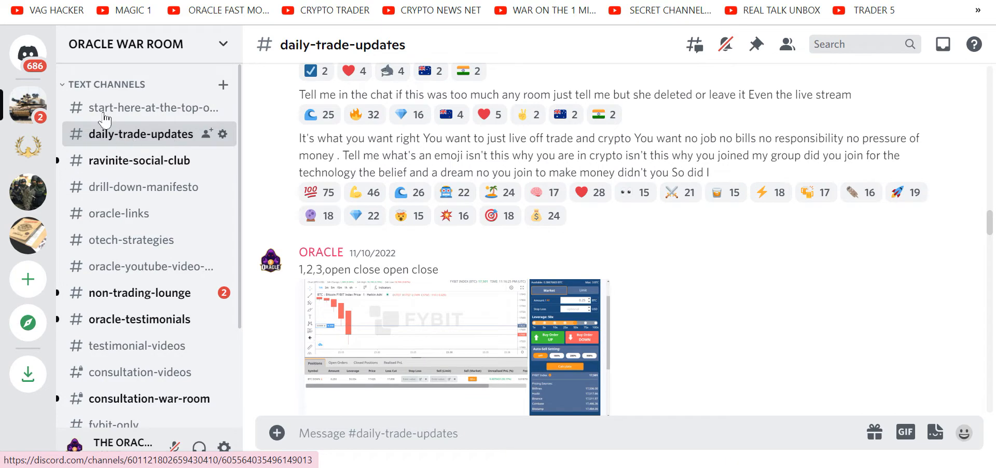
In start-here-at-the-top-of-the-room, view the Team US Rules image as the original file.
{"action": "left_click", "coordinate": [152, 107]}
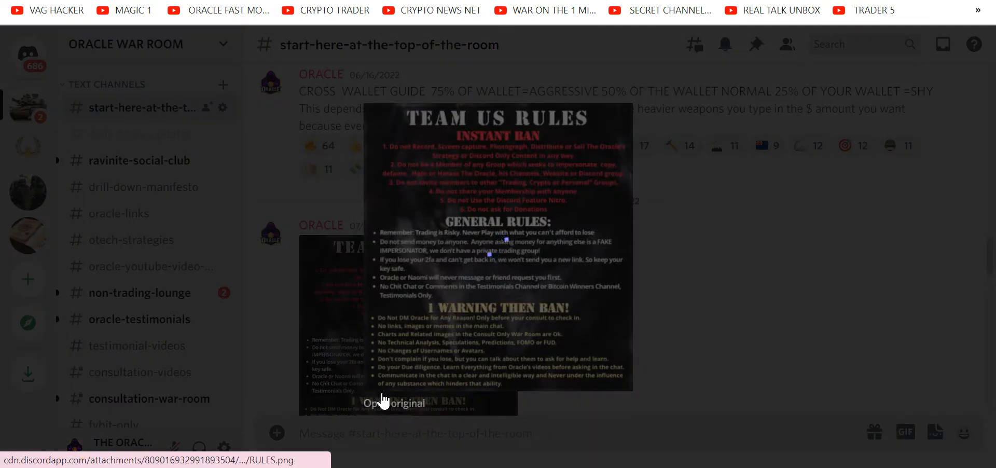
{"action": "left_click", "coordinate": [394, 402]}
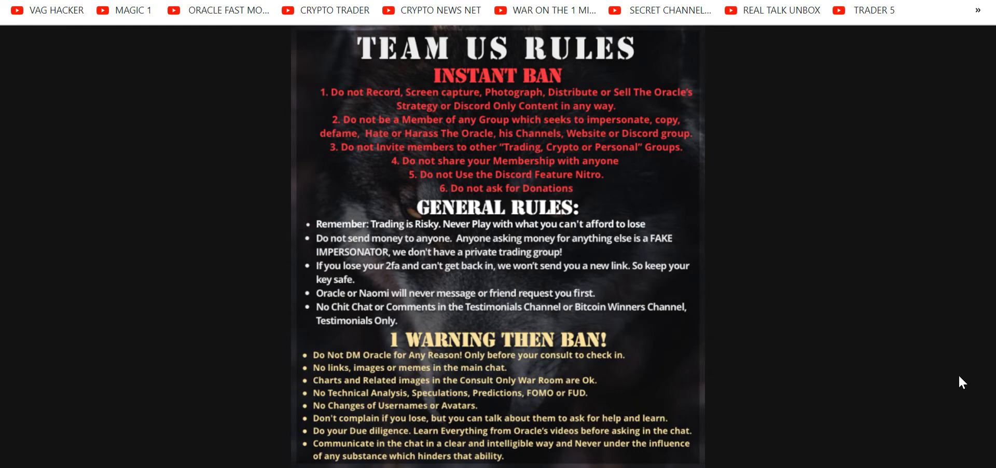
{"action": "mouse_move", "coordinate": [140, 145]}
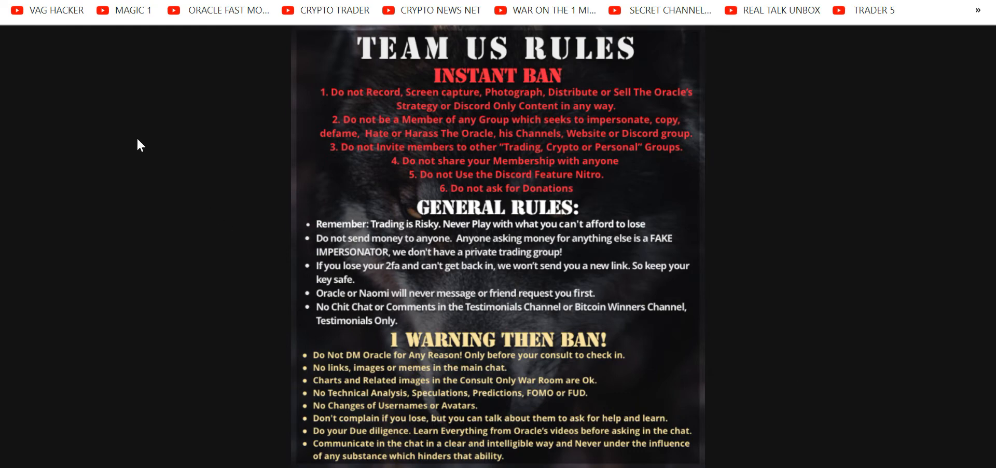
{"action": "mouse_move", "coordinate": [122, 161]}
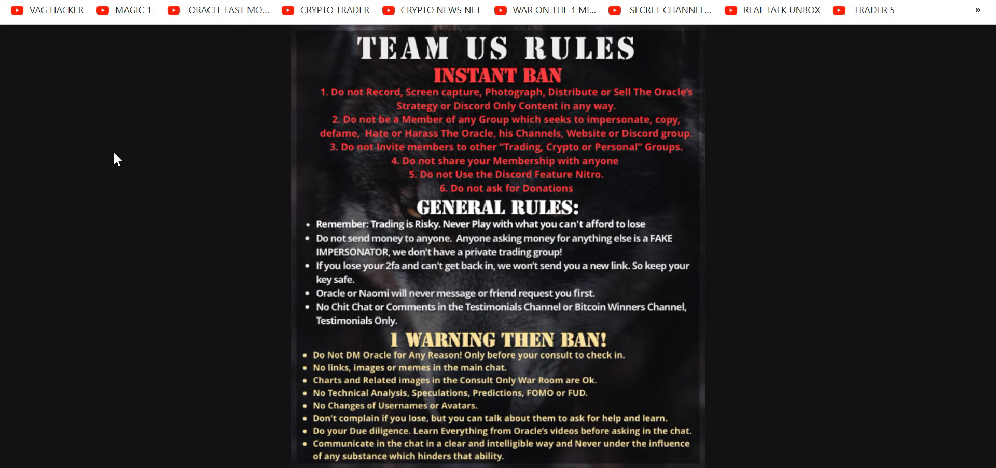
{"action": "mouse_move", "coordinate": [104, 30]}
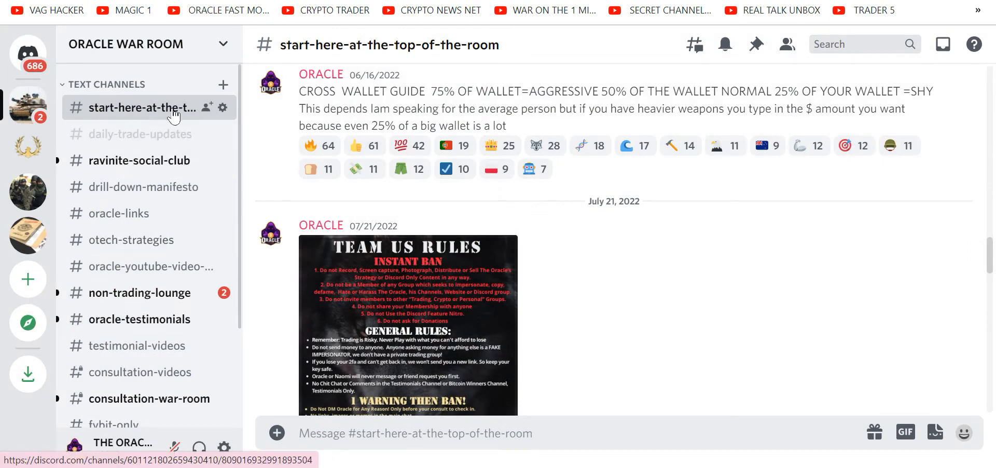
Bring the Oracle's February 2021 PRO TIP posts on trading discipline into view.
{"action": "scroll", "scroll_direction": "down", "scroll_amount": 3}
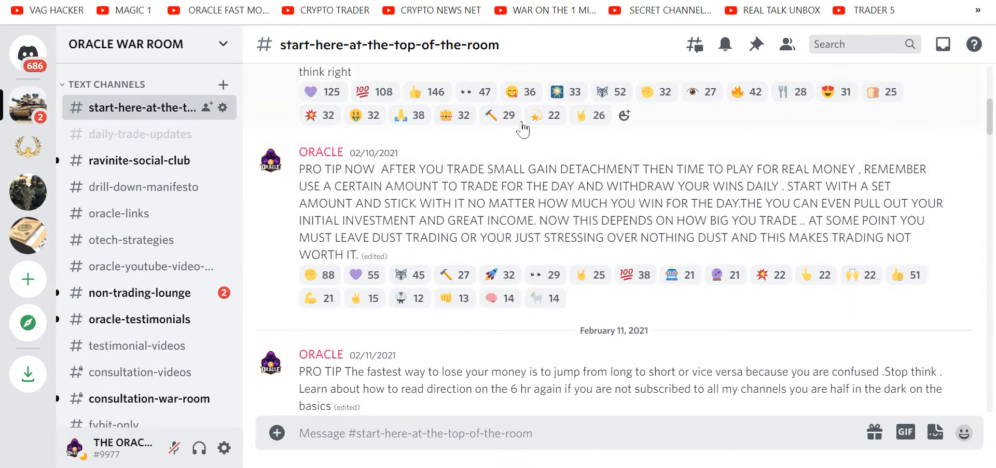
Switch to the ravinite-social-club channel showing 32 new messages and welcome replies.
{"action": "left_click", "coordinate": [139, 160]}
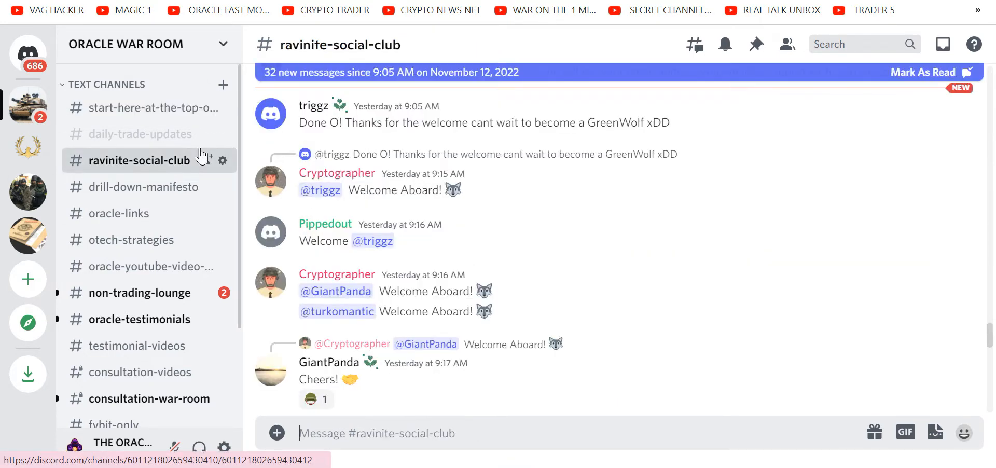
{"action": "mouse_move", "coordinate": [446, 184]}
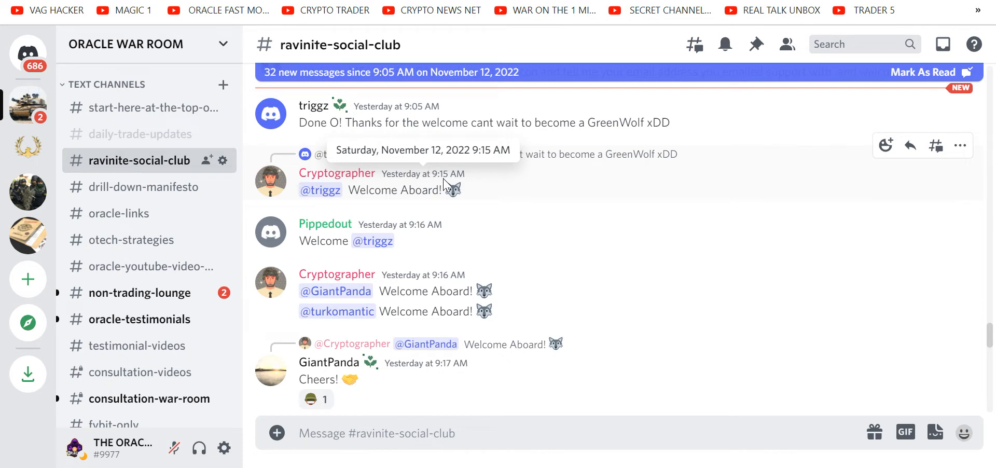
{"action": "mouse_move", "coordinate": [638, 238]}
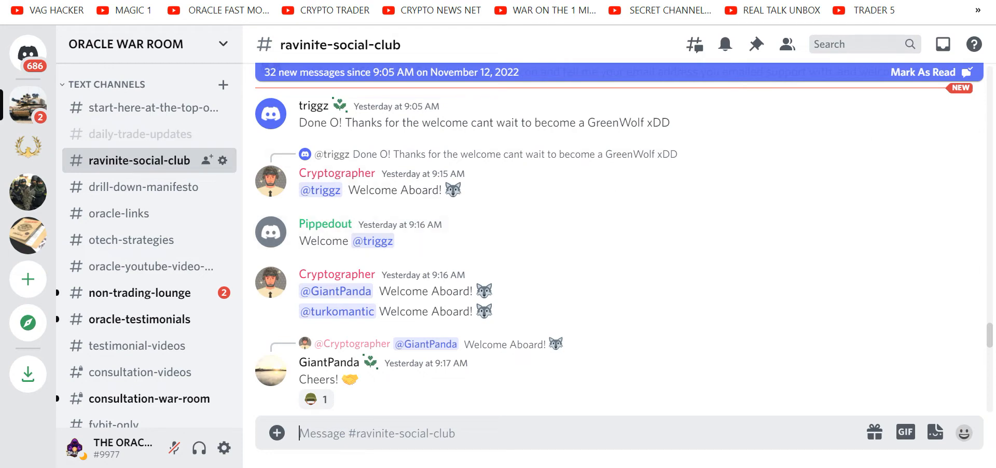
{"action": "mouse_move", "coordinate": [143, 5]}
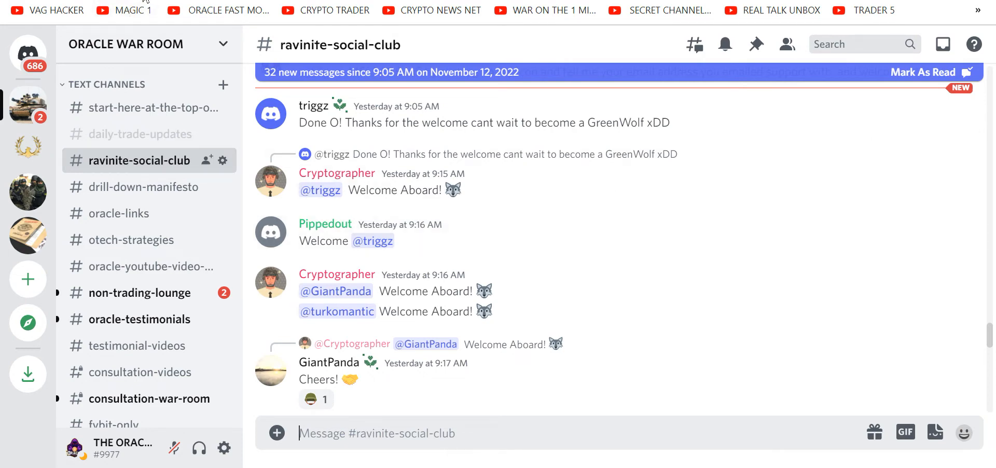
{"action": "mouse_move", "coordinate": [144, 187]}
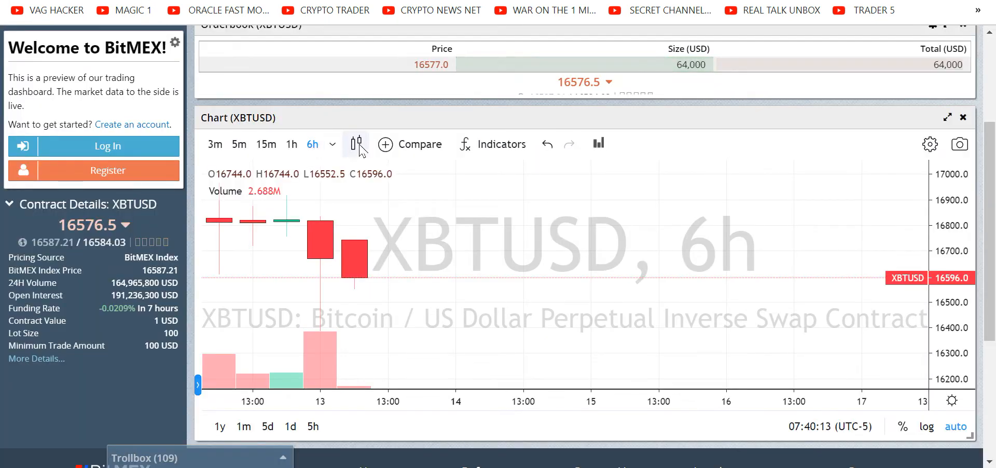
Step the XBTUSD chart down through 1-hour, 15-minute and 5-minute candles.
{"action": "left_click", "coordinate": [292, 144]}
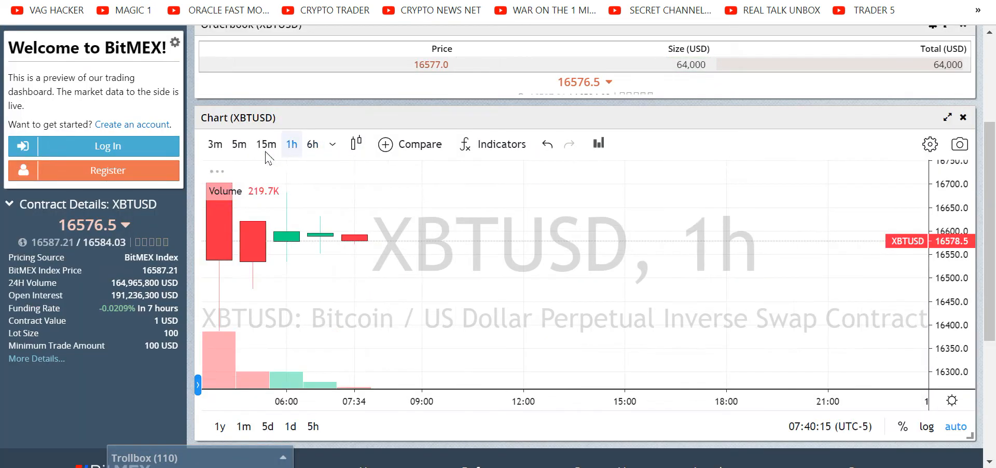
{"action": "left_click", "coordinate": [267, 144]}
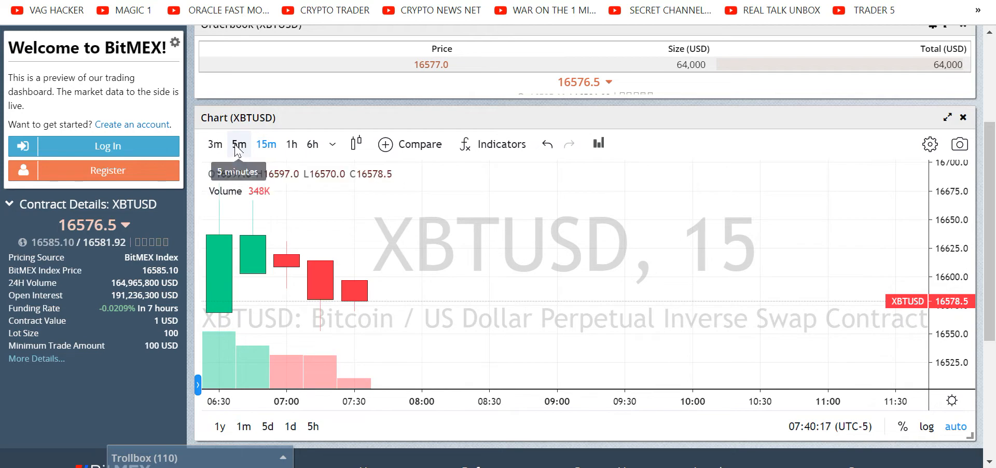
{"action": "left_click", "coordinate": [215, 144]}
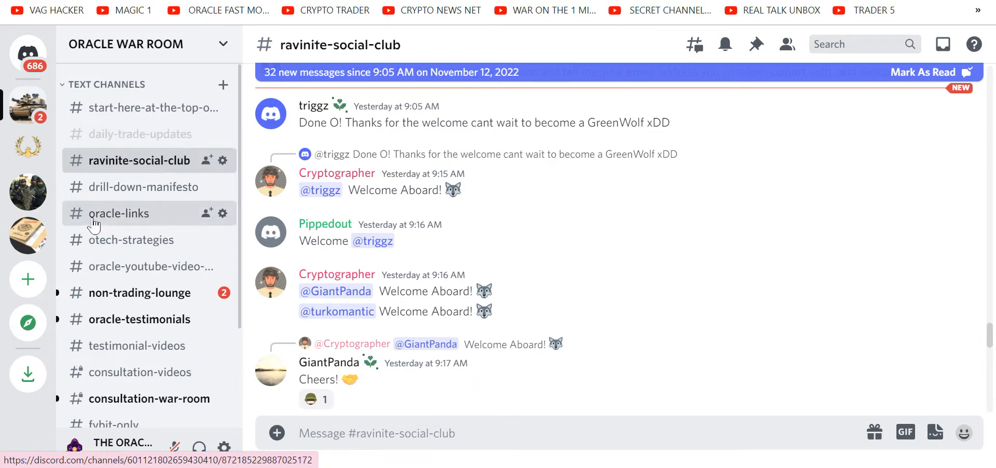
In oracle-links, browse down to the November 2022 post with exchange, VPN and Twitter links.
{"action": "left_click", "coordinate": [118, 213]}
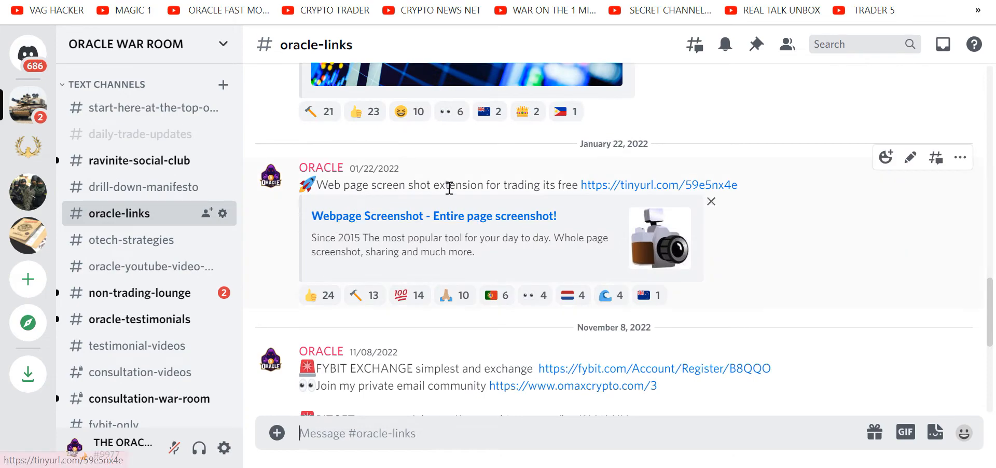
{"action": "scroll", "scroll_direction": "up", "scroll_amount": 3}
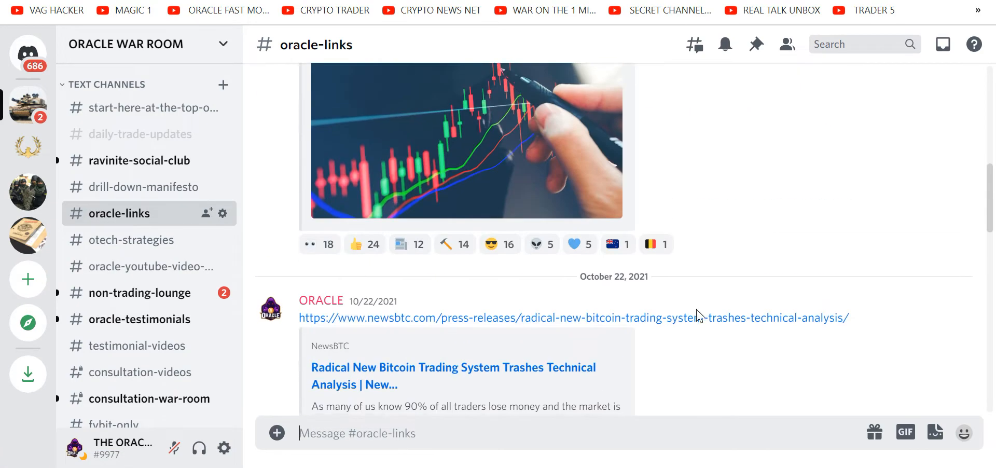
{"action": "scroll", "scroll_direction": "down", "scroll_amount": 3}
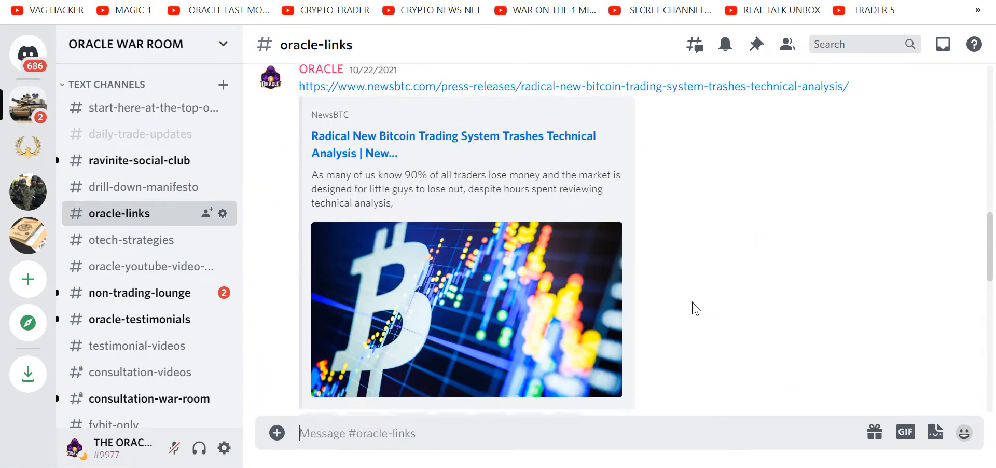
{"action": "scroll", "scroll_direction": "down", "scroll_amount": 3}
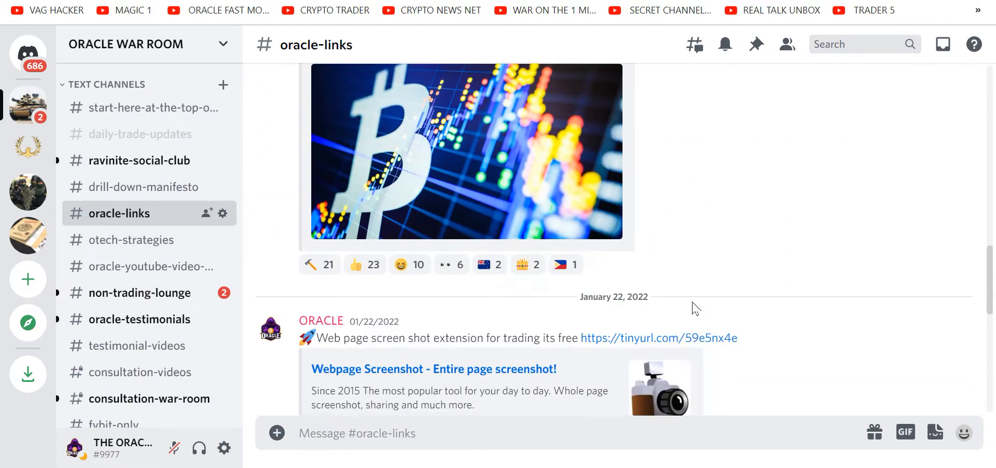
{"action": "scroll", "scroll_direction": "down", "scroll_amount": 3}
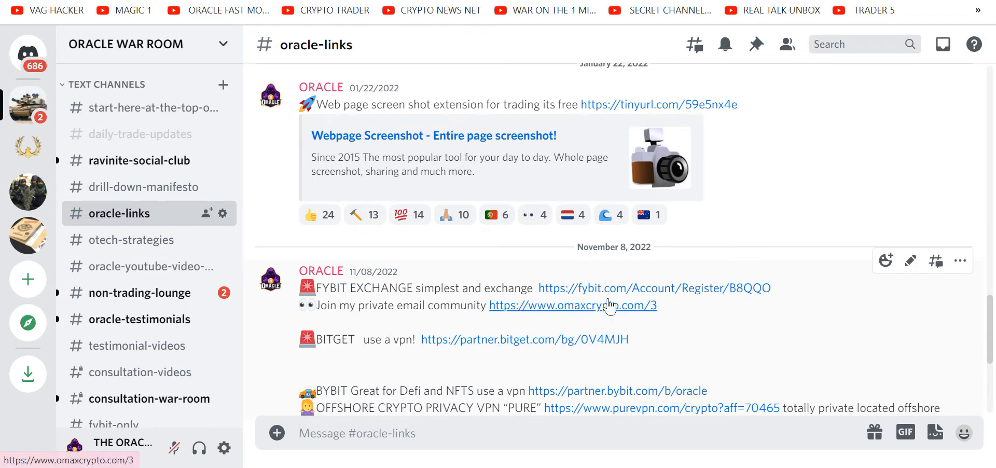
{"action": "scroll", "scroll_direction": "down", "scroll_amount": 3}
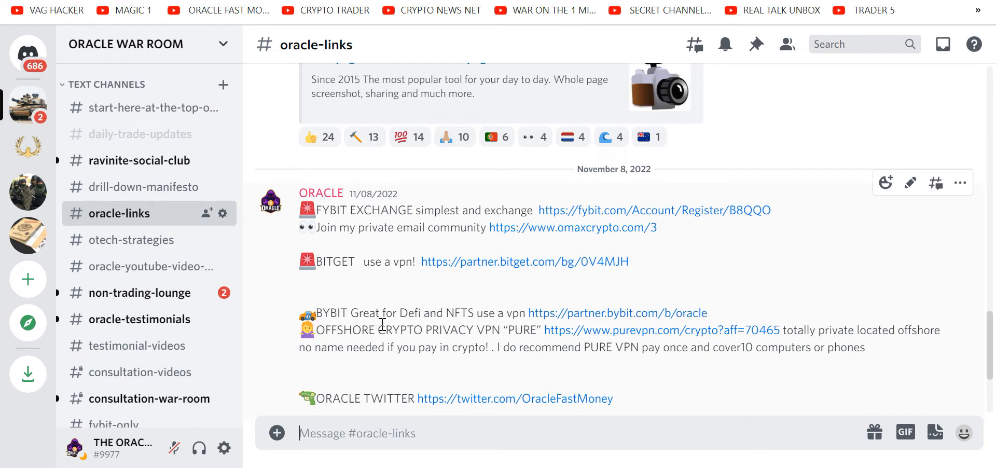
{"action": "mouse_move", "coordinate": [318, 307]}
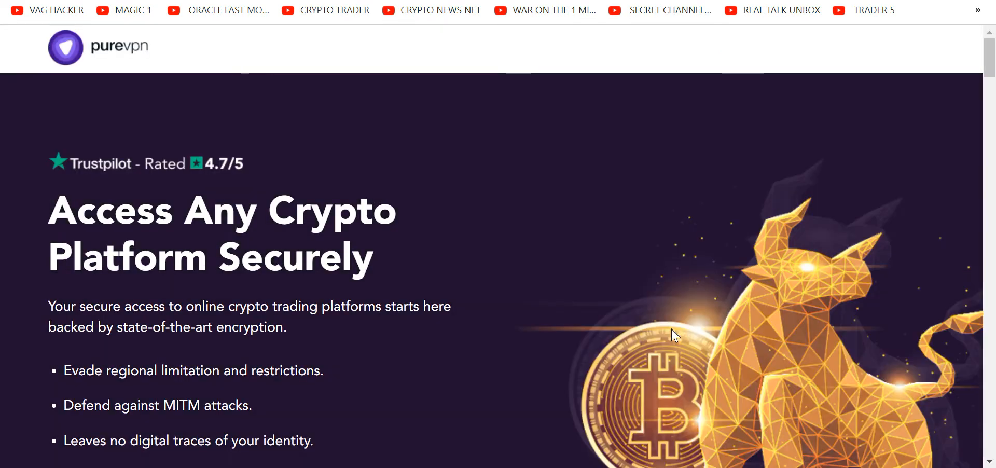
Scroll through PureVPN's crypto page and Black Friday $1.41/month offer, then close the tab to return to Discord.
{"action": "scroll", "scroll_direction": "down", "scroll_amount": 3}
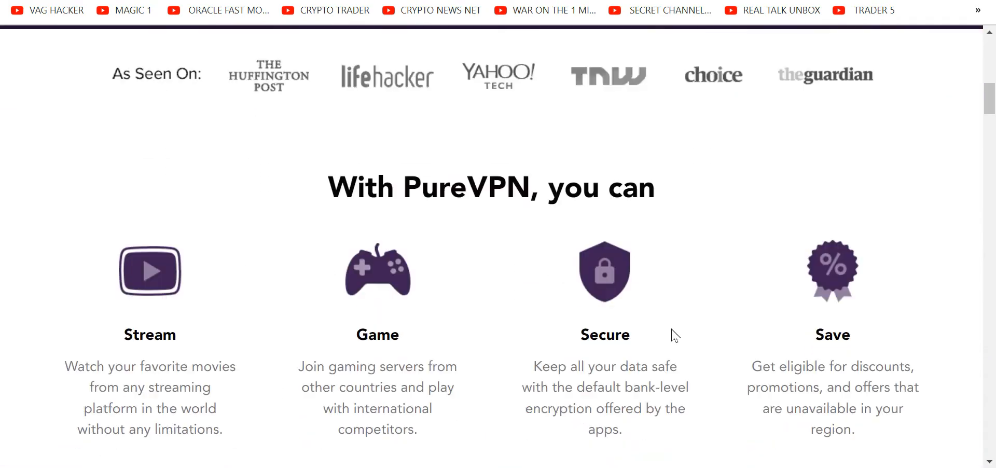
{"action": "scroll", "scroll_direction": "down", "scroll_amount": 3}
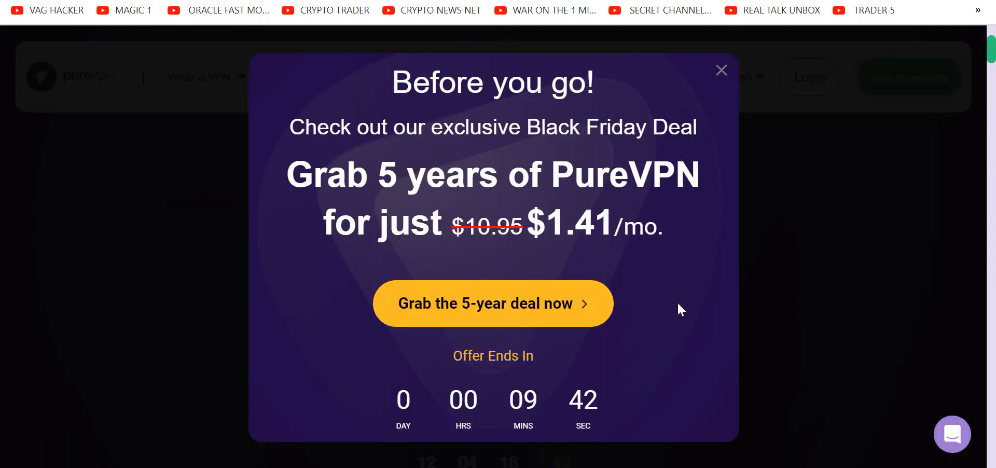
{"action": "mouse_move", "coordinate": [703, 316]}
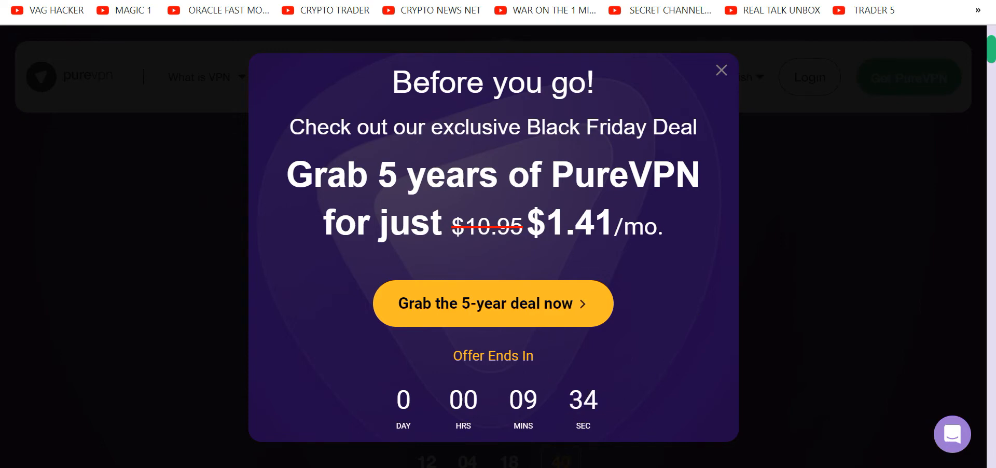
{"action": "left_click", "coordinate": [720, 69]}
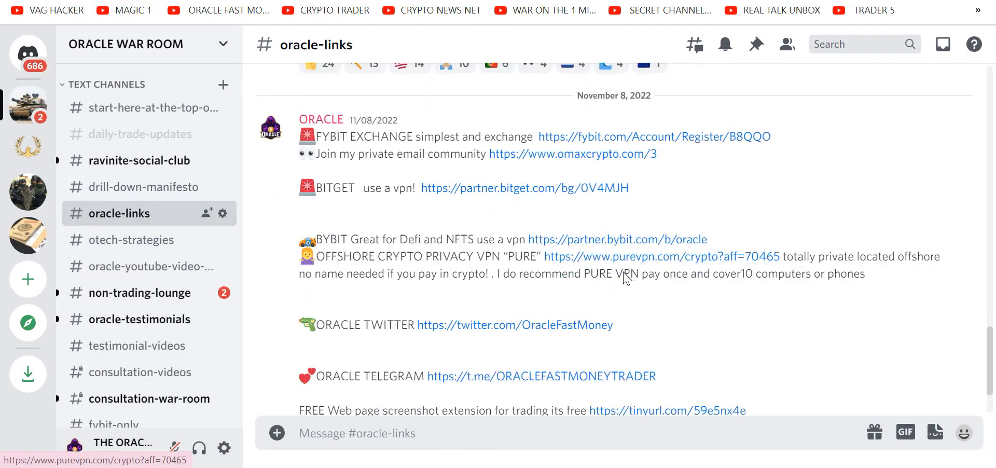
Switch to daily-trade-updates and scroll past Oracle's posts down to the YouTube channel links list.
{"action": "scroll", "scroll_direction": "down", "scroll_amount": 3}
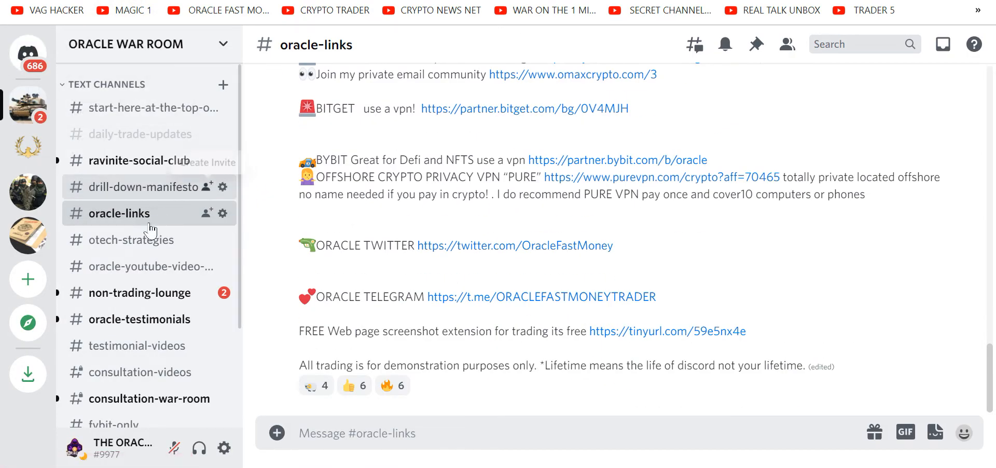
{"action": "mouse_move", "coordinate": [141, 134]}
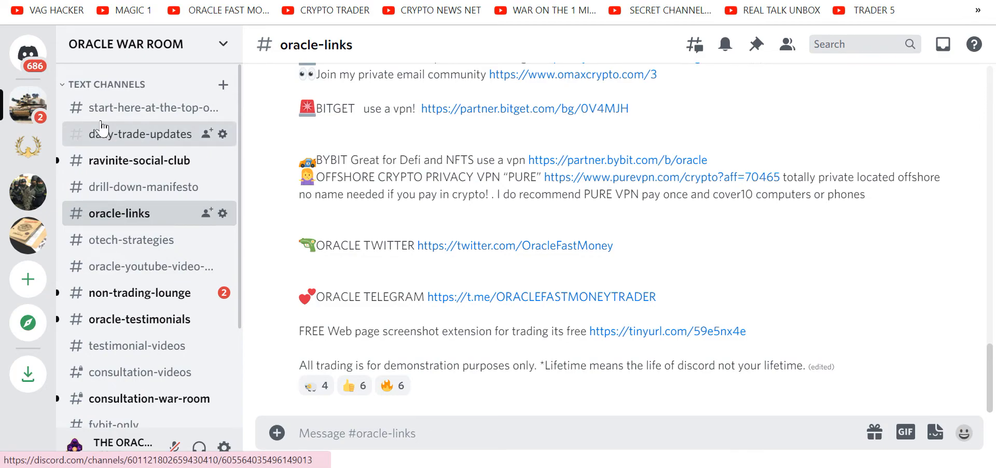
{"action": "left_click", "coordinate": [143, 134]}
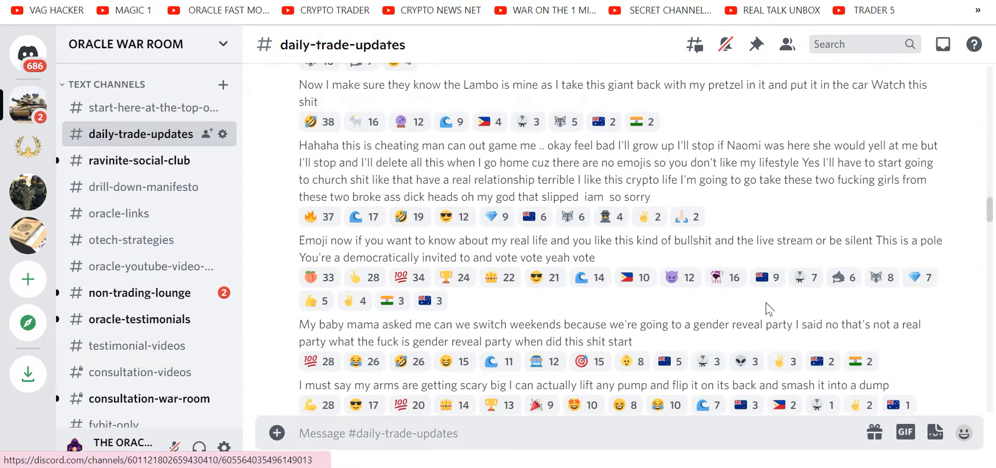
{"action": "scroll", "scroll_direction": "down", "scroll_amount": 3}
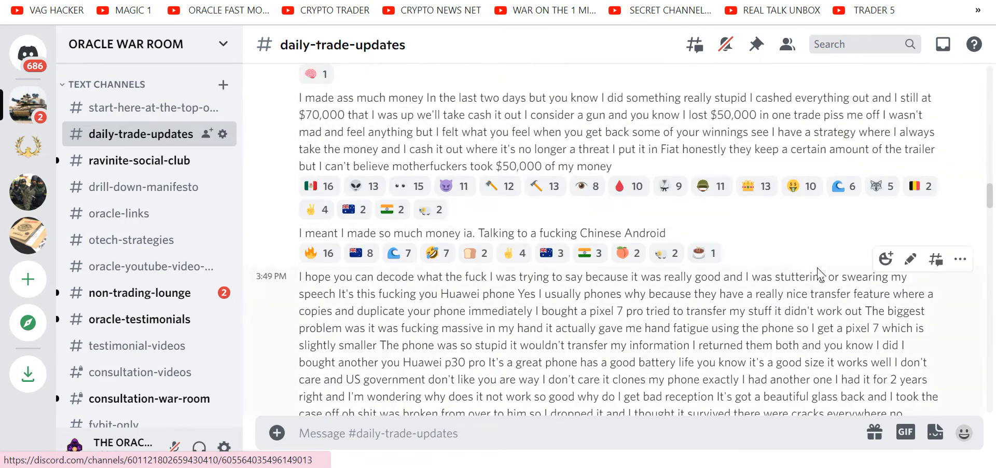
{"action": "scroll", "scroll_direction": "down", "scroll_amount": 3}
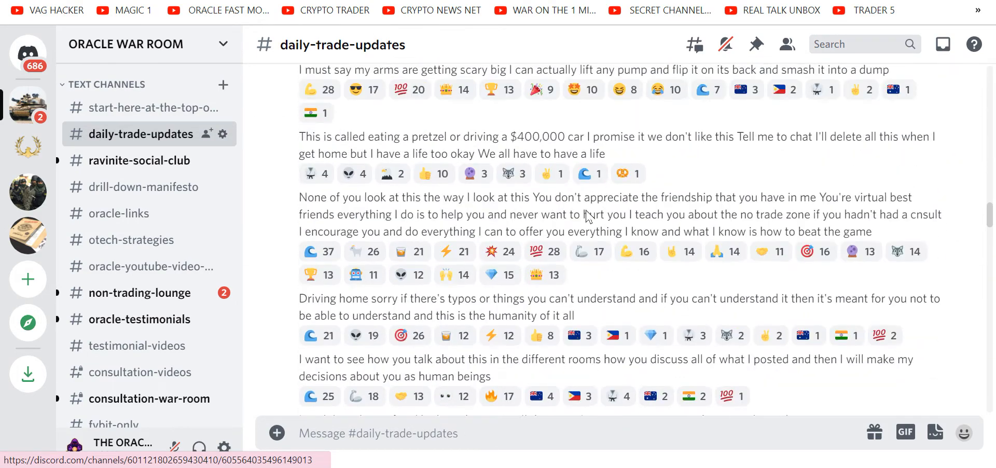
{"action": "scroll", "scroll_direction": "down", "scroll_amount": 3}
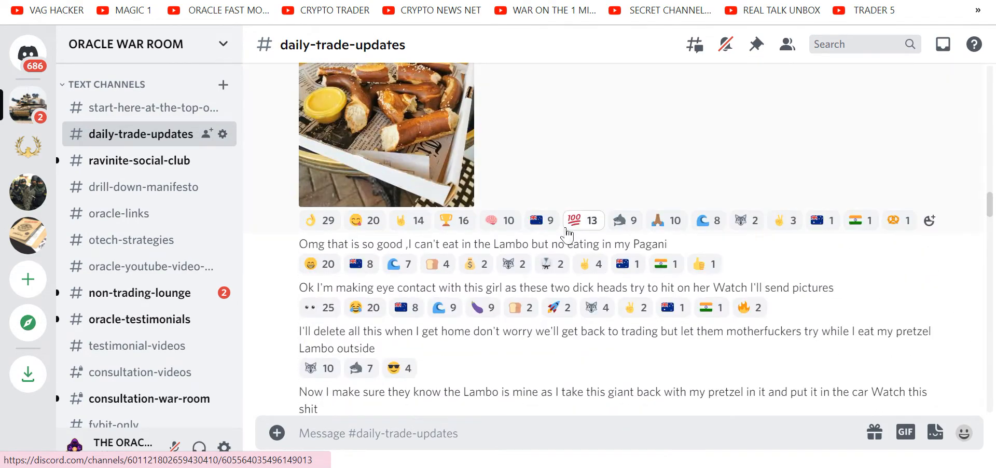
{"action": "scroll", "scroll_direction": "down", "scroll_amount": 3}
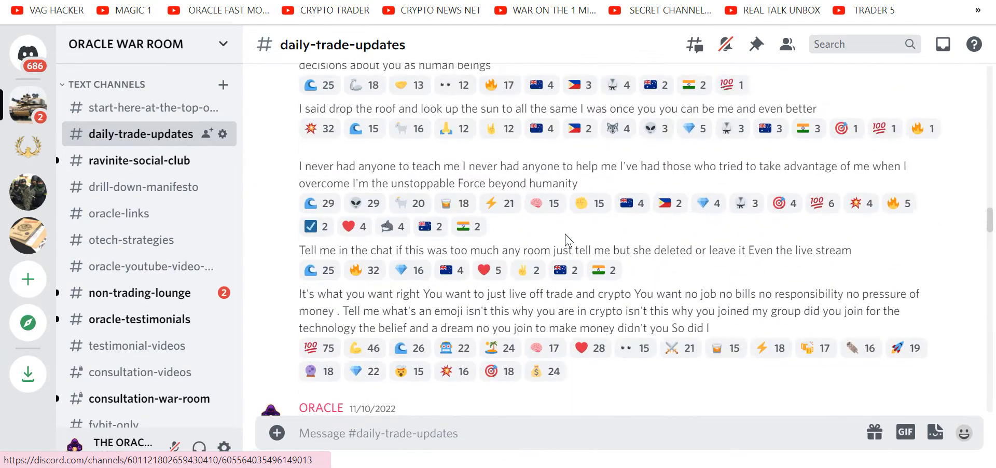
{"action": "scroll", "scroll_direction": "down", "scroll_amount": 3}
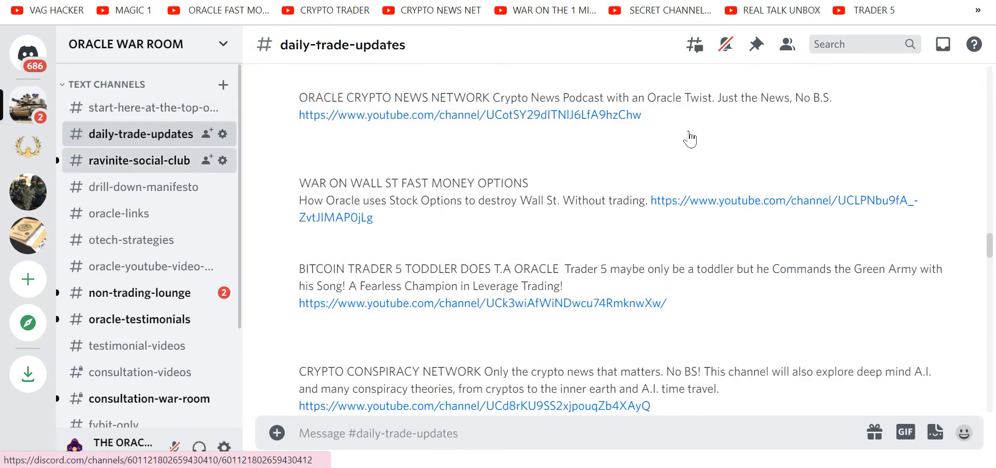
Return to ravinite-social-club's new-member welcome replies, then select otech-strategies in the sidebar.
{"action": "left_click", "coordinate": [141, 159]}
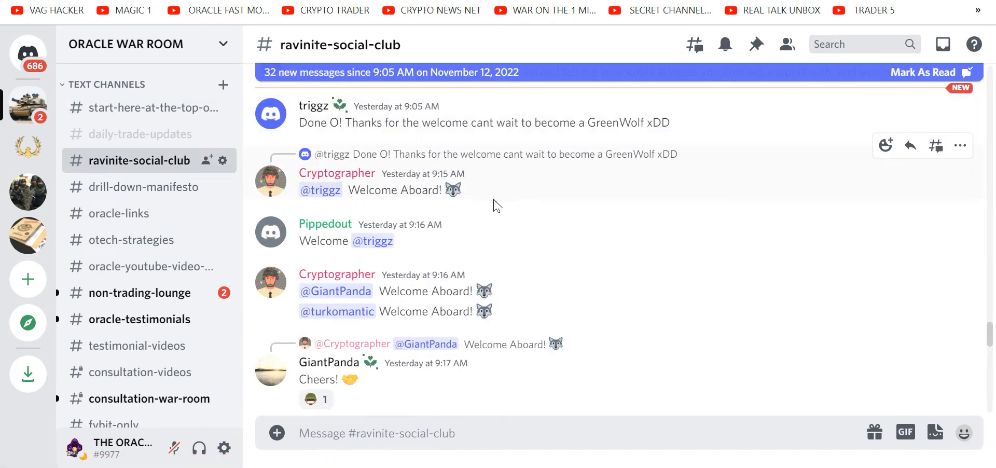
{"action": "mouse_move", "coordinate": [325, 224]}
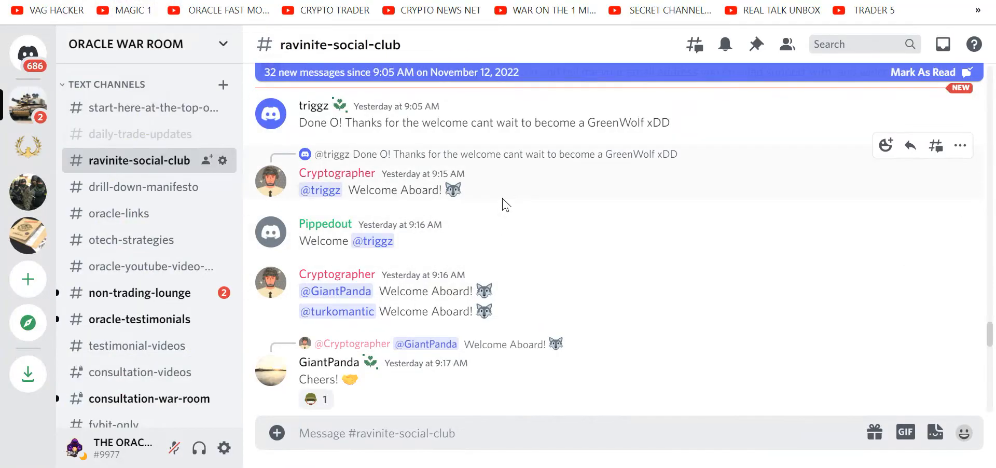
{"action": "mouse_move", "coordinate": [572, 183]}
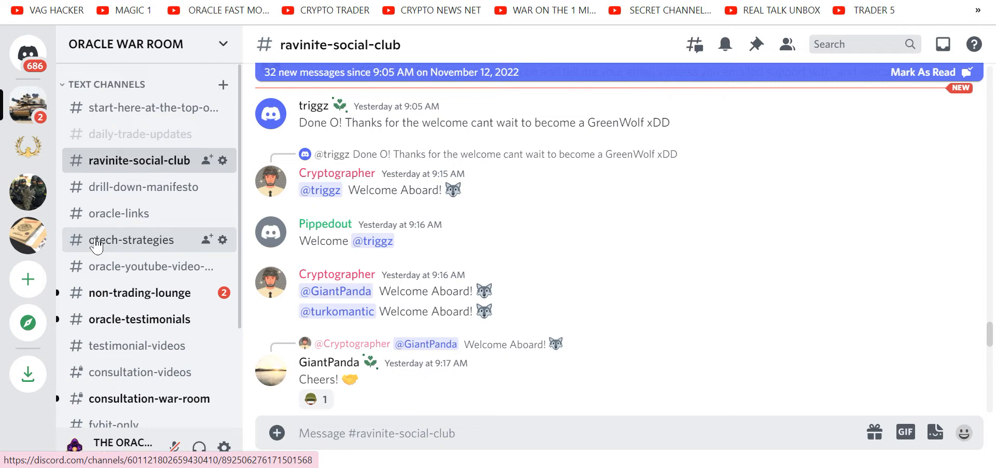
{"action": "mouse_move", "coordinate": [137, 245]}
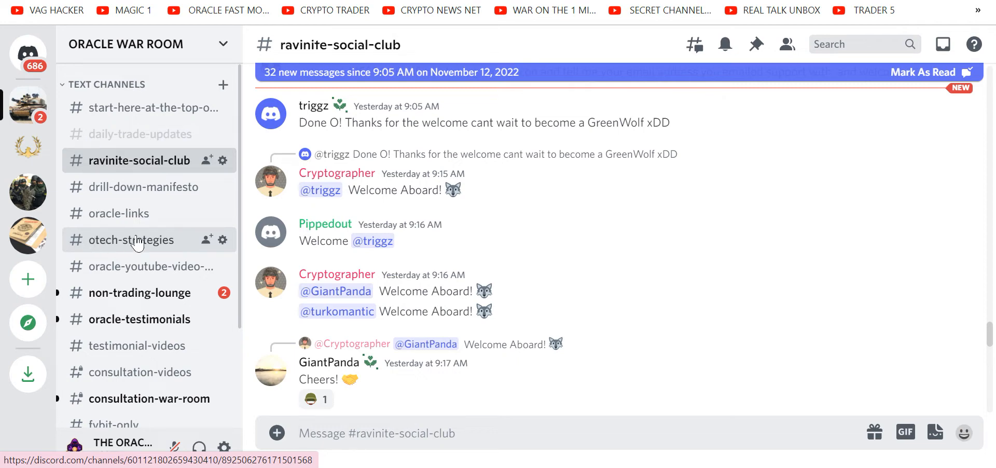
{"action": "mouse_move", "coordinate": [147, 248]}
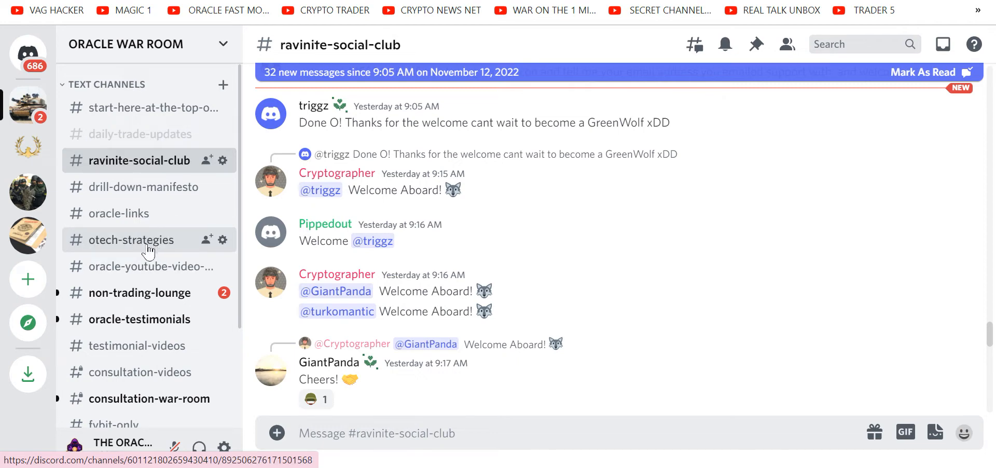
{"action": "left_click", "coordinate": [148, 266]}
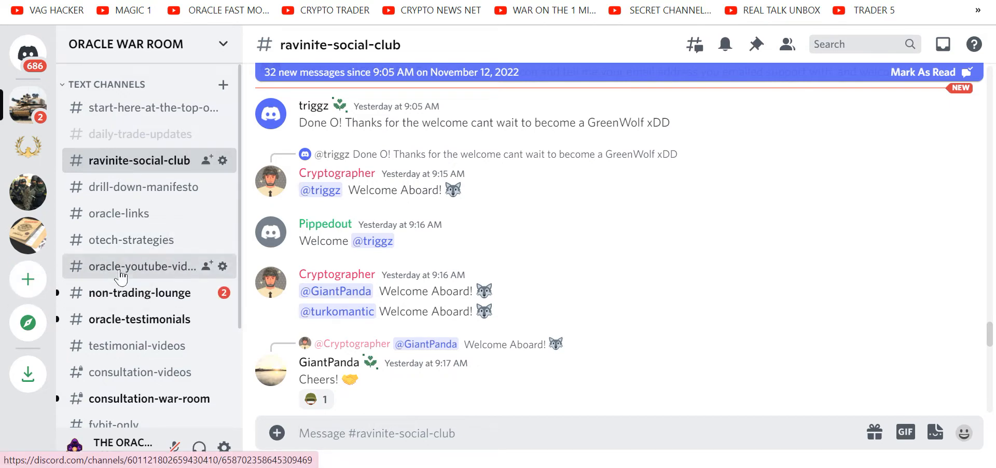
Browse oracle-youtube-video-mash-up's November 7, 2022 video posts, selecting one of the posted videos.
{"action": "left_click", "coordinate": [142, 266]}
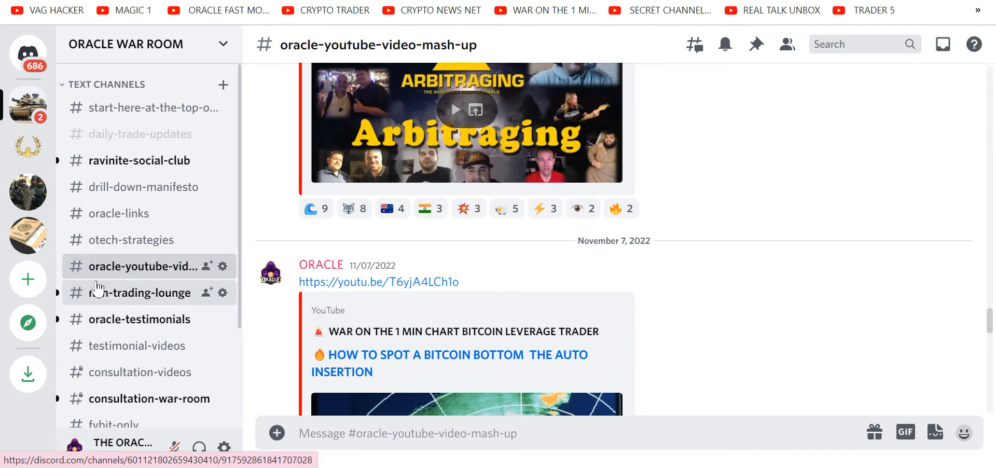
{"action": "mouse_move", "coordinate": [99, 302]}
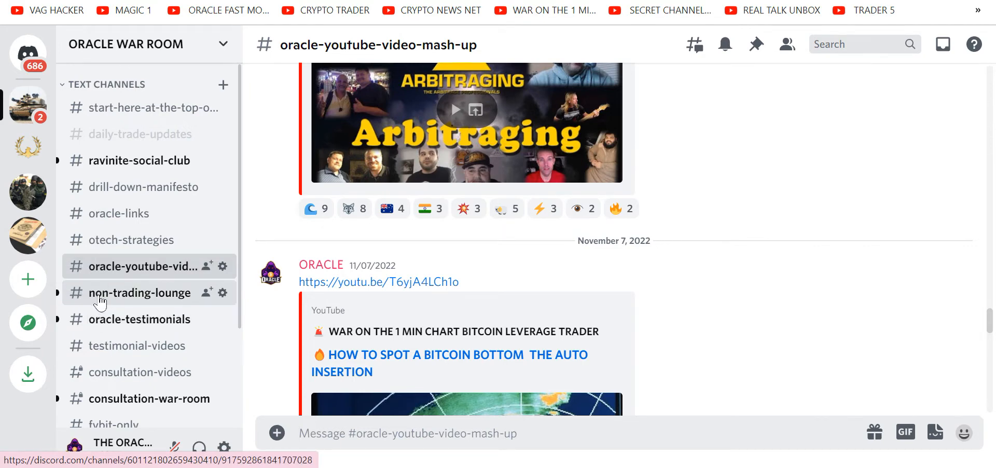
{"action": "left_click", "coordinate": [406, 432]}
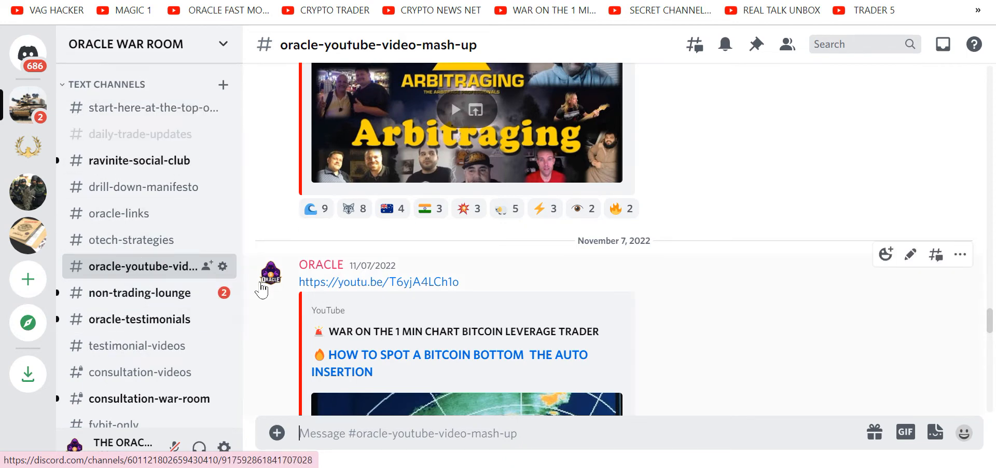
{"action": "mouse_move", "coordinate": [223, 187]}
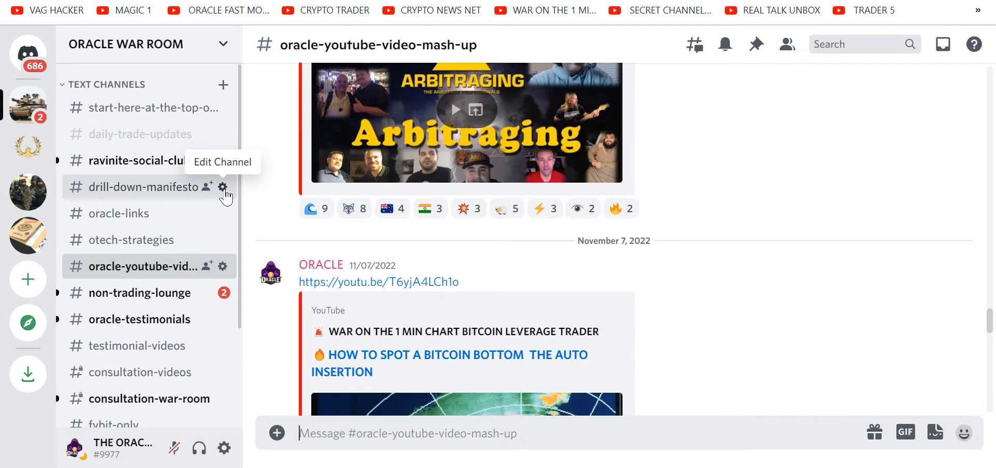
{"action": "mouse_move", "coordinate": [149, 399]}
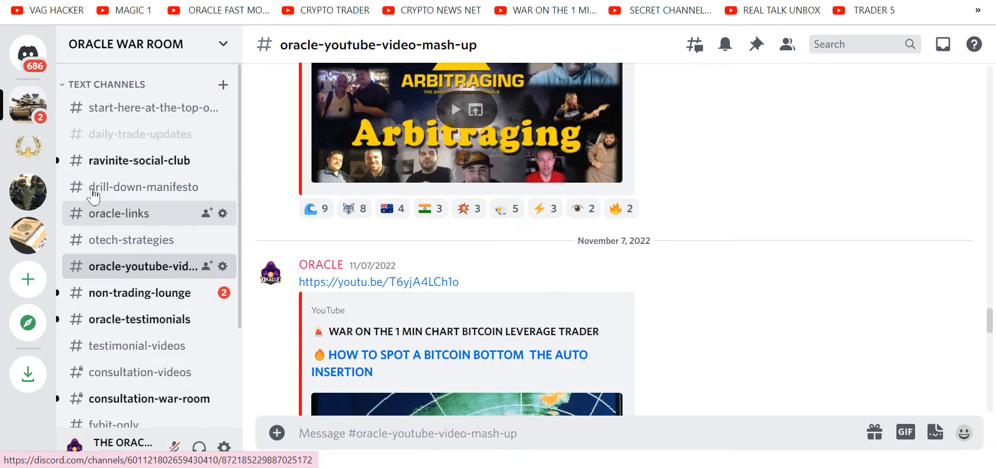
{"action": "mouse_move", "coordinate": [140, 134]}
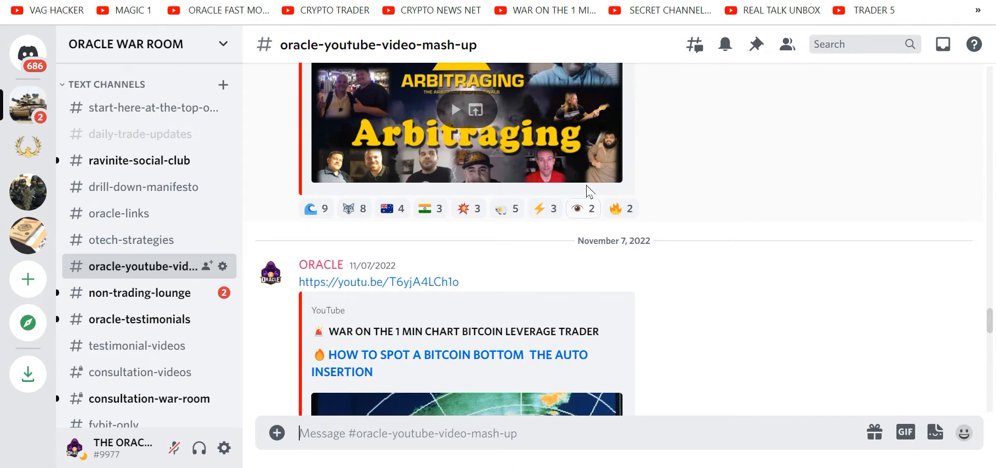
{"action": "mouse_move", "coordinate": [686, 121]}
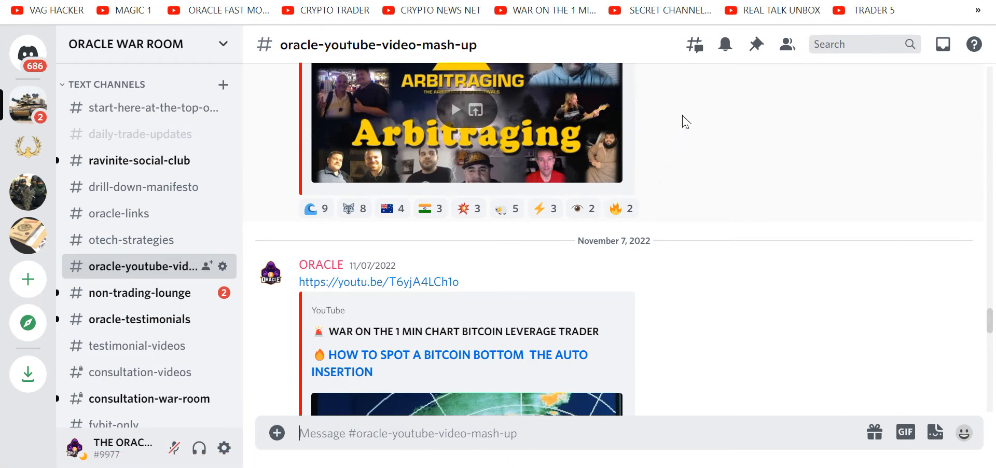
{"action": "mouse_move", "coordinate": [263, 146]}
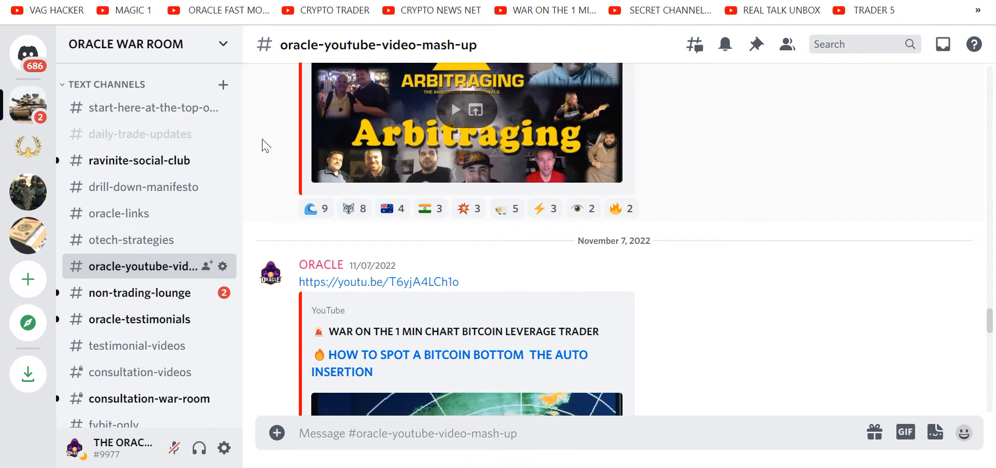
Switch to non-trading-lounge and scroll its 100+ new messages about crypto news.
{"action": "left_click", "coordinate": [139, 293]}
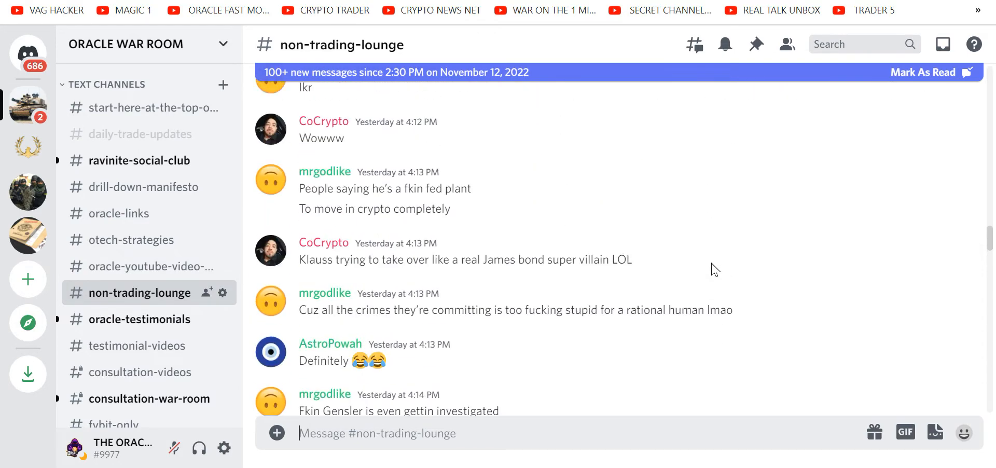
{"action": "mouse_move", "coordinate": [499, 210]}
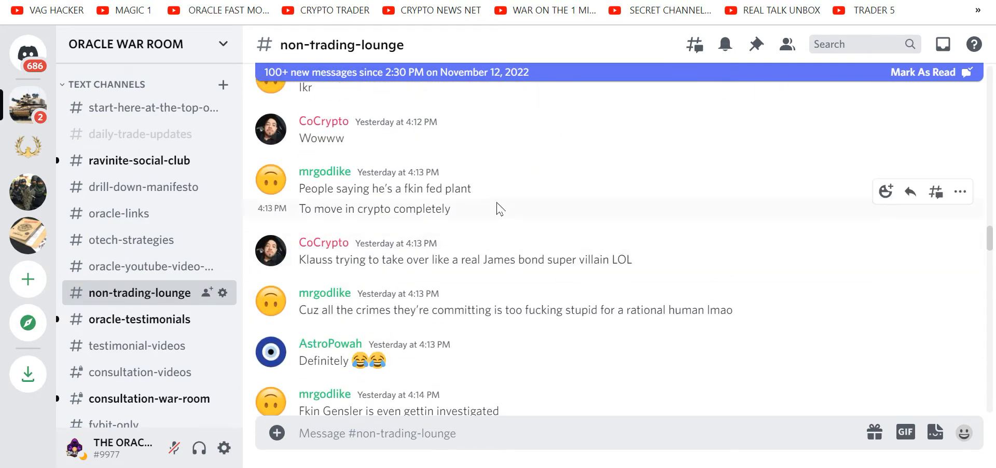
{"action": "mouse_move", "coordinate": [466, 221]}
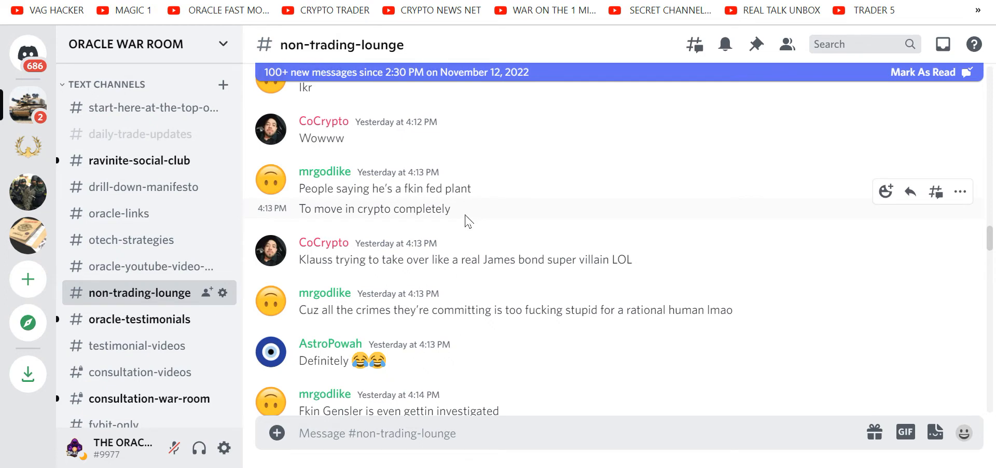
{"action": "mouse_move", "coordinate": [469, 209]}
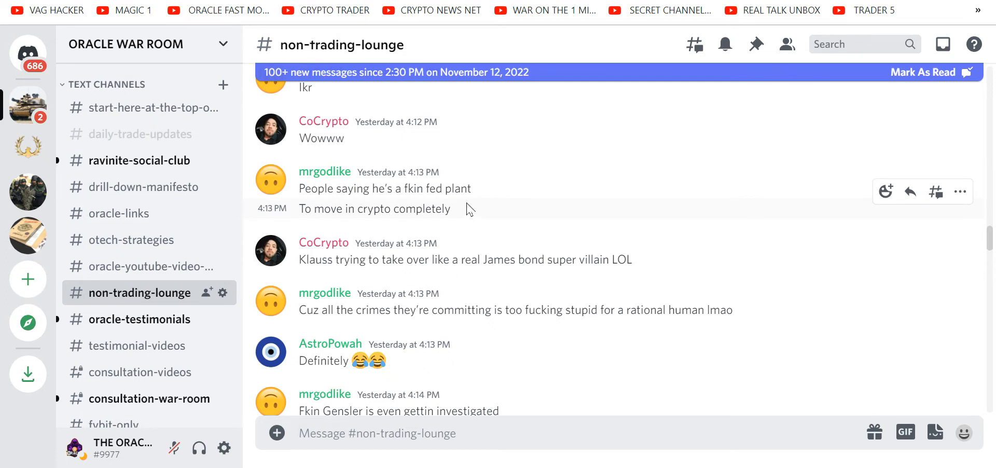
{"action": "scroll", "scroll_direction": "down", "scroll_amount": 3}
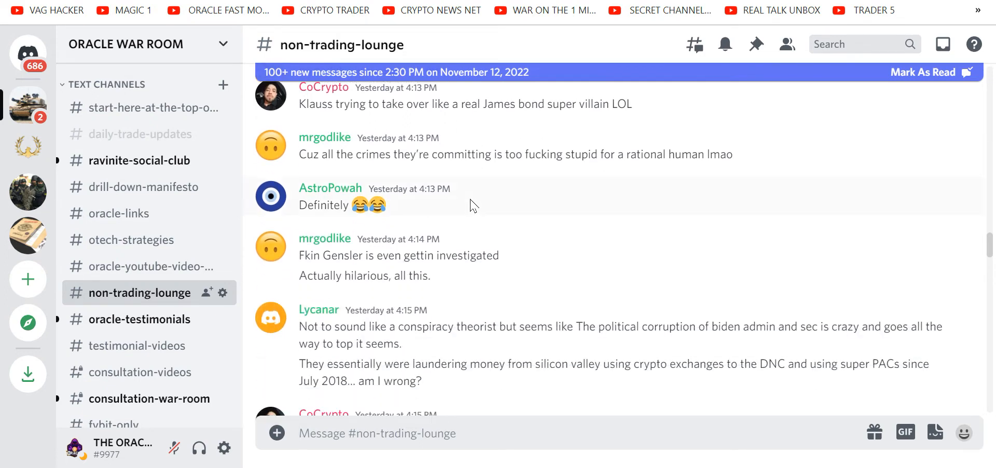
{"action": "mouse_move", "coordinate": [464, 238]}
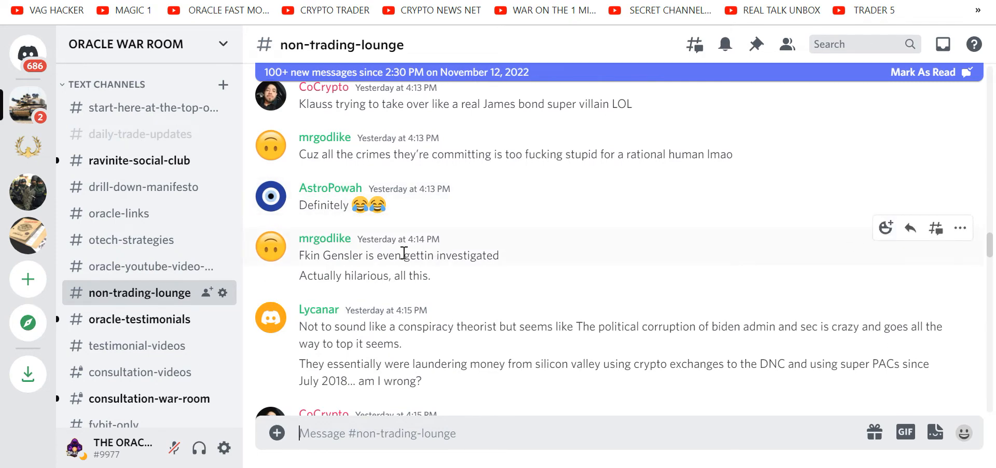
{"action": "mouse_move", "coordinate": [138, 320]}
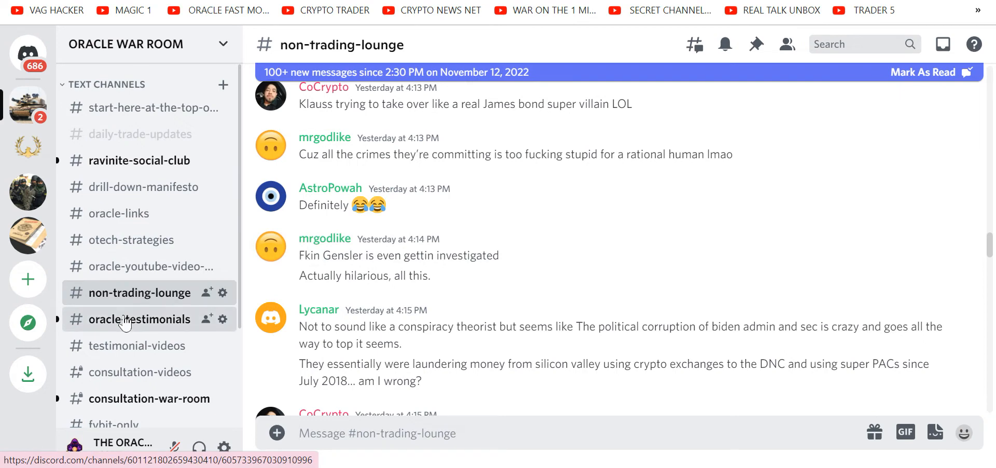
Switch to oracle-testimonials showing members' SOL and Doge trade results.
{"action": "left_click", "coordinate": [143, 318]}
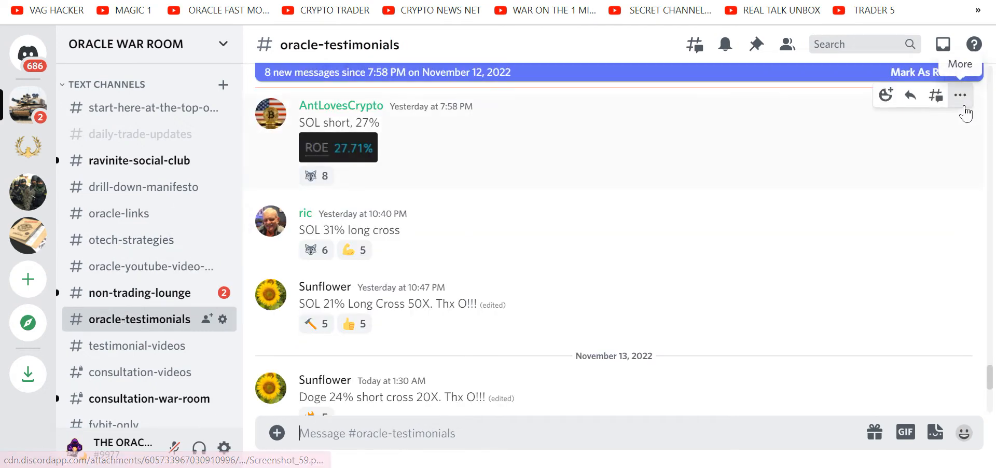
{"action": "mouse_move", "coordinate": [787, 179]}
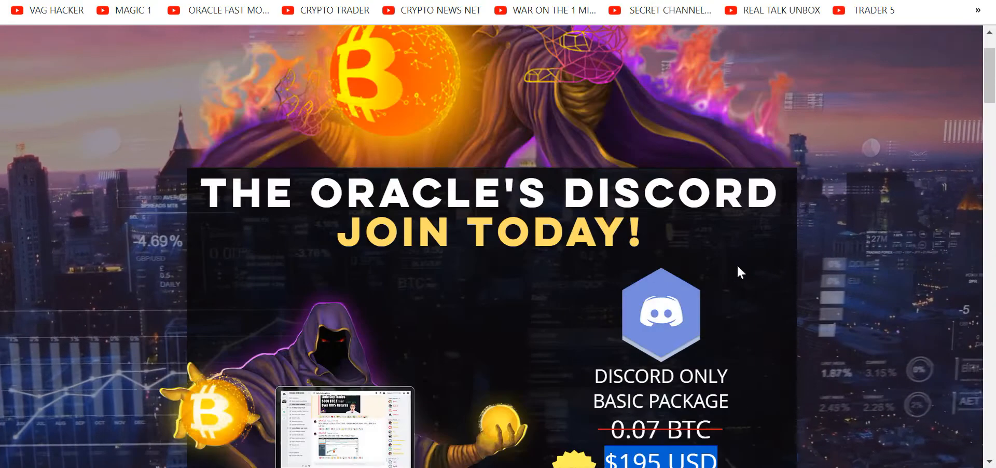
Scroll the sales page down to the $195 USD/month Discord Only Basic Package and its feature list.
{"action": "scroll", "scroll_direction": "down", "scroll_amount": 3}
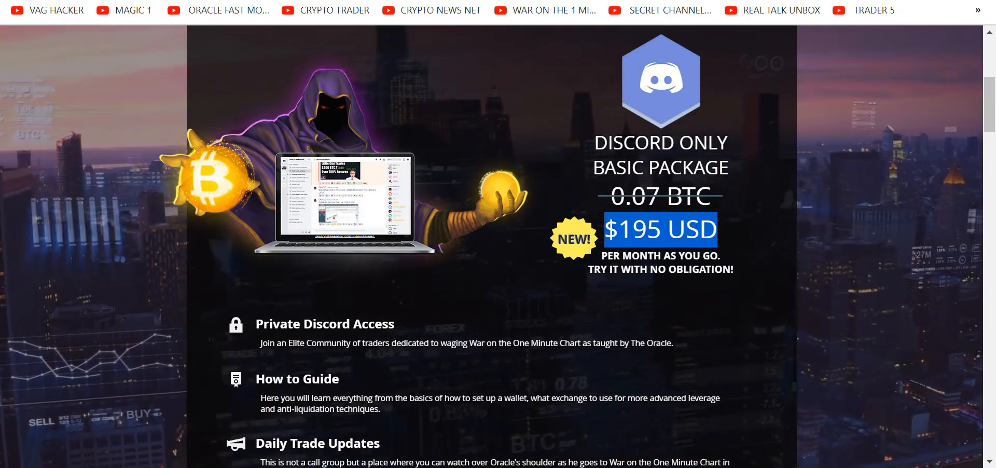
{"action": "scroll", "scroll_direction": "down", "scroll_amount": 3}
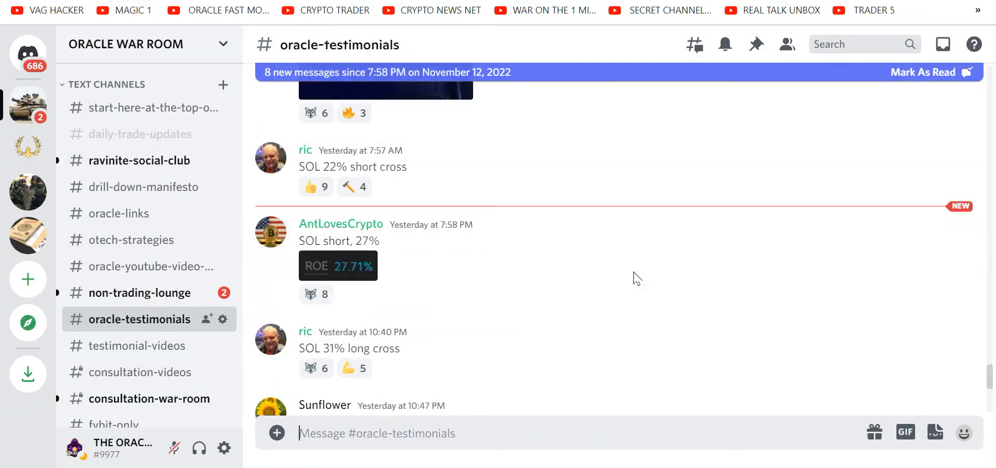
{"action": "scroll", "scroll_direction": "down", "scroll_amount": 3}
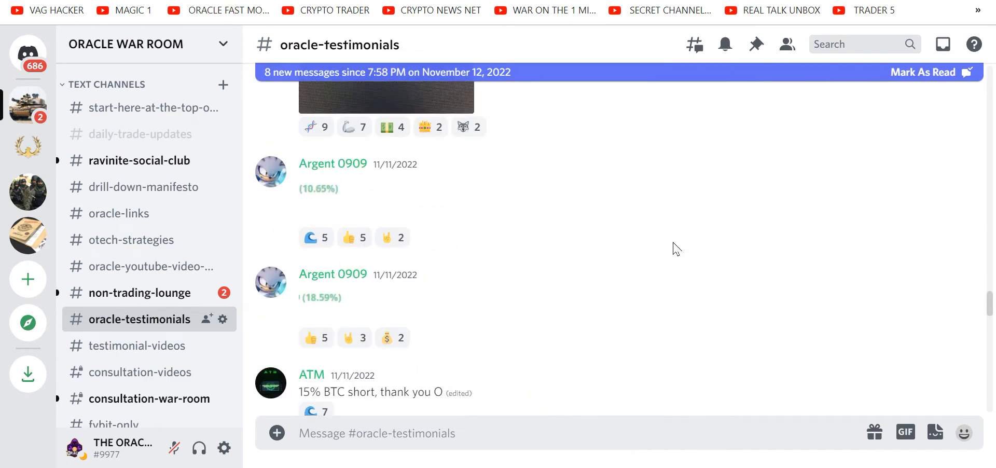
{"action": "scroll", "scroll_direction": "down", "scroll_amount": 3}
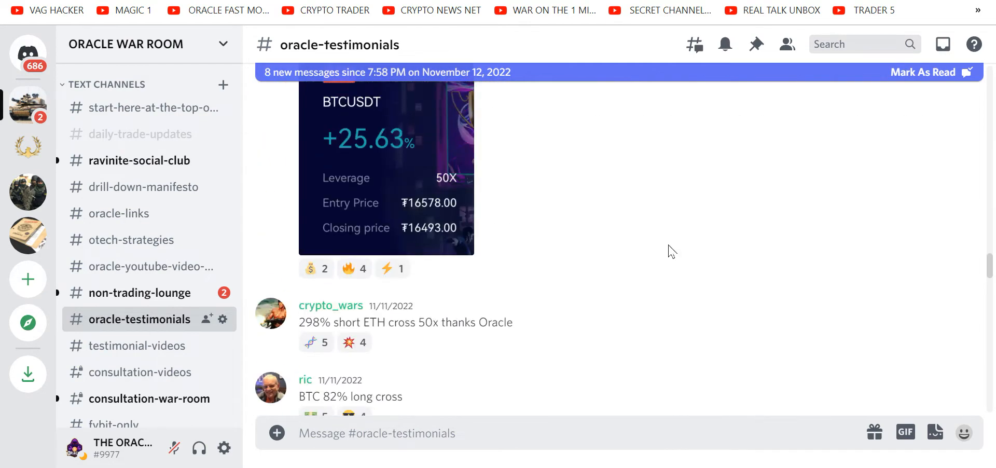
{"action": "scroll", "scroll_direction": "down", "scroll_amount": 3}
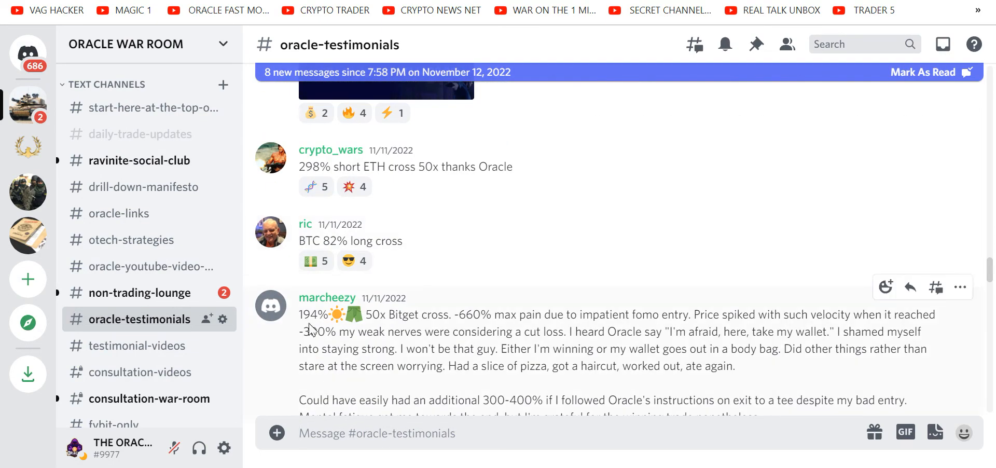
{"action": "mouse_move", "coordinate": [330, 334]}
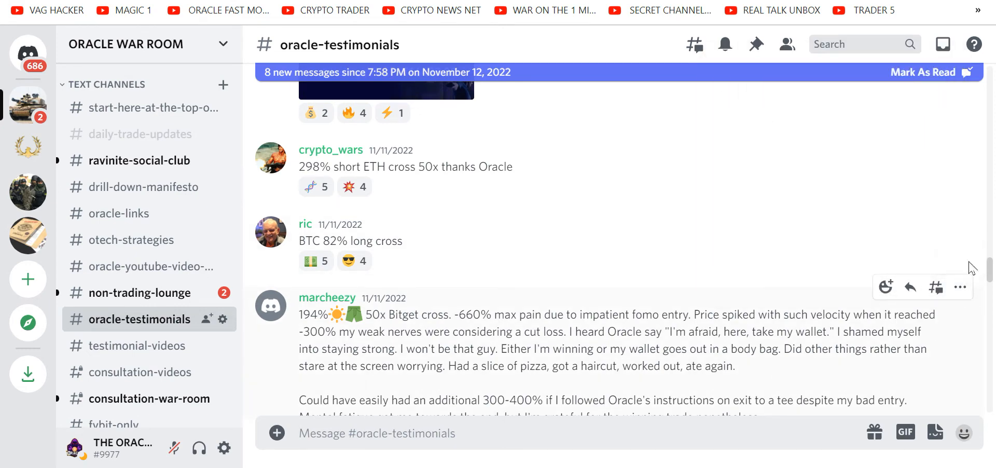
{"action": "left_click", "coordinate": [960, 286]}
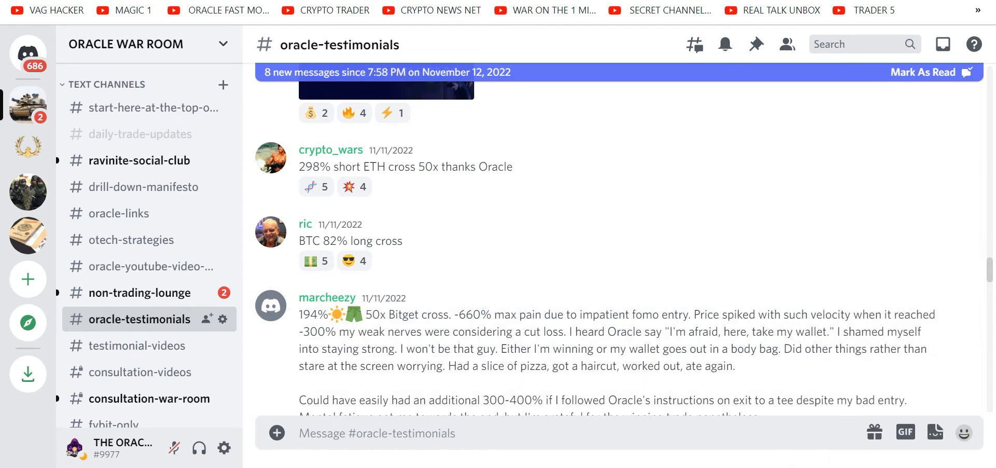
{"action": "scroll", "scroll_direction": "down", "scroll_amount": 3}
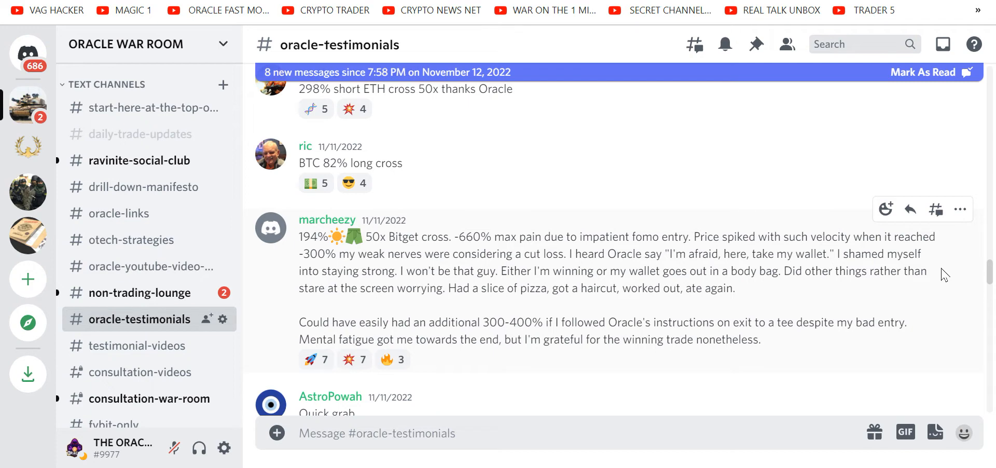
{"action": "mouse_move", "coordinate": [648, 249]}
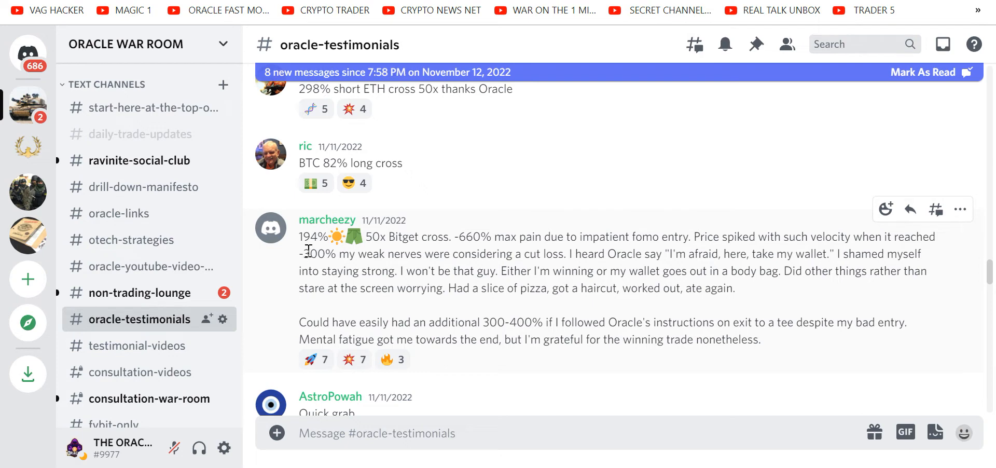
{"action": "double_click", "coordinate": [316, 254]}
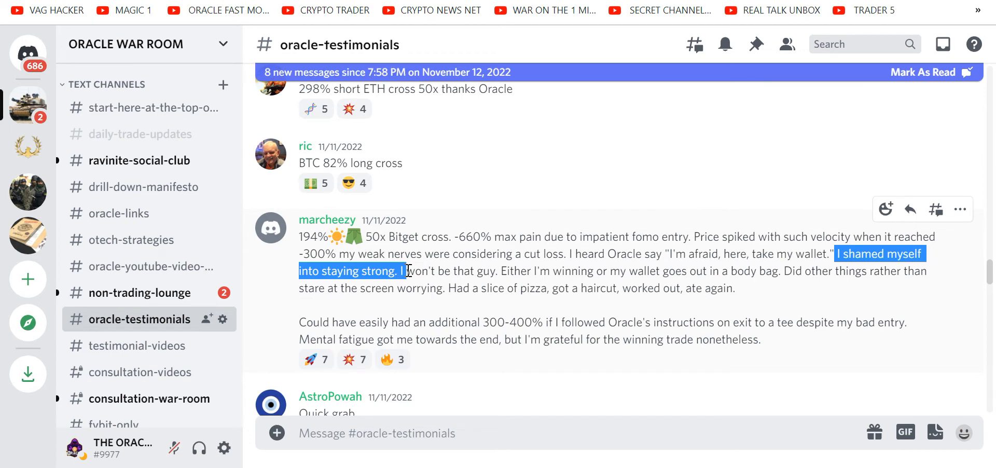
{"action": "left_click_drag", "start_coordinate": [401, 271], "coordinate": [784, 271]}
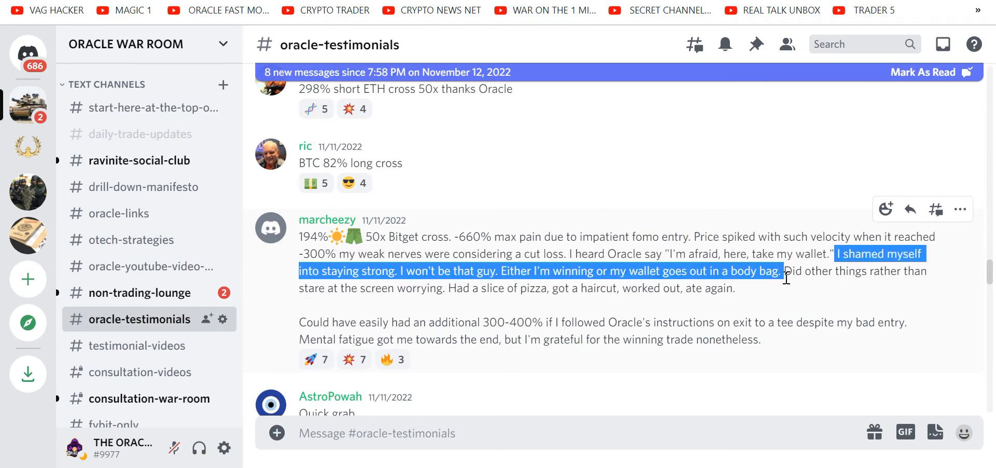
{"action": "left_click_drag", "start_coordinate": [786, 271], "coordinate": [927, 271]}
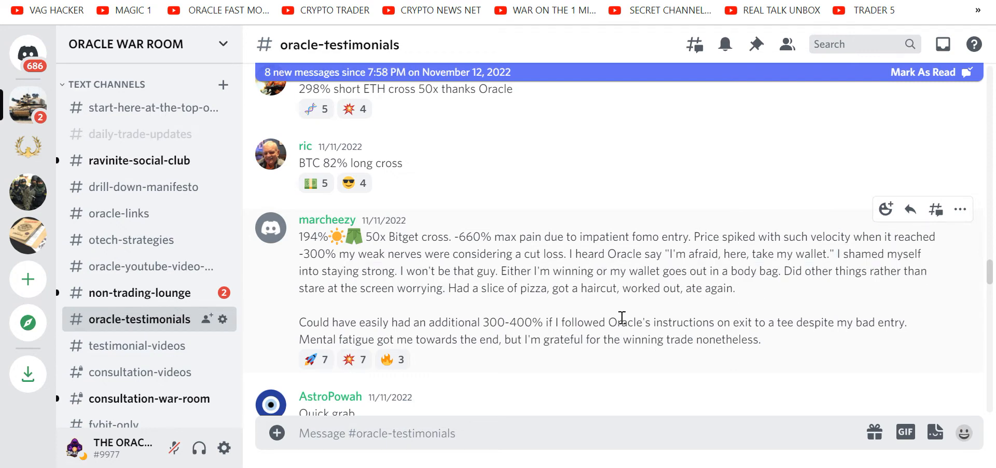
{"action": "mouse_move", "coordinate": [707, 314]}
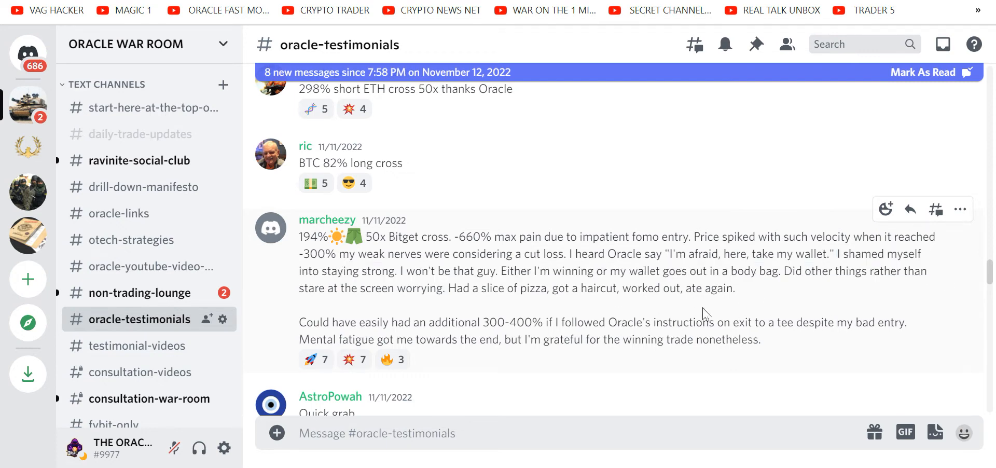
{"action": "mouse_move", "coordinate": [651, 385]}
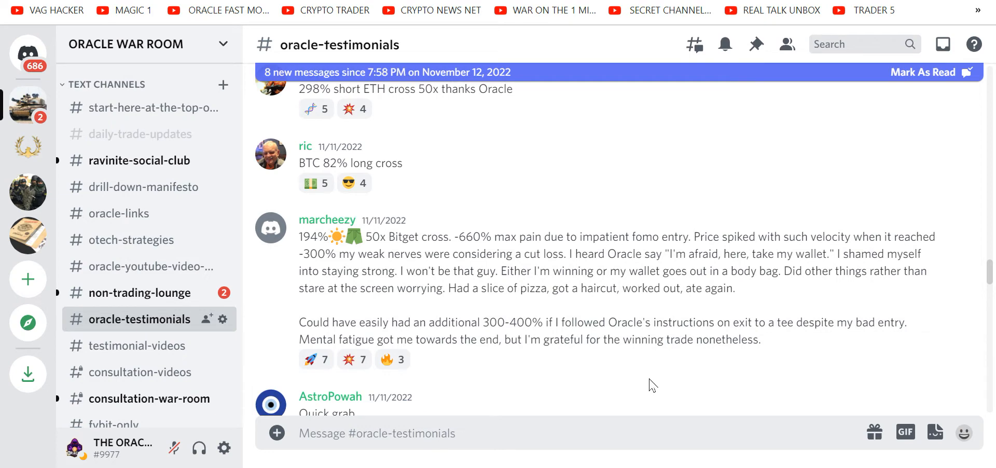
{"action": "mouse_move", "coordinate": [552, 344]}
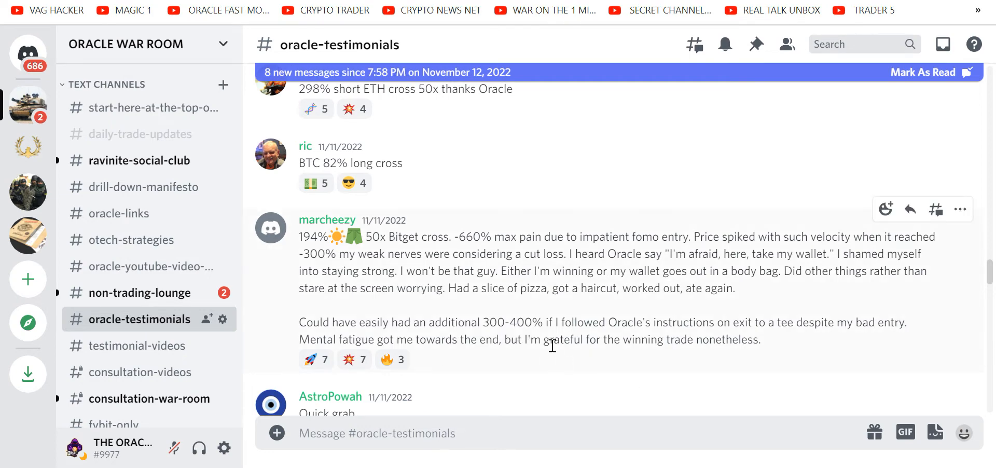
{"action": "mouse_move", "coordinate": [616, 364]}
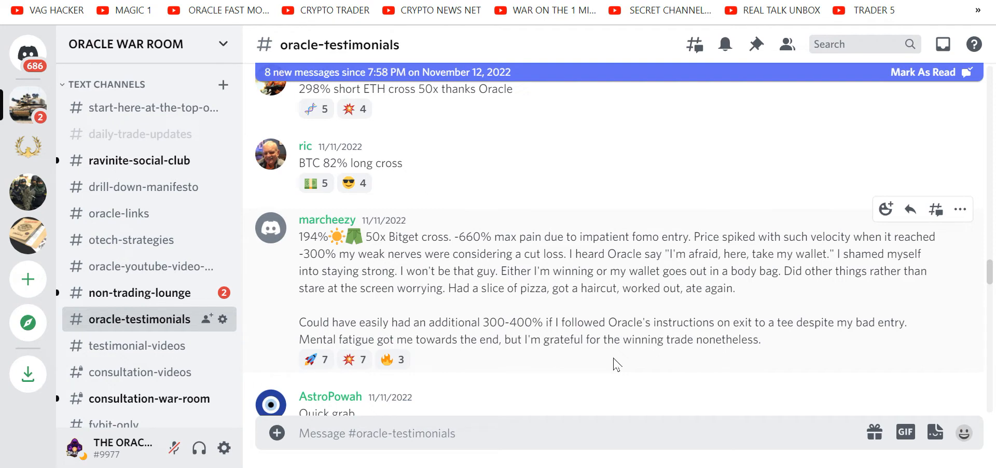
{"action": "mouse_move", "coordinate": [488, 237]}
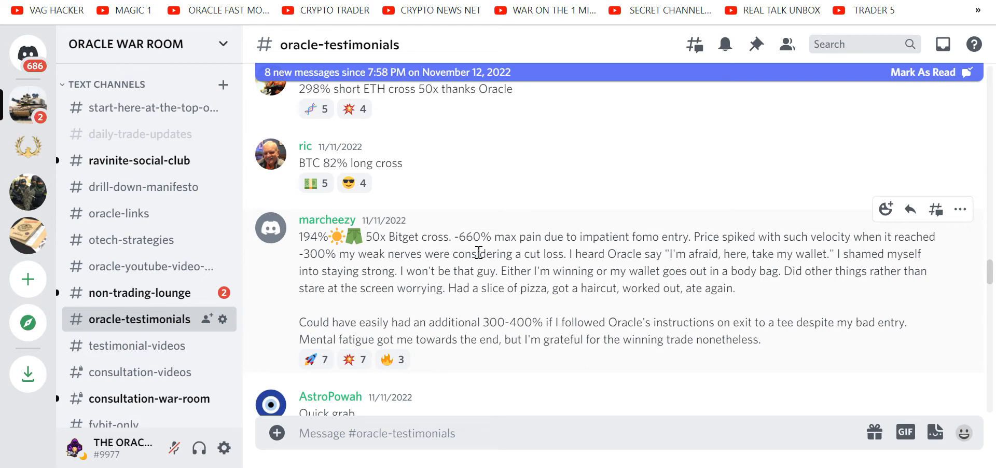
{"action": "double_click", "coordinate": [474, 236]}
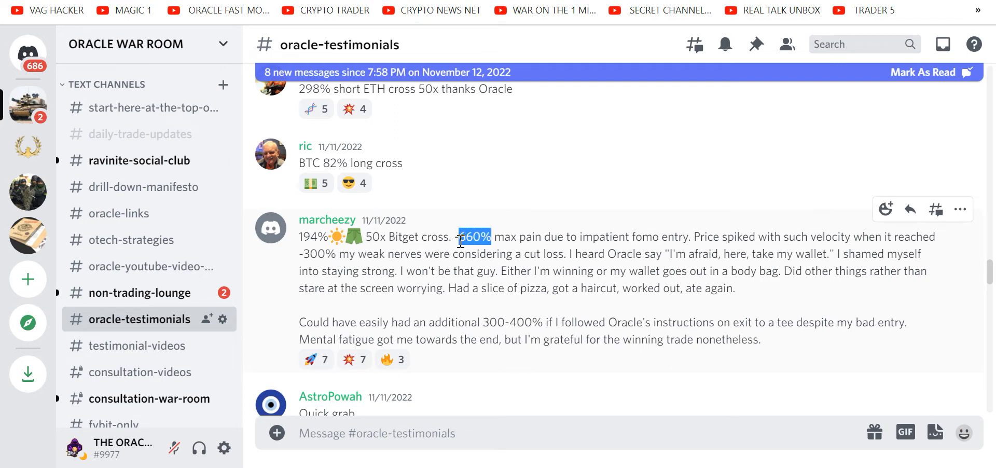
{"action": "mouse_move", "coordinate": [424, 310]}
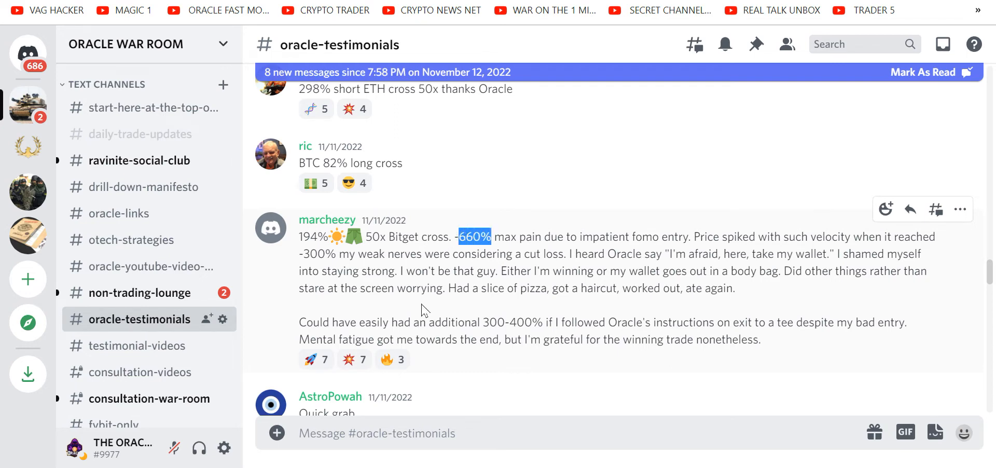
{"action": "mouse_move", "coordinate": [191, 350]}
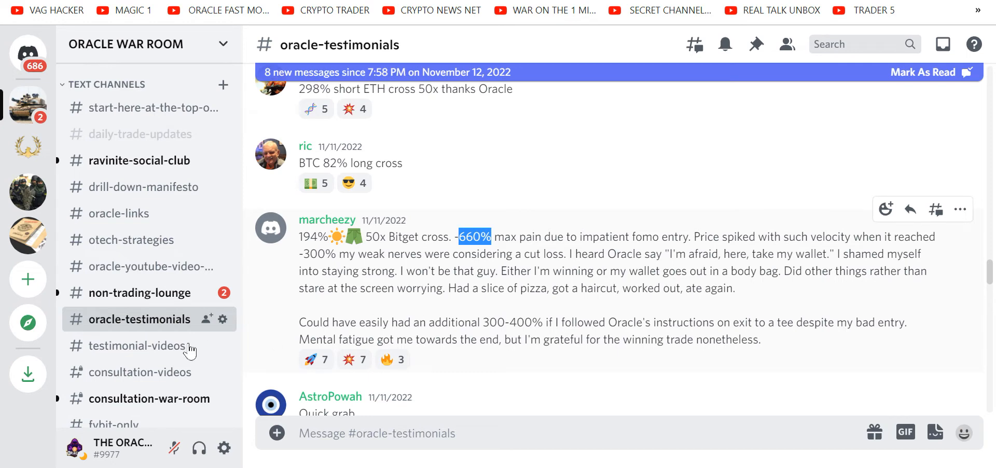
Switch to testimonial-videos and scroll through Baja Jon's and Miguel Moreno's YouTube reviews.
{"action": "left_click", "coordinate": [135, 345]}
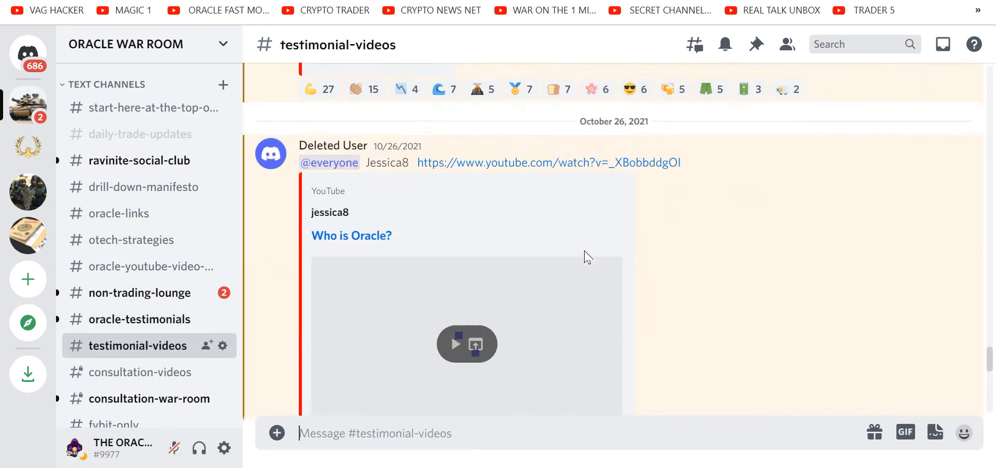
{"action": "scroll", "scroll_direction": "down", "scroll_amount": 3}
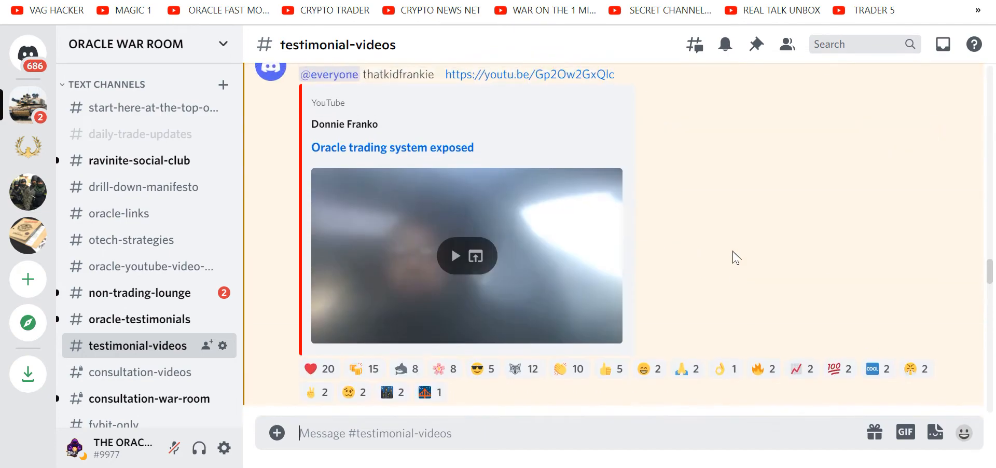
{"action": "scroll", "scroll_direction": "down", "scroll_amount": 3}
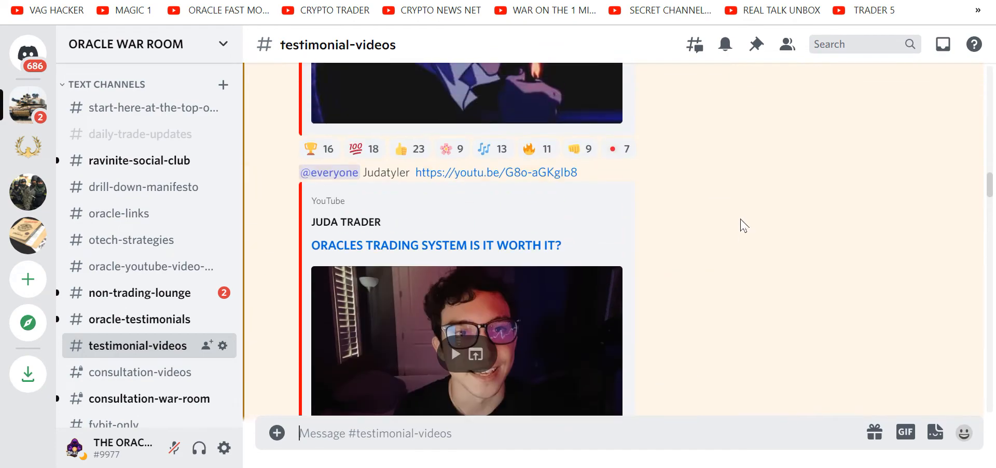
{"action": "scroll", "scroll_direction": "down", "scroll_amount": 3}
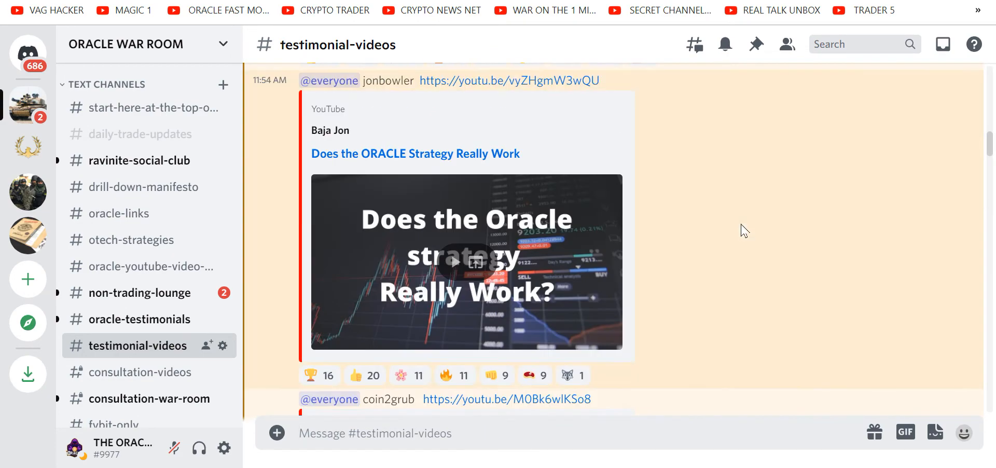
{"action": "mouse_move", "coordinate": [92, 382]}
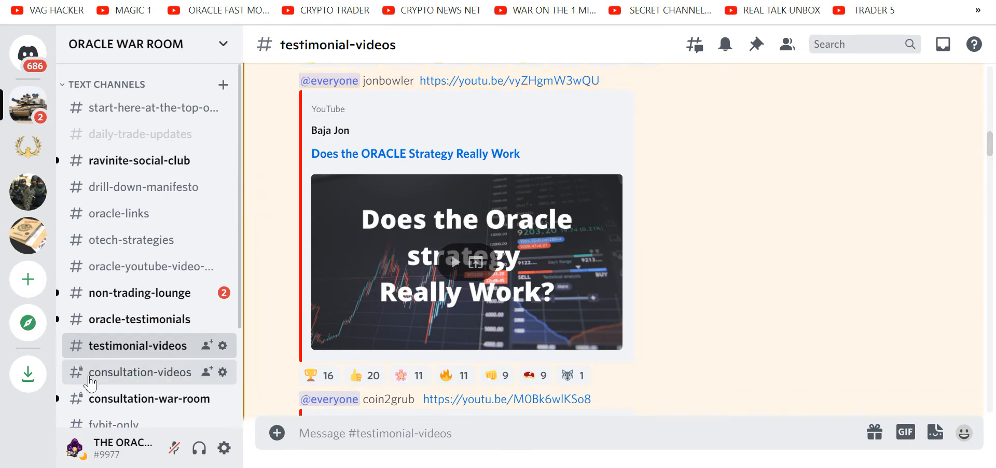
{"action": "mouse_move", "coordinate": [127, 376]}
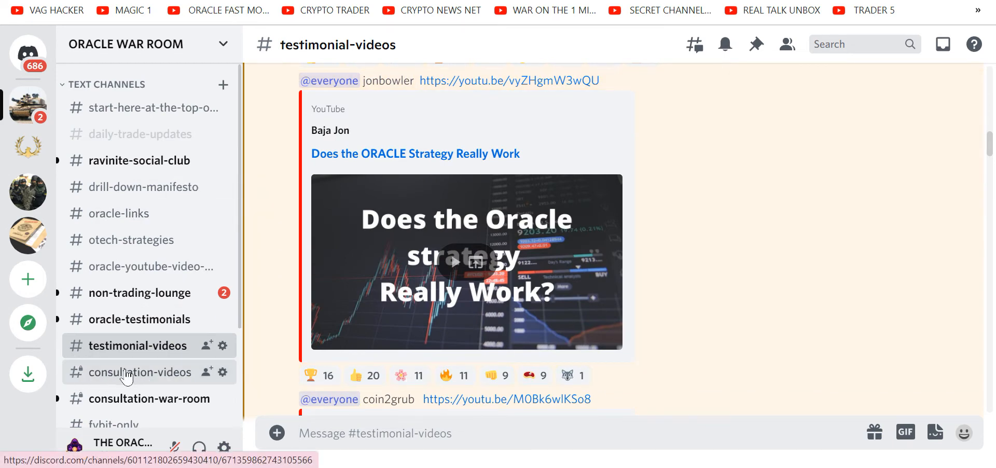
{"action": "mouse_move", "coordinate": [108, 380]}
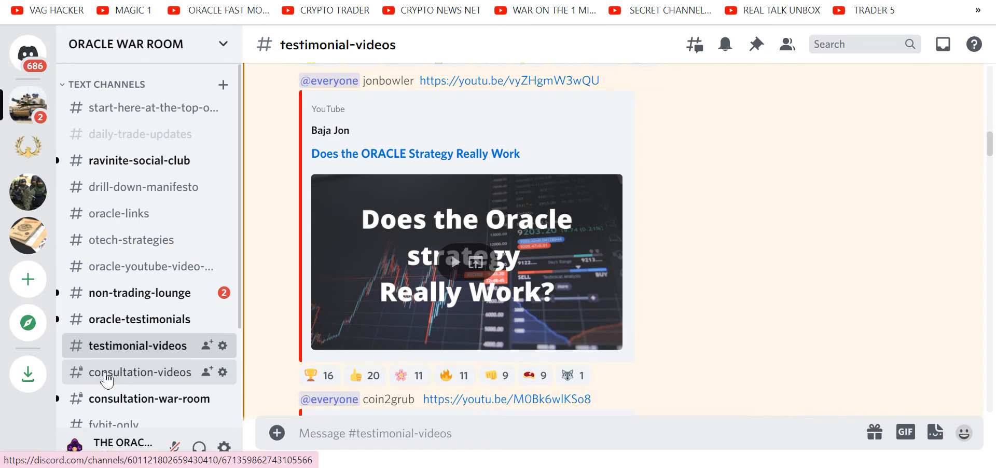
{"action": "mouse_move", "coordinate": [142, 398]}
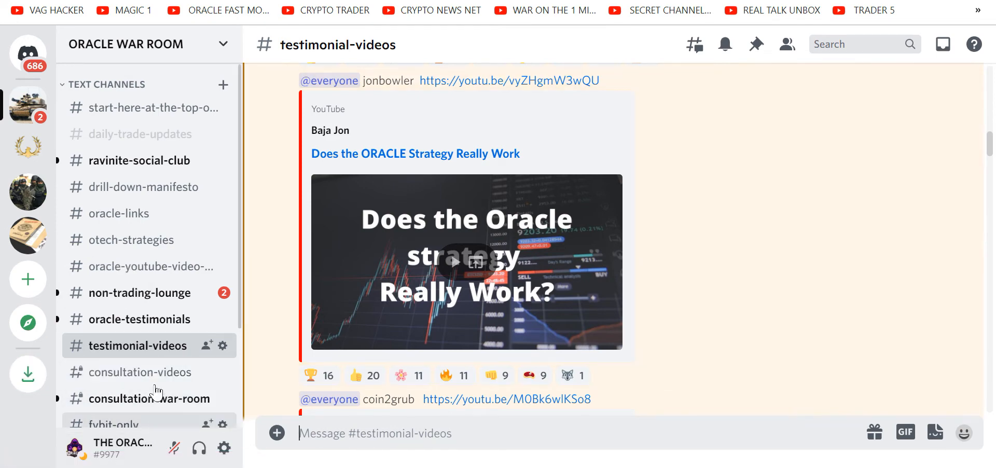
{"action": "mouse_move", "coordinate": [142, 398]}
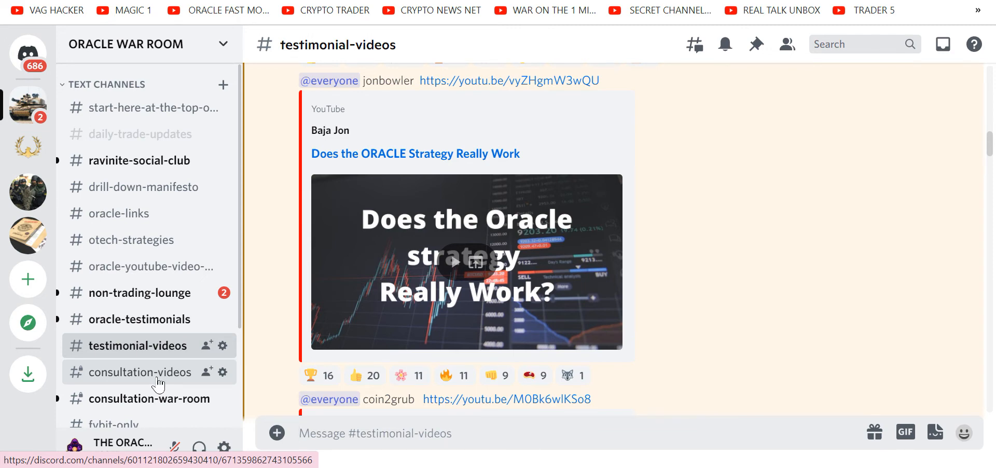
{"action": "scroll", "scroll_direction": "down", "scroll_amount": 3}
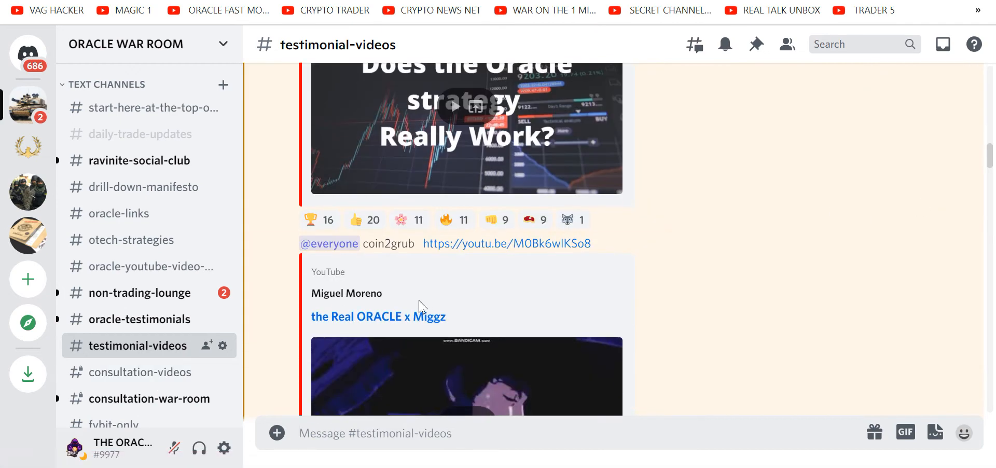
{"action": "mouse_move", "coordinate": [545, 305]}
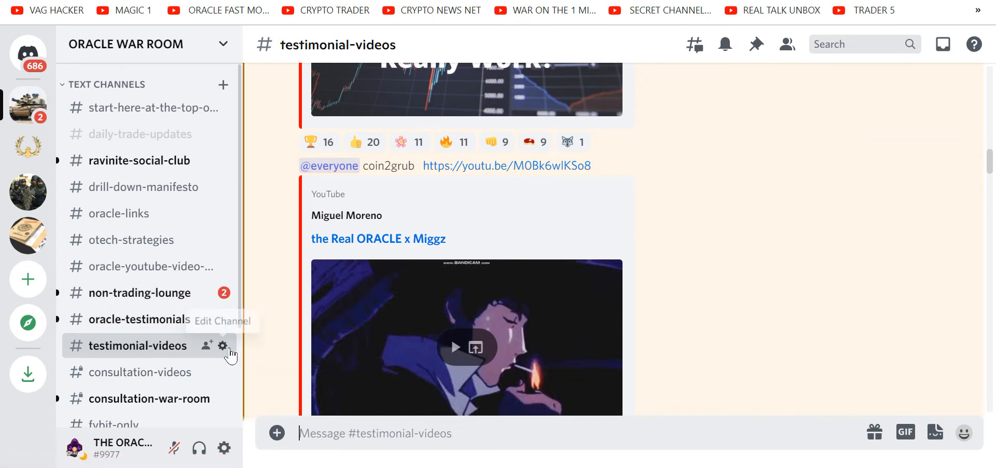
{"action": "mouse_move", "coordinate": [141, 399]}
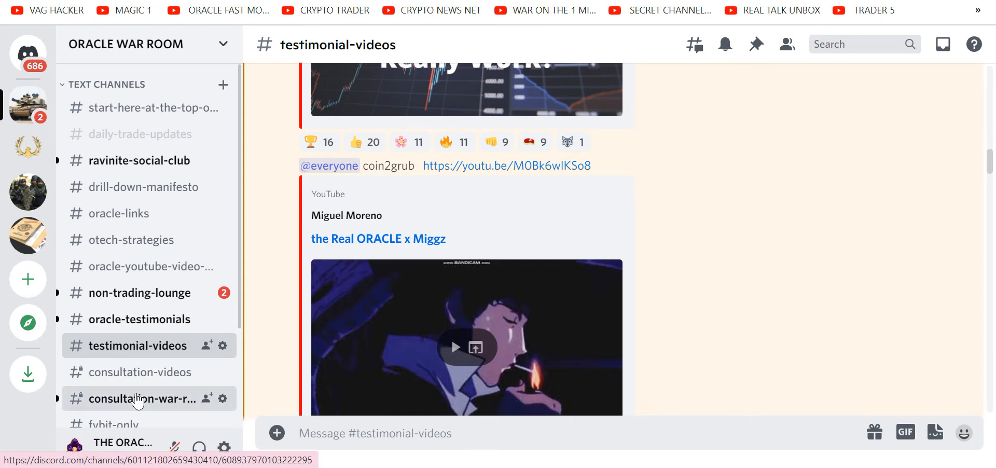
{"action": "left_click", "coordinate": [142, 398]}
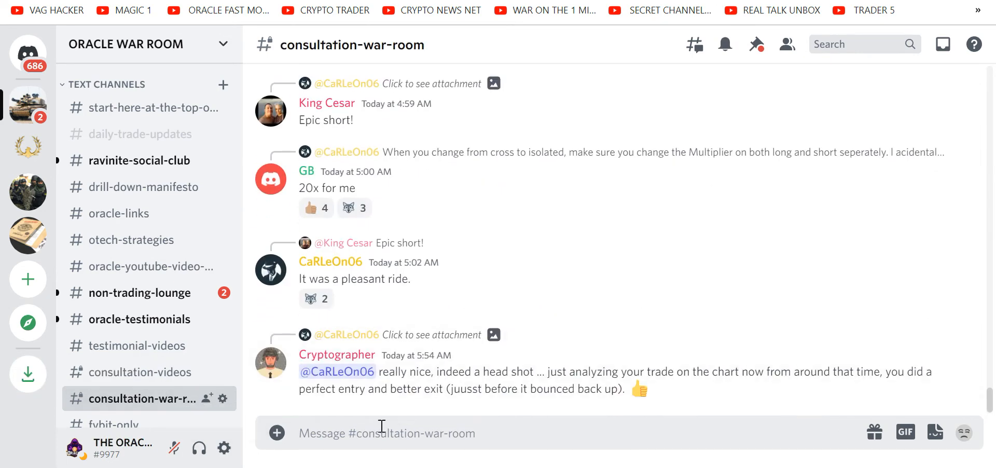
{"action": "mouse_move", "coordinate": [392, 373]}
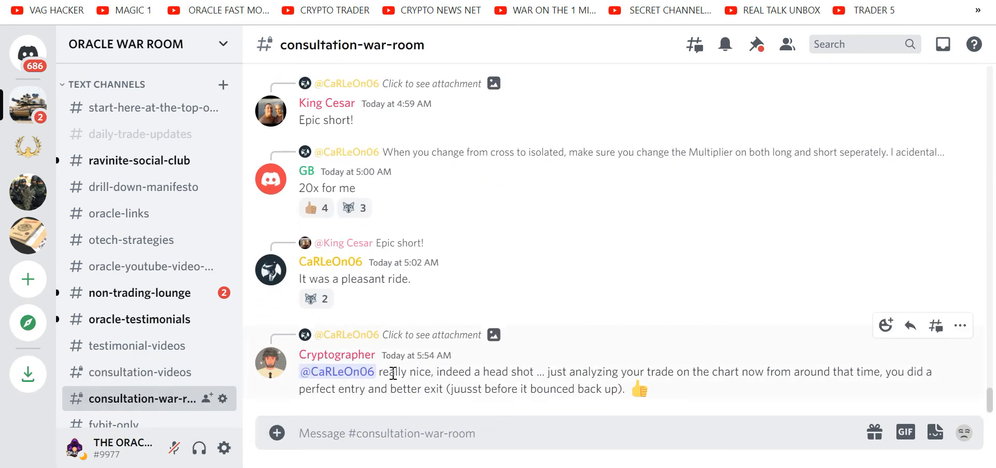
{"action": "type", "text": "@"}
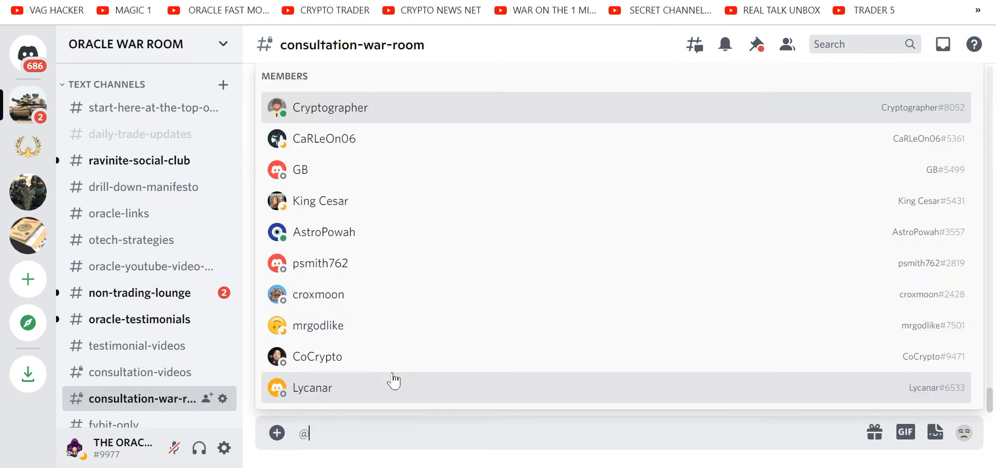
{"action": "type", "text": "oracle"}
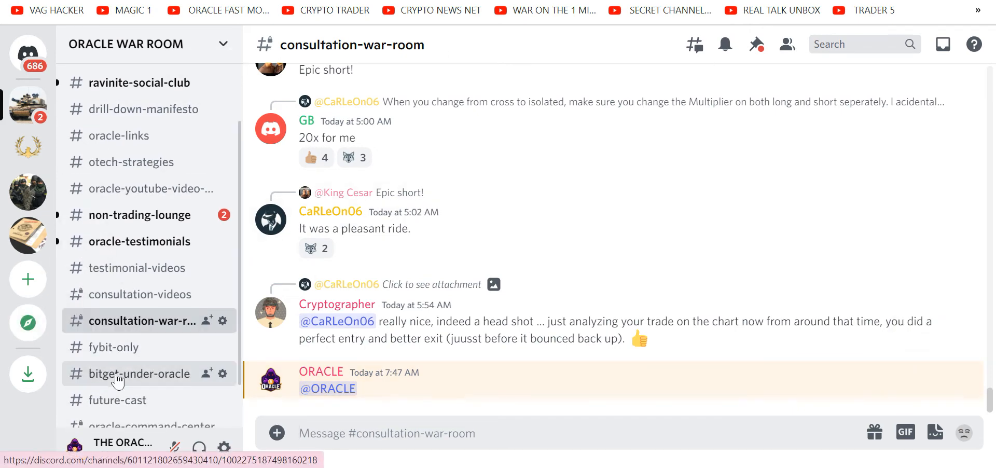
{"action": "mouse_move", "coordinate": [113, 385]}
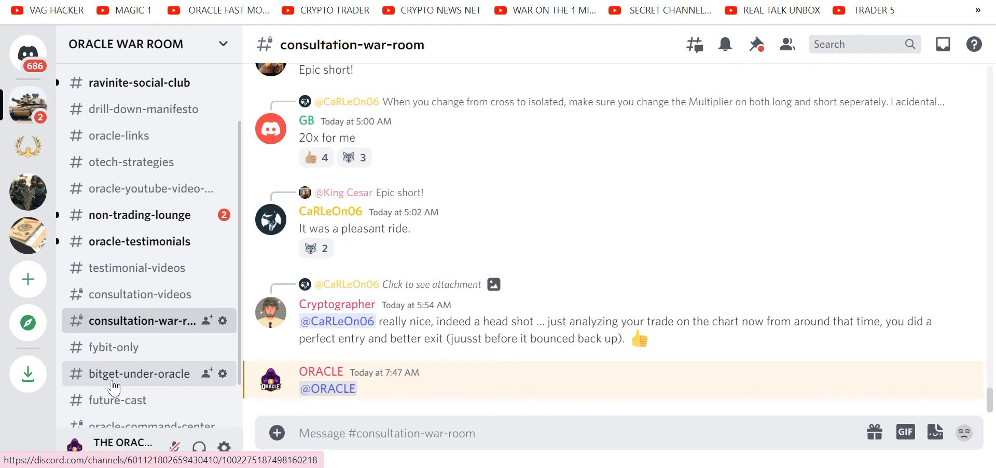
Move down the channel list to future-cast with Oracle's November 9, 2022 BitMEX XBTUSD charts.
{"action": "scroll", "scroll_direction": "down", "scroll_amount": 3}
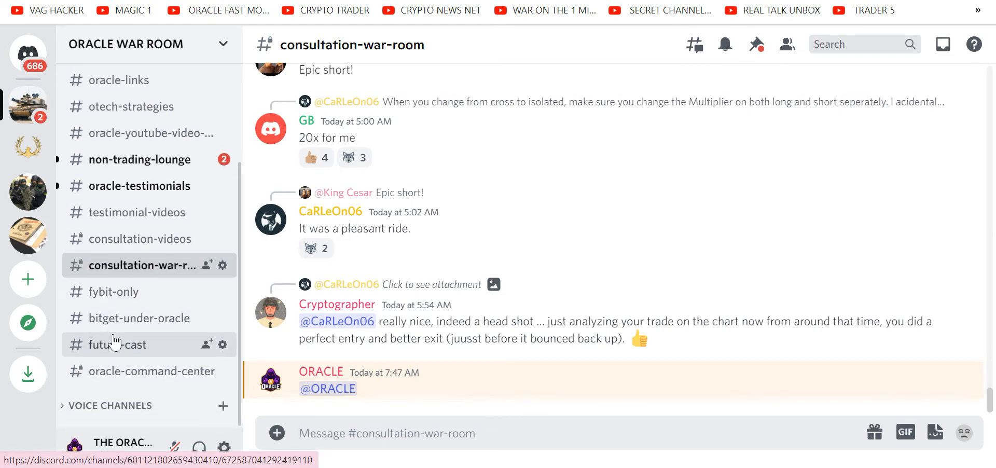
{"action": "left_click", "coordinate": [116, 345]}
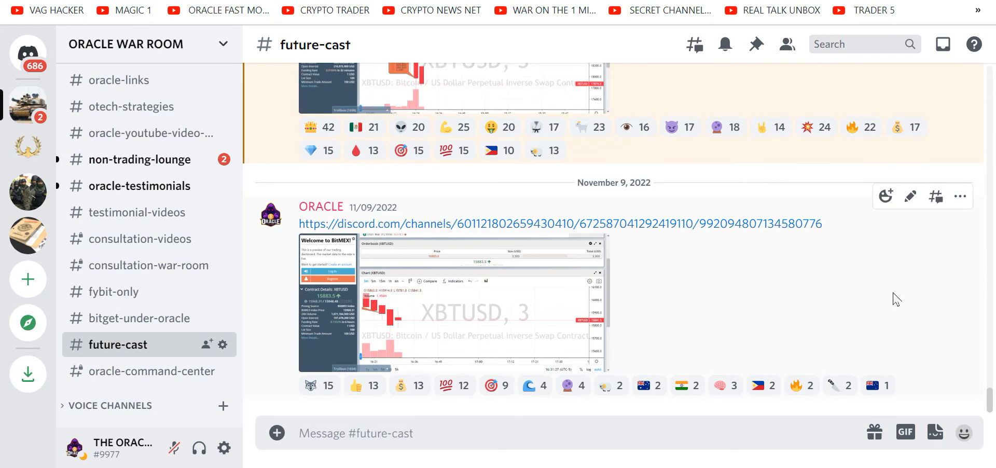
Scroll back through Oracle's Bitcoin and Solana forecasts to the September 2022 'no timeline' note.
{"action": "scroll", "scroll_direction": "down", "scroll_amount": 3}
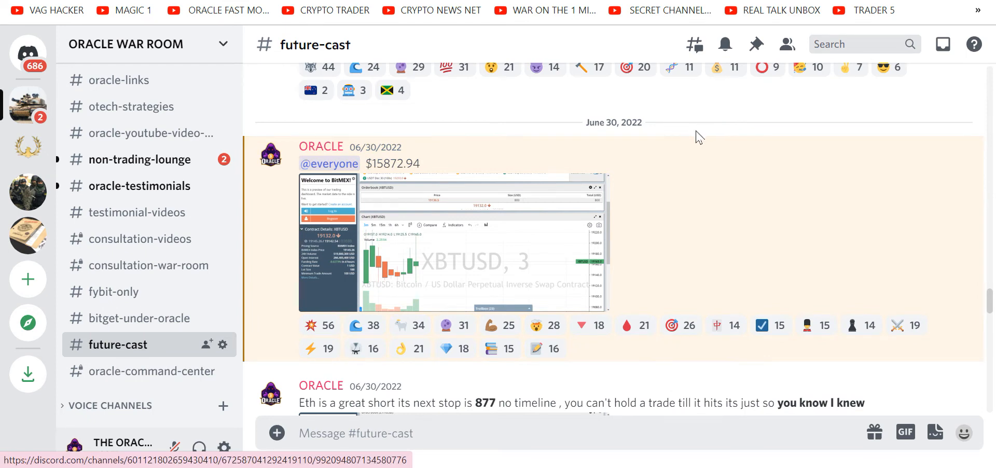
{"action": "mouse_move", "coordinate": [391, 177]}
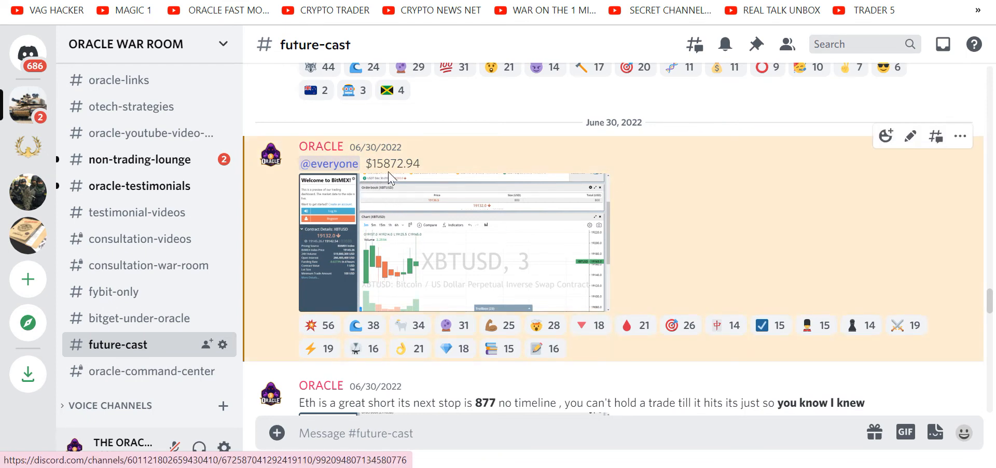
{"action": "mouse_move", "coordinate": [980, 347]}
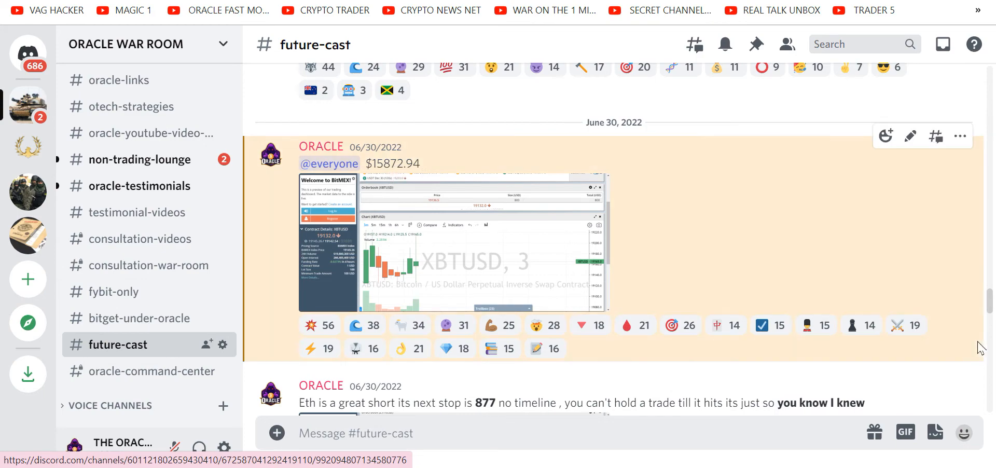
{"action": "scroll", "scroll_direction": "down", "scroll_amount": 3}
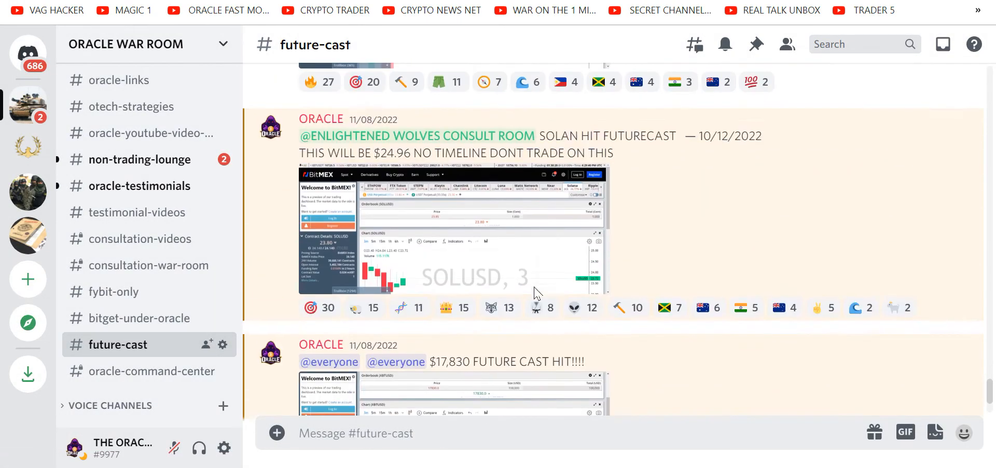
{"action": "scroll", "scroll_direction": "down", "scroll_amount": 3}
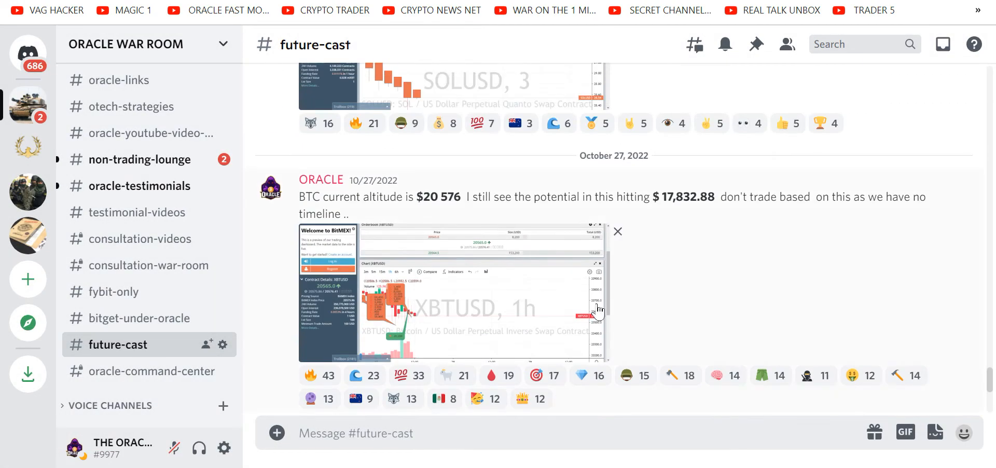
{"action": "mouse_move", "coordinate": [596, 308]}
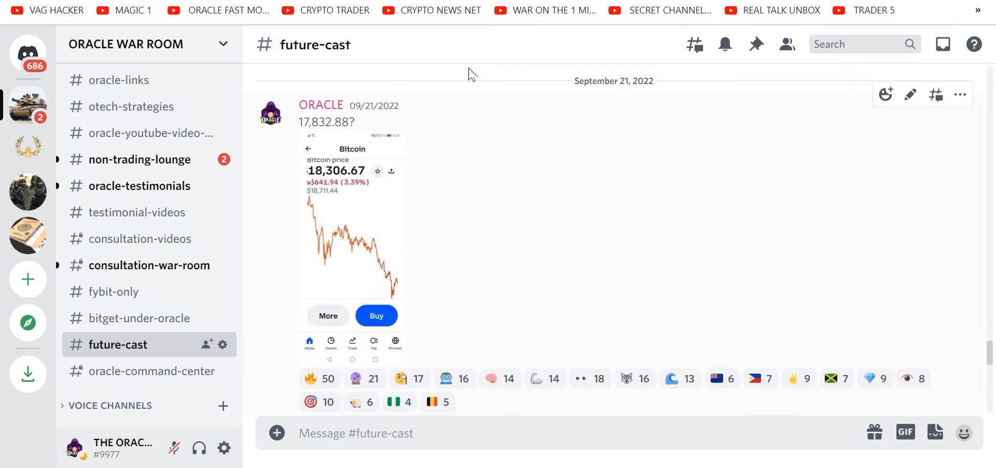
{"action": "mouse_move", "coordinate": [296, 137]}
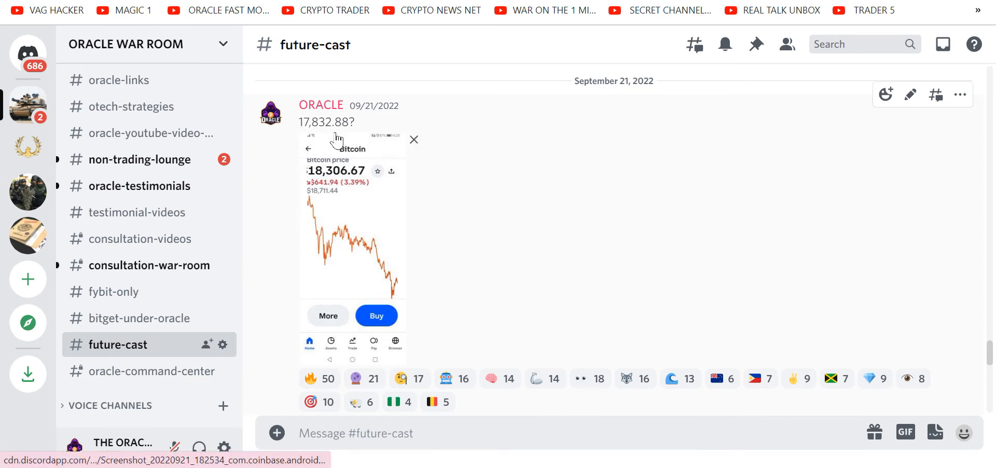
{"action": "scroll", "scroll_direction": "down", "scroll_amount": 3}
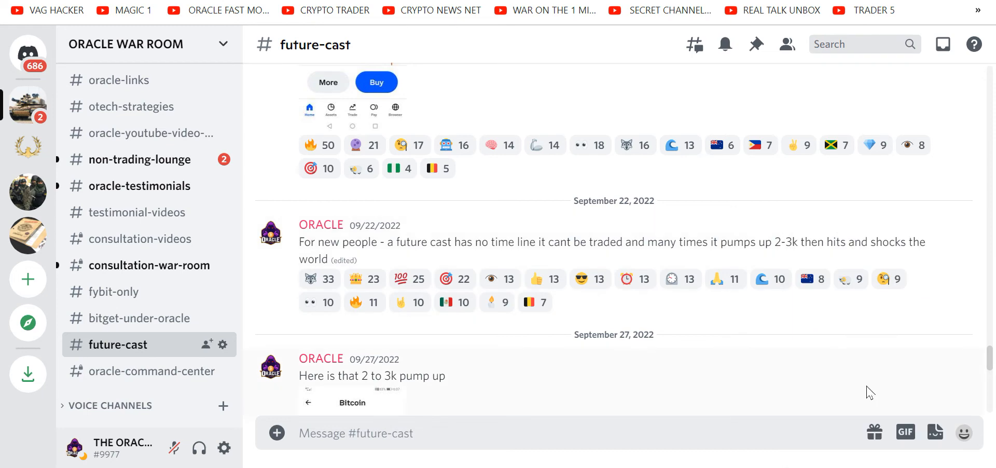
Highlight the 'future casts have no timeline' sentence and scroll down to the October 12 SOLUSD chart.
{"action": "double_click", "coordinate": [425, 242]}
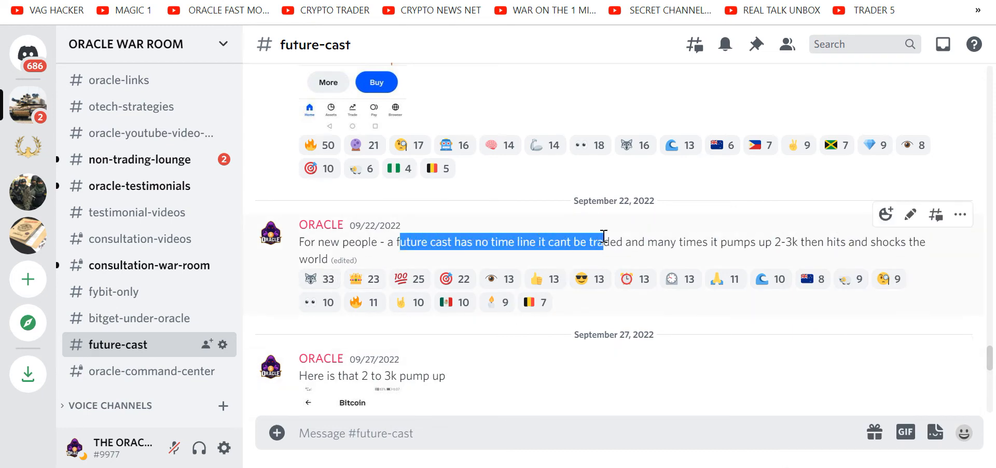
{"action": "left_click_drag", "start_coordinate": [601, 242], "coordinate": [805, 242]}
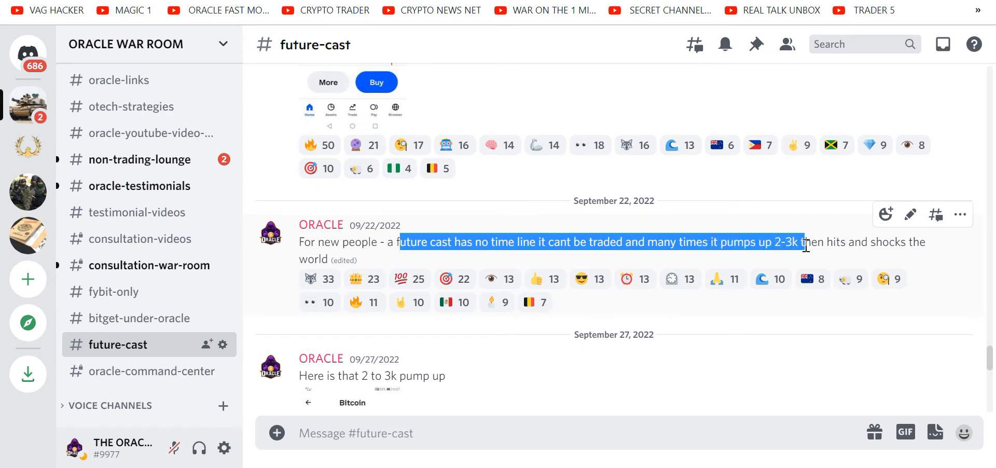
{"action": "scroll", "scroll_direction": "down", "scroll_amount": 3}
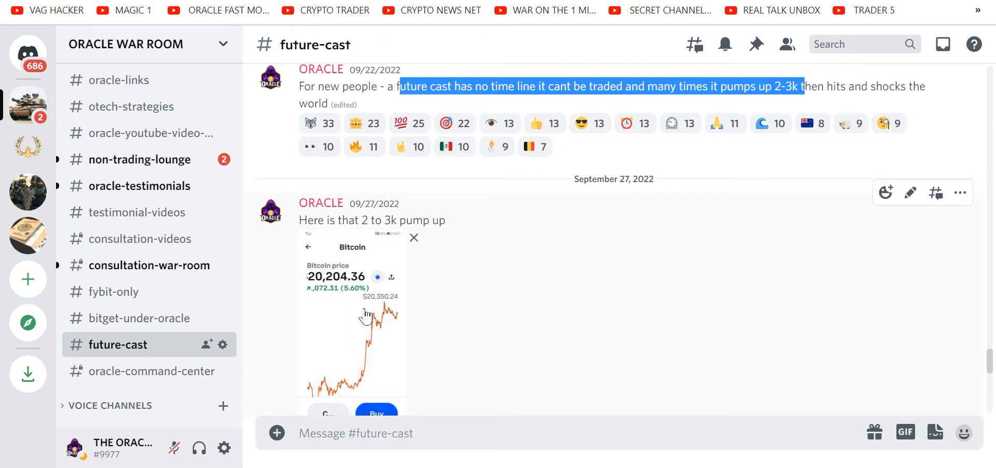
{"action": "scroll", "scroll_direction": "down", "scroll_amount": 3}
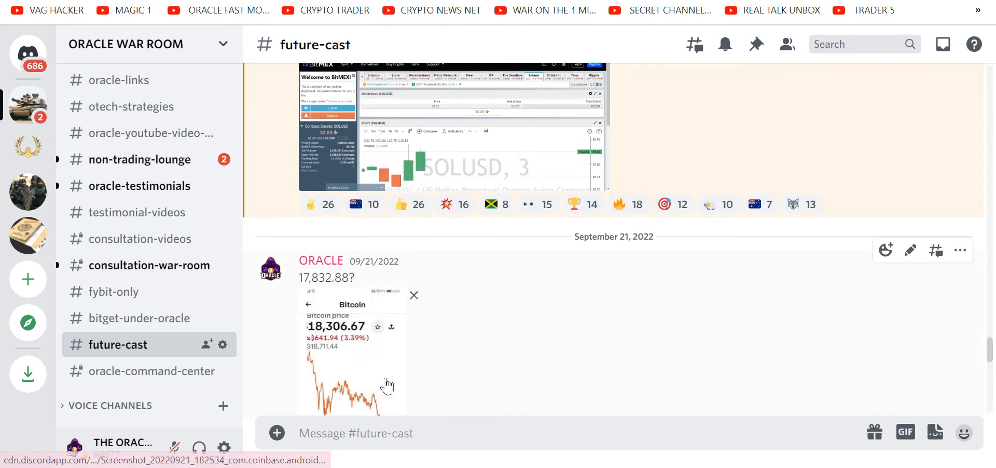
{"action": "scroll", "scroll_direction": "down", "scroll_amount": 3}
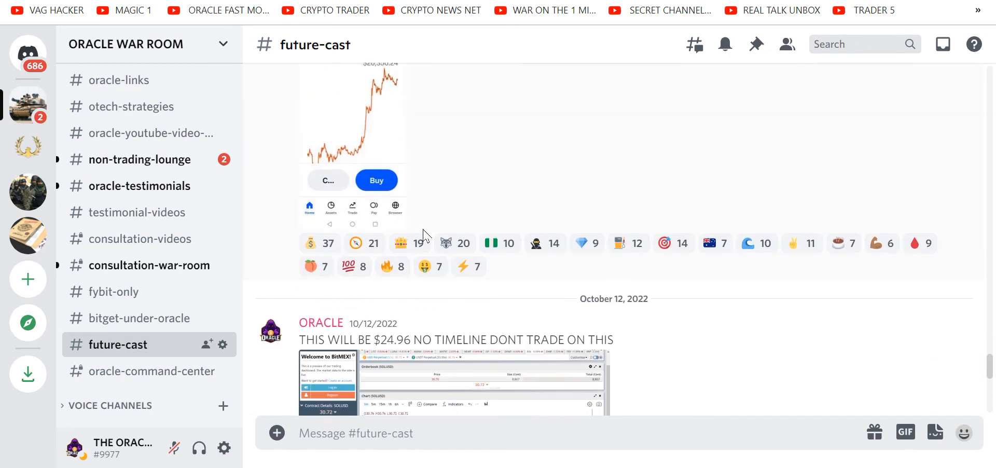
{"action": "scroll", "scroll_direction": "down", "scroll_amount": 3}
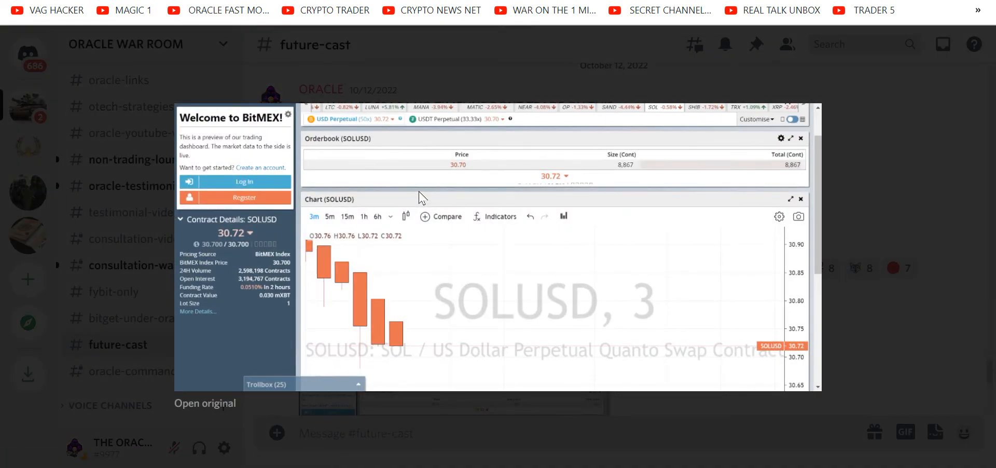
Close the enlarged chart, scroll down and highlight the $17,832.88 target price.
{"action": "scroll", "scroll_direction": "down", "scroll_amount": 3}
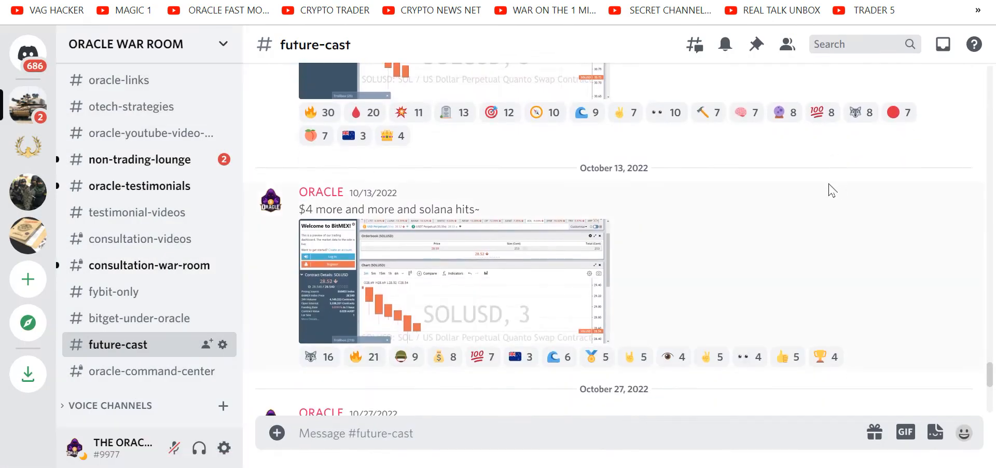
{"action": "left_click", "coordinate": [452, 281]}
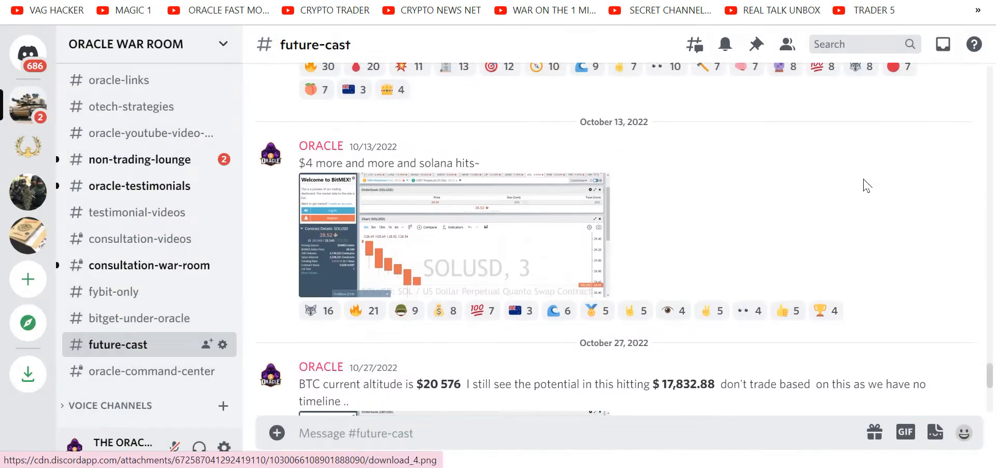
{"action": "scroll", "scroll_direction": "down", "scroll_amount": 3}
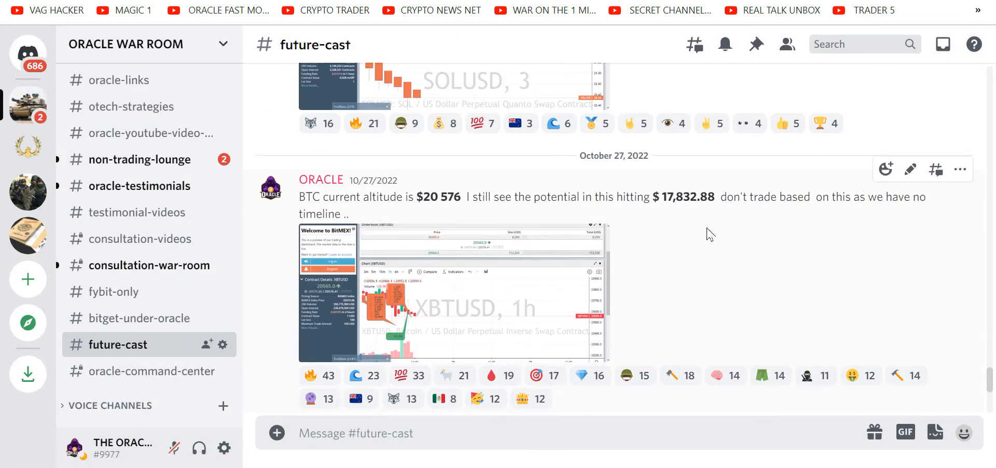
{"action": "double_click", "coordinate": [680, 196]}
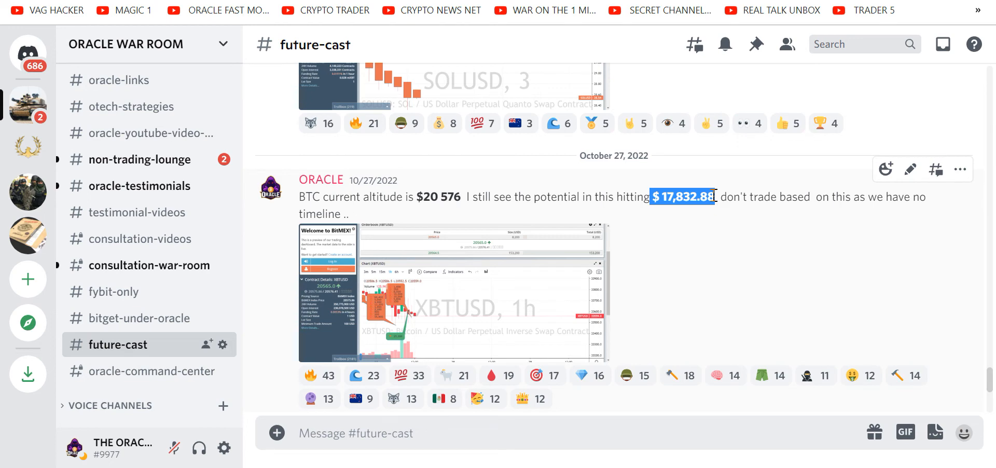
{"action": "mouse_move", "coordinate": [695, 195]}
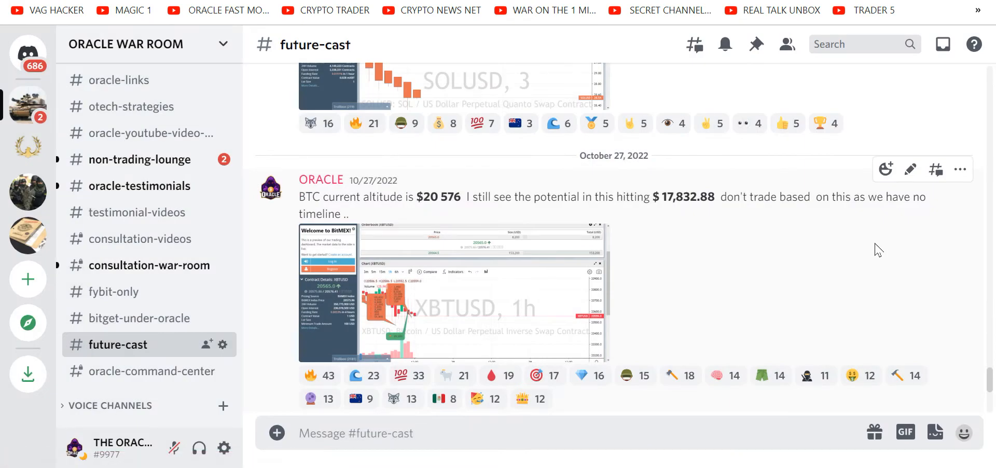
Scroll on to the November 8 $17,830 FUTURE CAST HIT announcement.
{"action": "scroll", "scroll_direction": "down", "scroll_amount": 3}
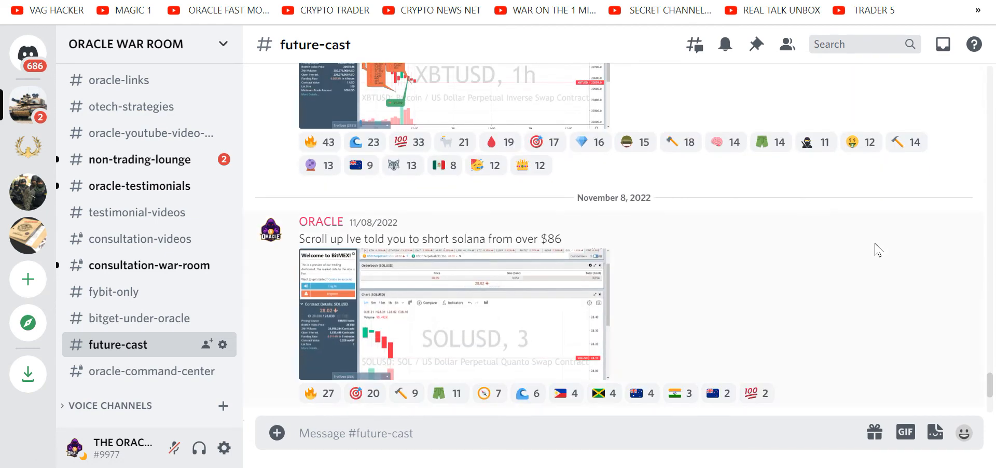
{"action": "scroll", "scroll_direction": "down", "scroll_amount": 3}
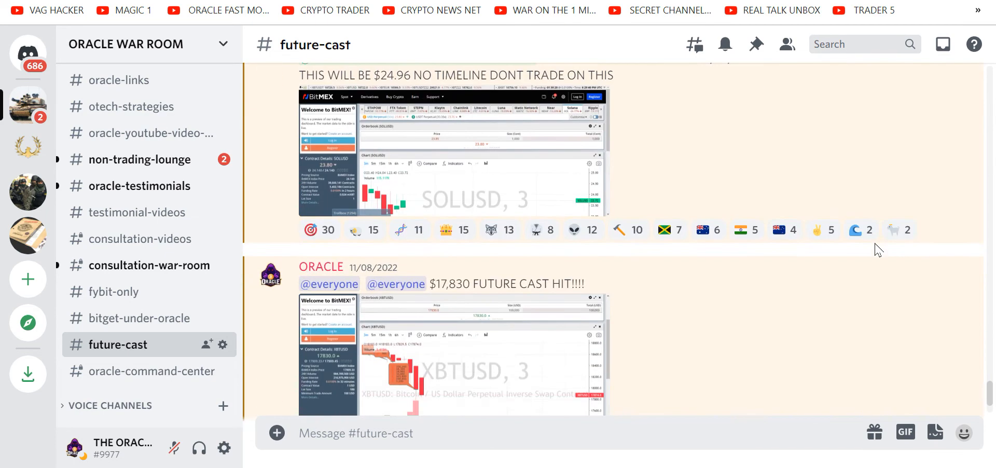
{"action": "scroll", "scroll_direction": "down", "scroll_amount": 3}
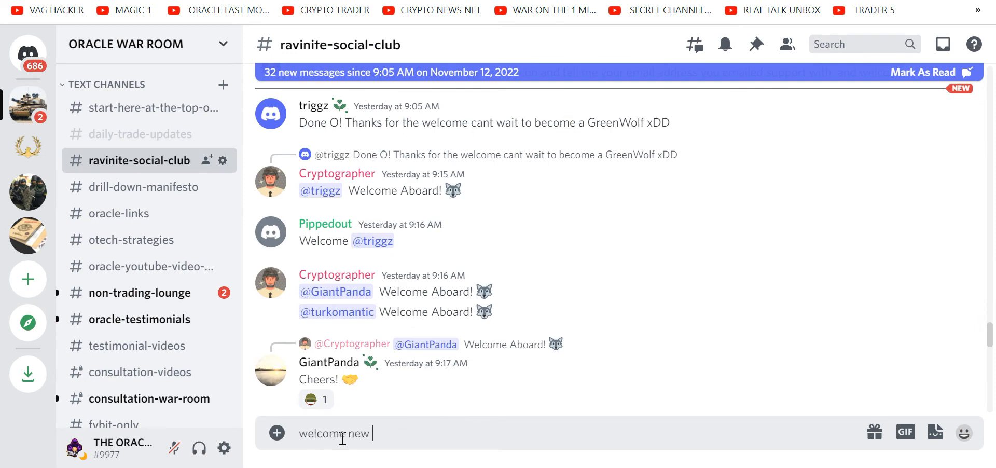
Post 'welcome new people' in ravinite-social-club and scroll back through yesterday's chat.
{"action": "type", "text": "people"}
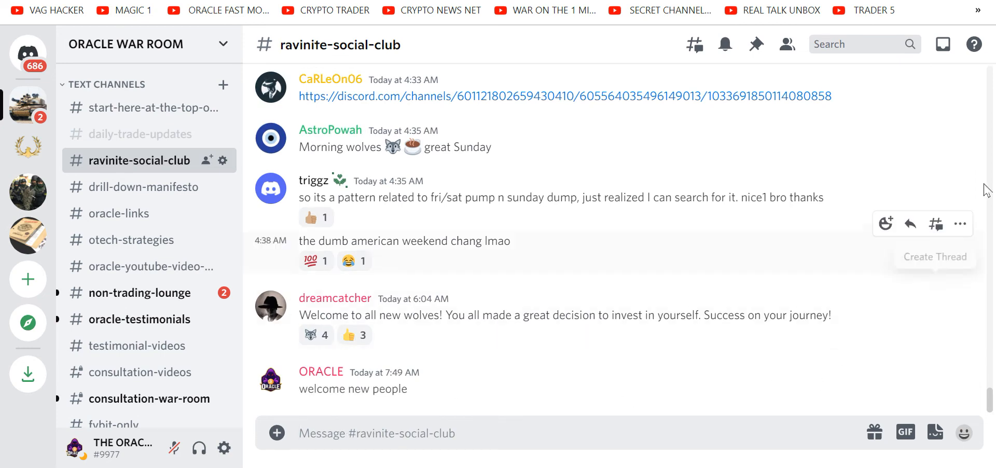
{"action": "mouse_move", "coordinate": [910, 339]}
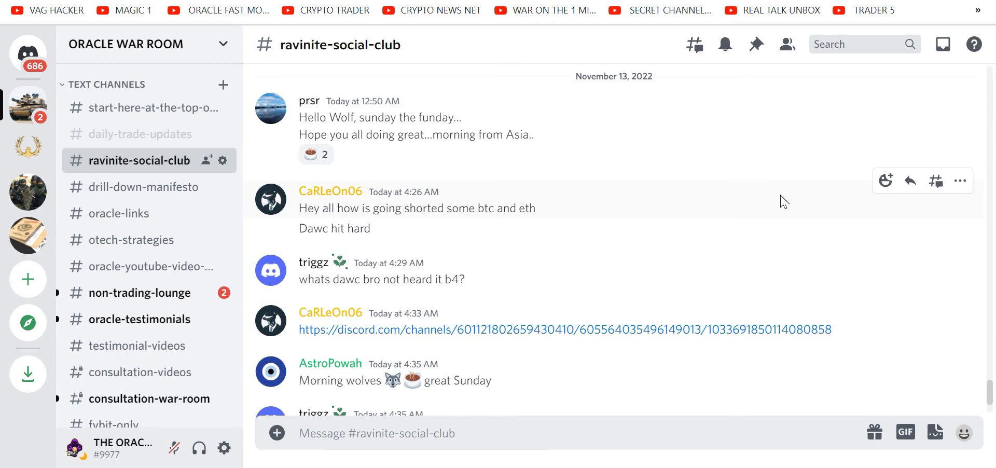
{"action": "scroll", "scroll_direction": "up", "scroll_amount": 3}
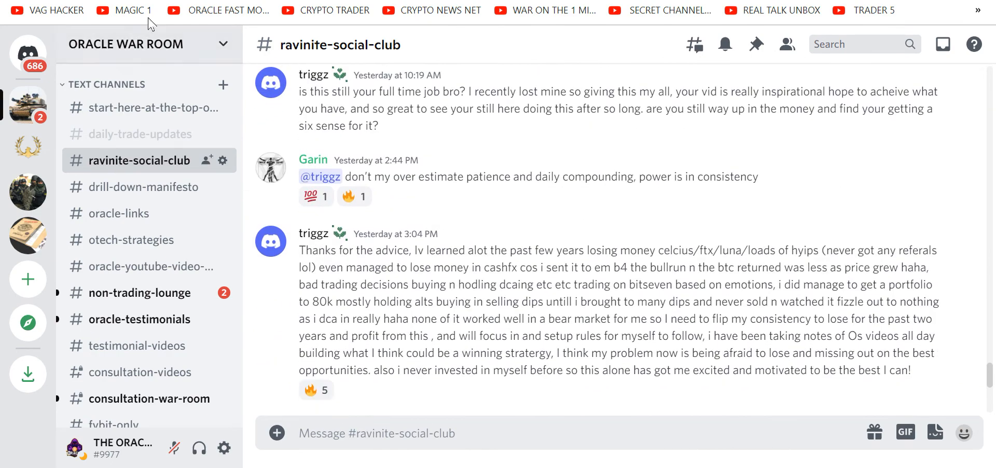
{"action": "scroll", "scroll_direction": "down", "scroll_amount": 3}
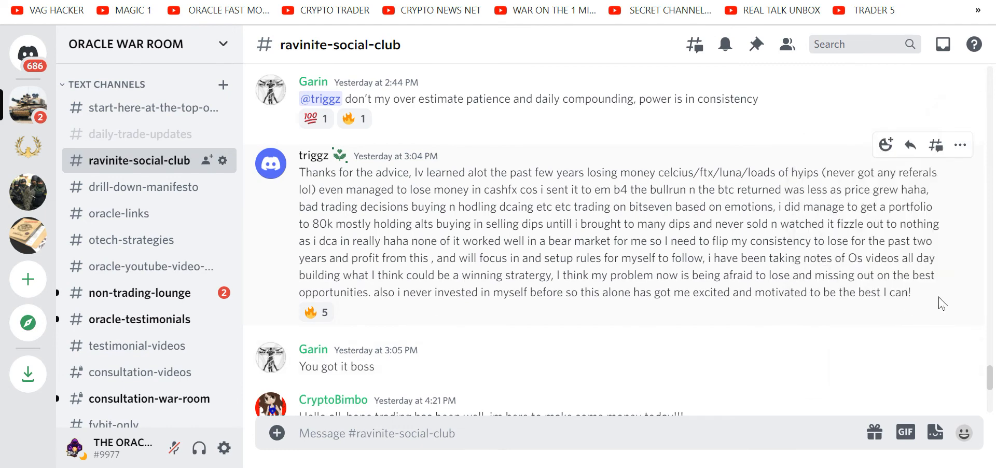
{"action": "mouse_move", "coordinate": [840, 397]}
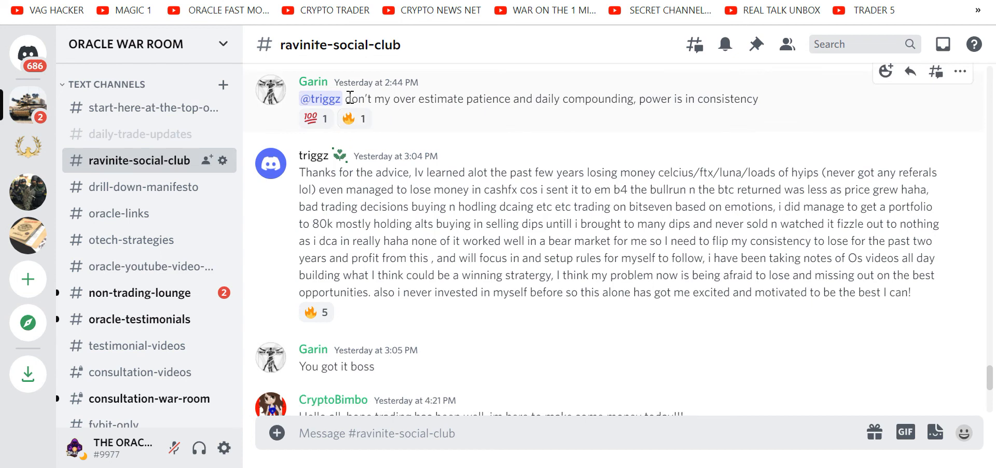
{"action": "mouse_move", "coordinate": [640, 342]}
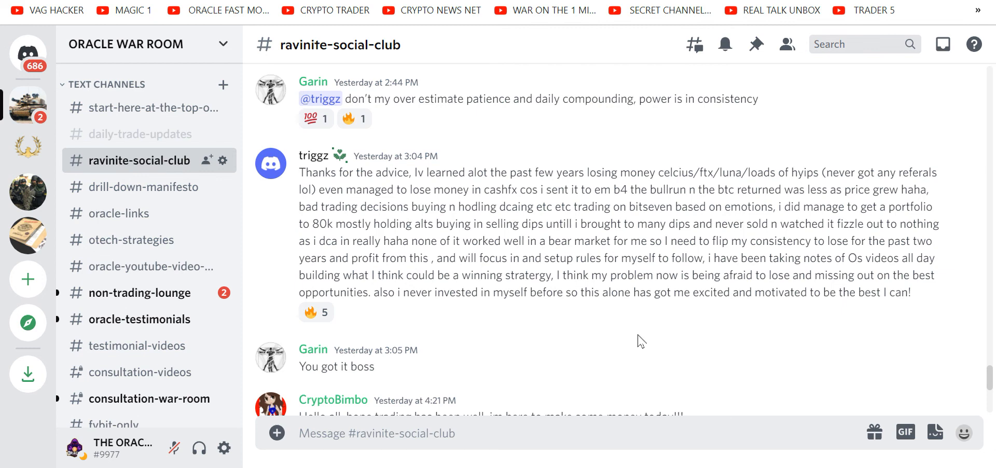
{"action": "mouse_move", "coordinate": [474, 354]}
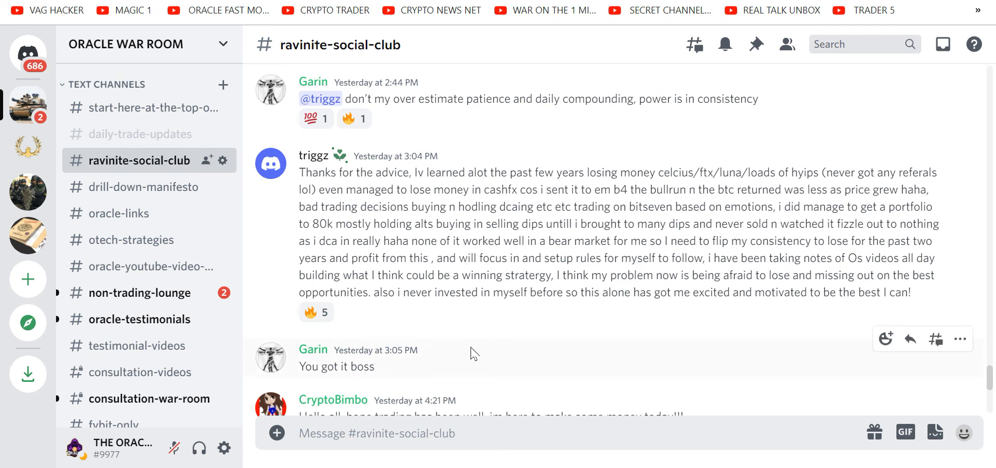
{"action": "mouse_move", "coordinate": [208, 292]}
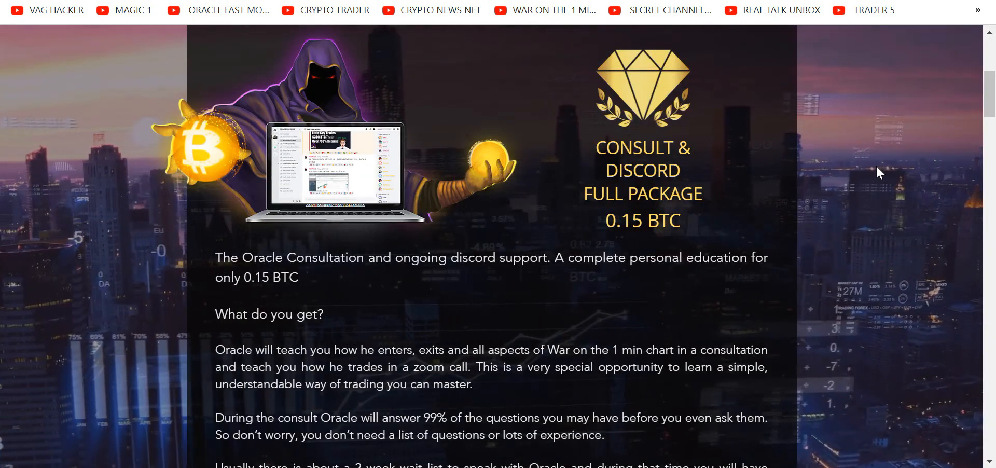
Scroll the Oracle sales page down to the 0.15 BTC Full Package feature list.
{"action": "scroll", "scroll_direction": "down", "scroll_amount": 3}
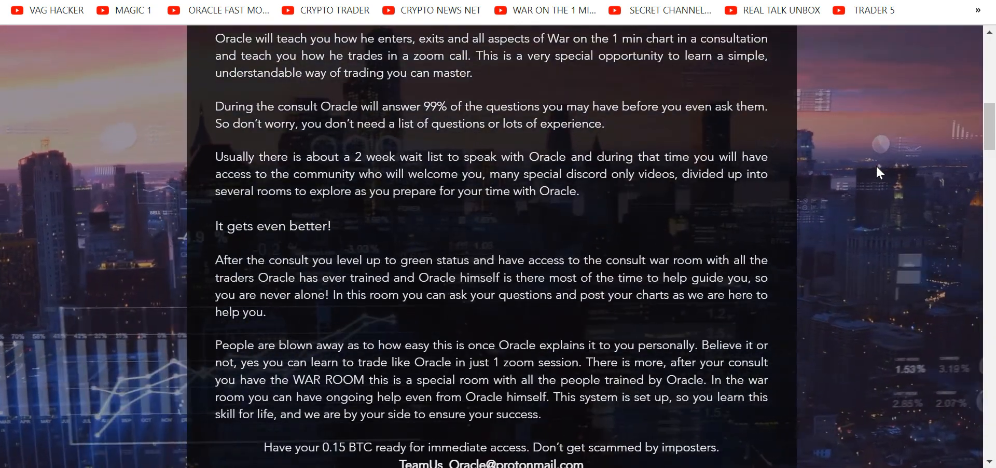
{"action": "scroll", "scroll_direction": "down", "scroll_amount": 3}
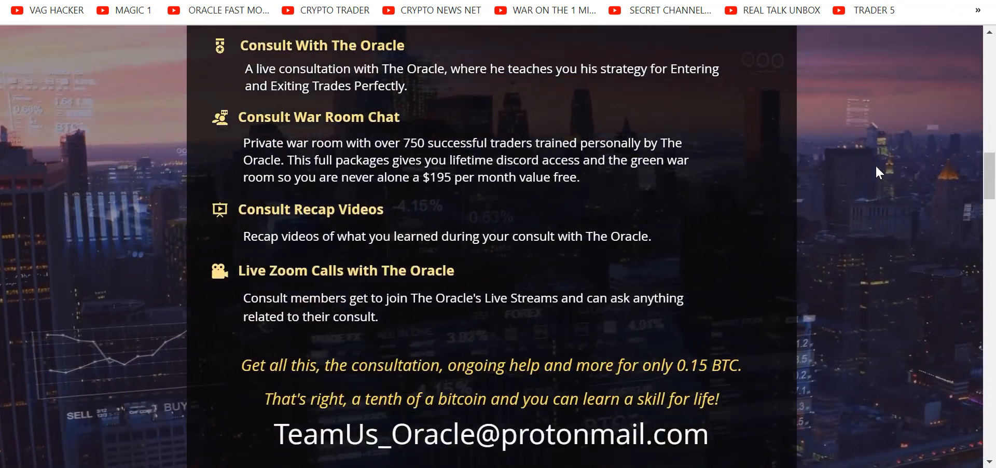
{"action": "mouse_move", "coordinate": [143, 43]}
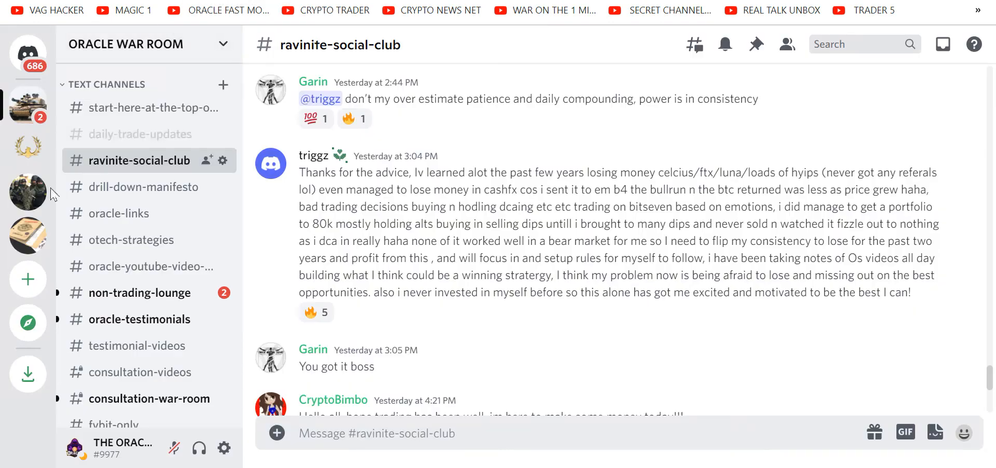
Go to the oracle-links channel and follow the BitMEX link to the XBTUSD dashboard.
{"action": "left_click", "coordinate": [119, 212]}
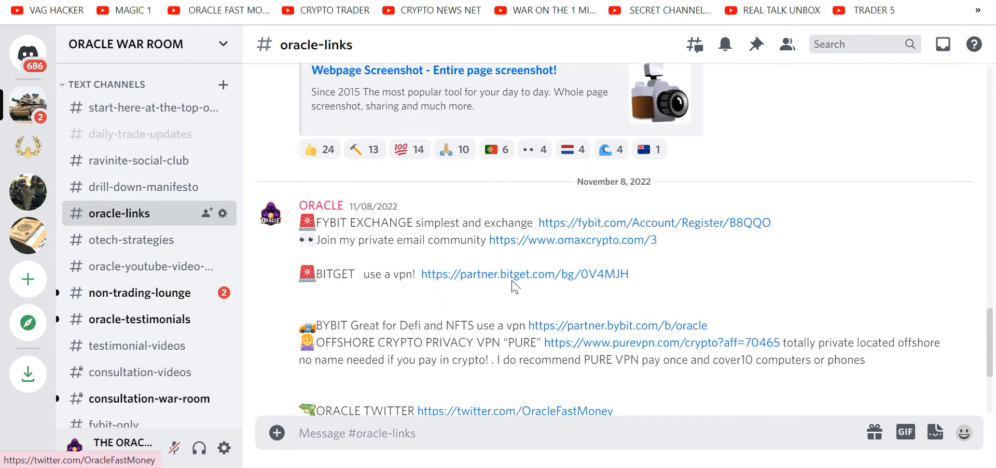
{"action": "scroll", "scroll_direction": "down", "scroll_amount": 3}
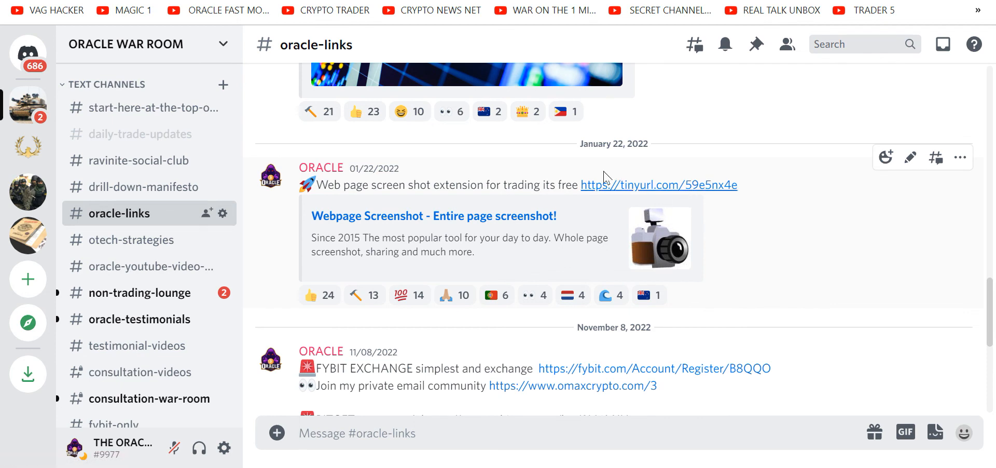
{"action": "left_click", "coordinate": [658, 185]}
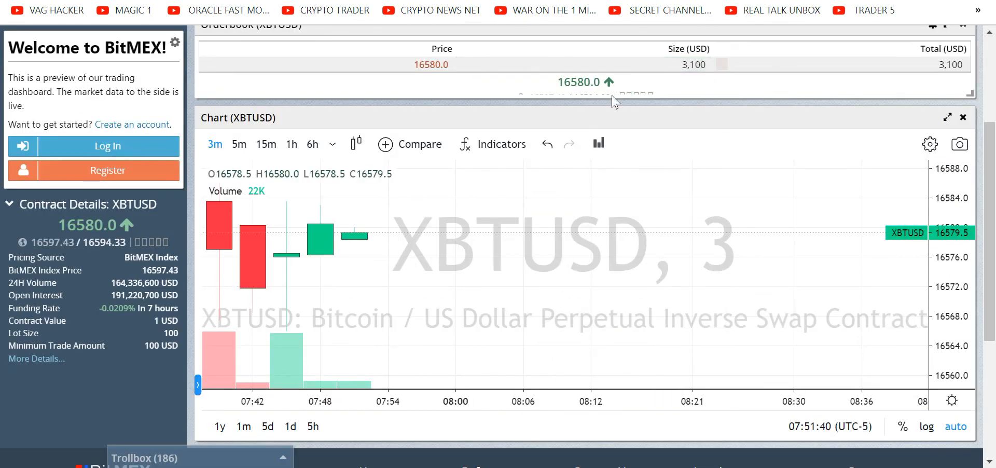
{"action": "mouse_move", "coordinate": [227, 203]}
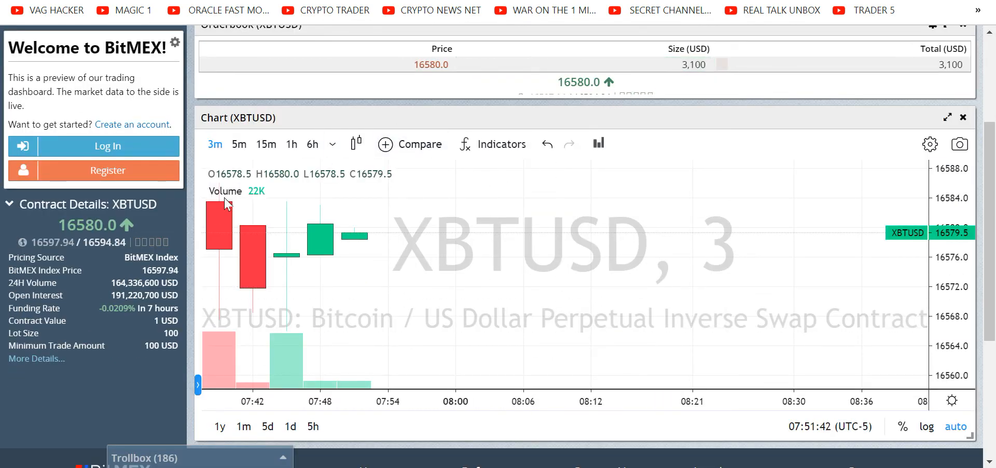
{"action": "mouse_move", "coordinate": [246, 228]}
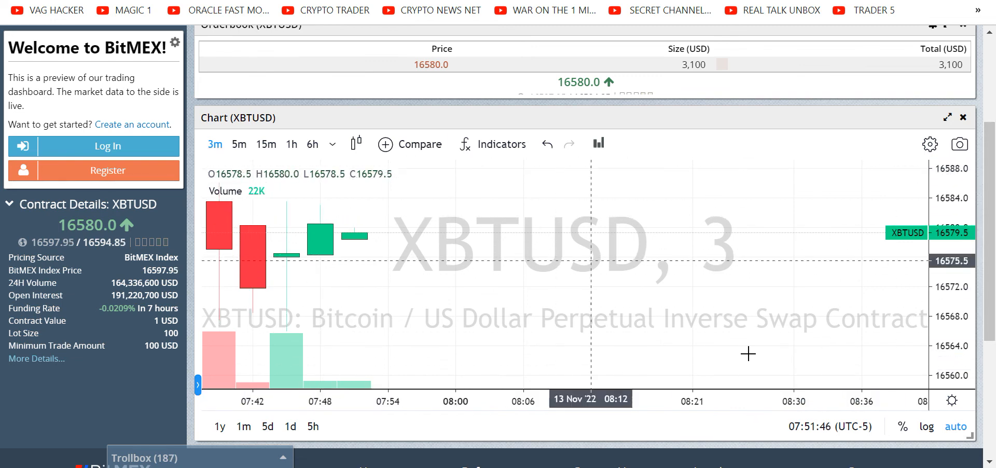
{"action": "mouse_move", "coordinate": [716, 195]}
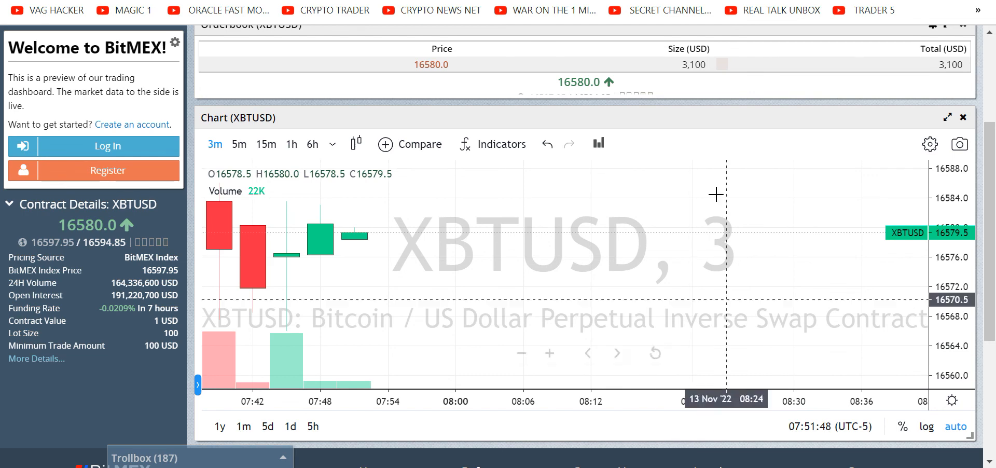